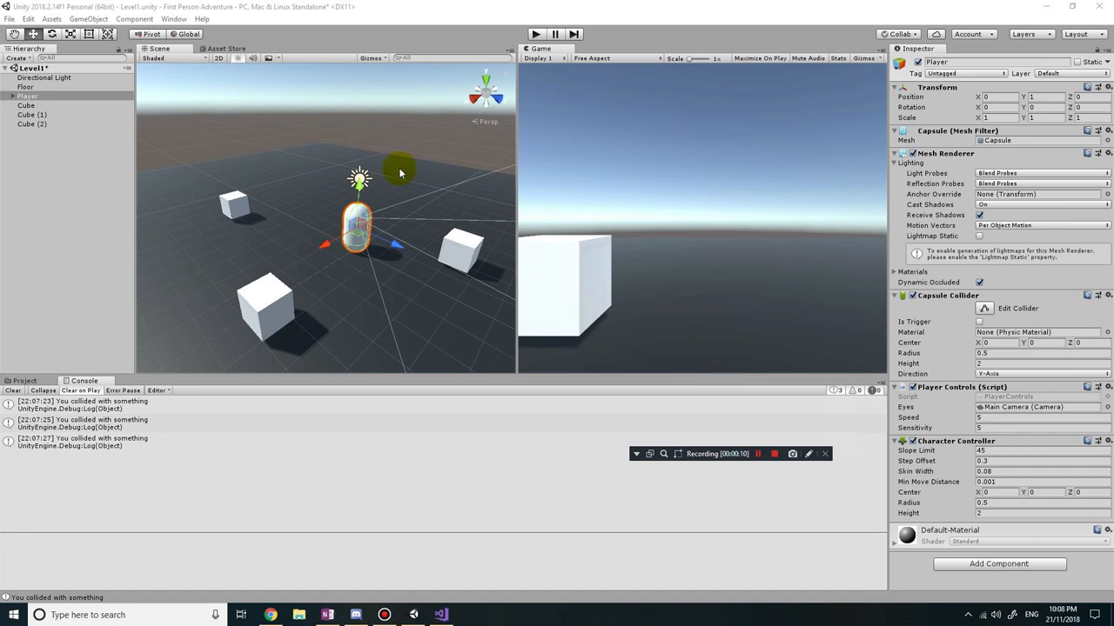
mouse_move(731, 172)
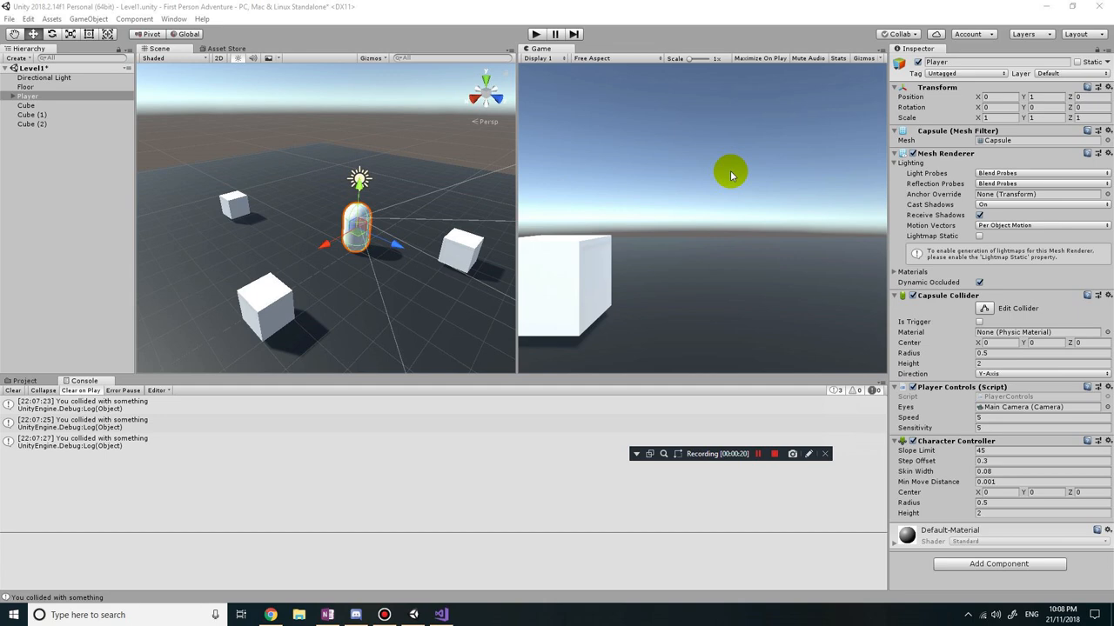
mouse_move(680, 161)
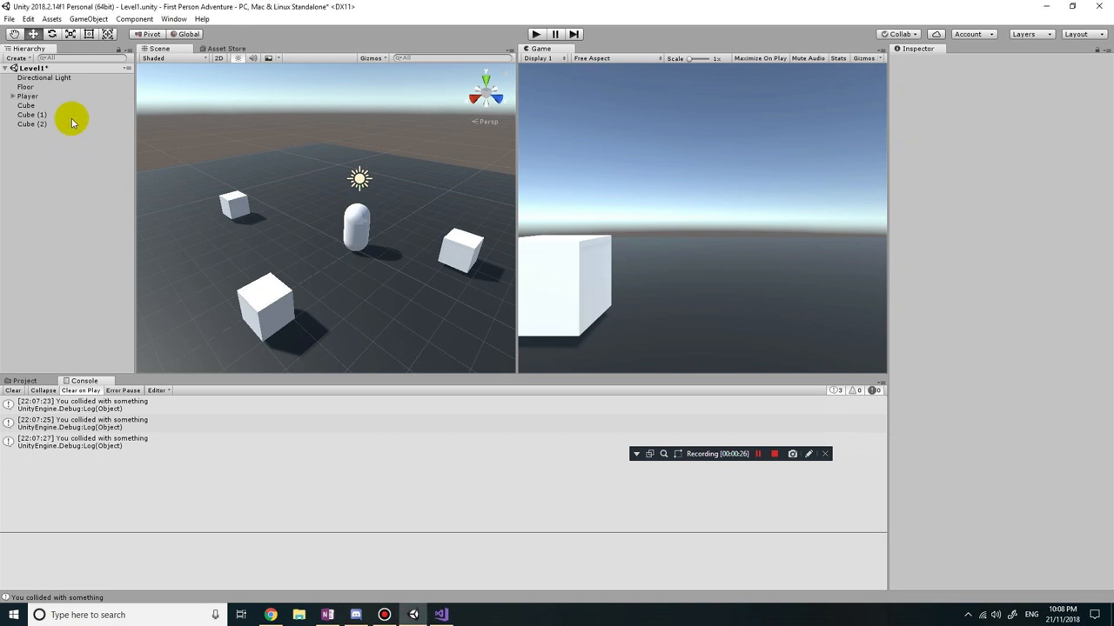
mouse_move(48, 126)
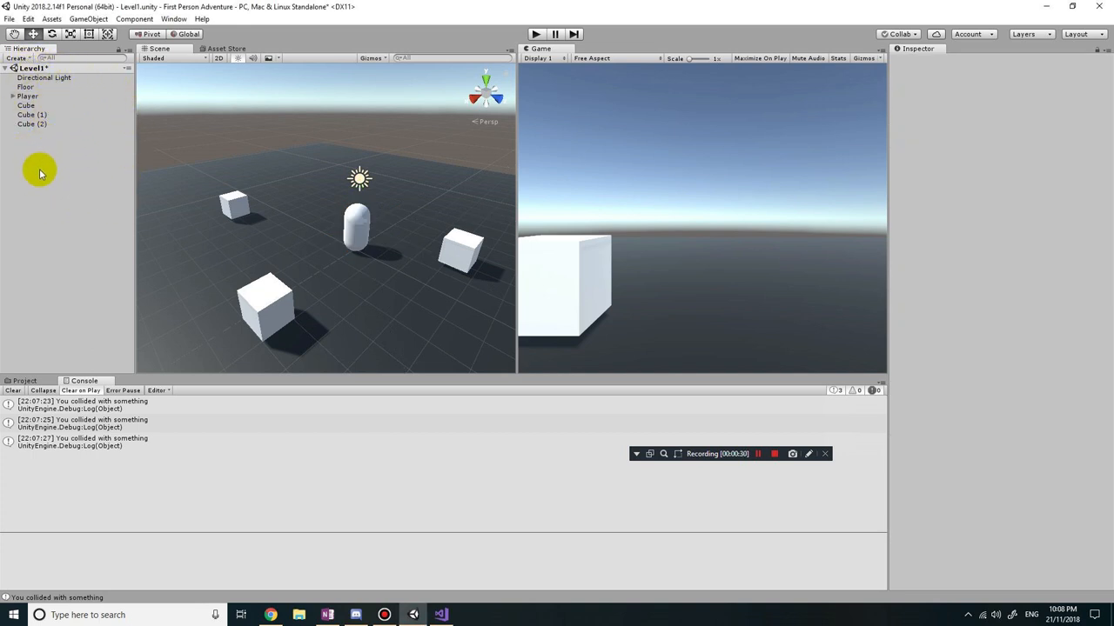
Open the Hierarchy context menu to add a UI Text element.
right_click(39, 174)
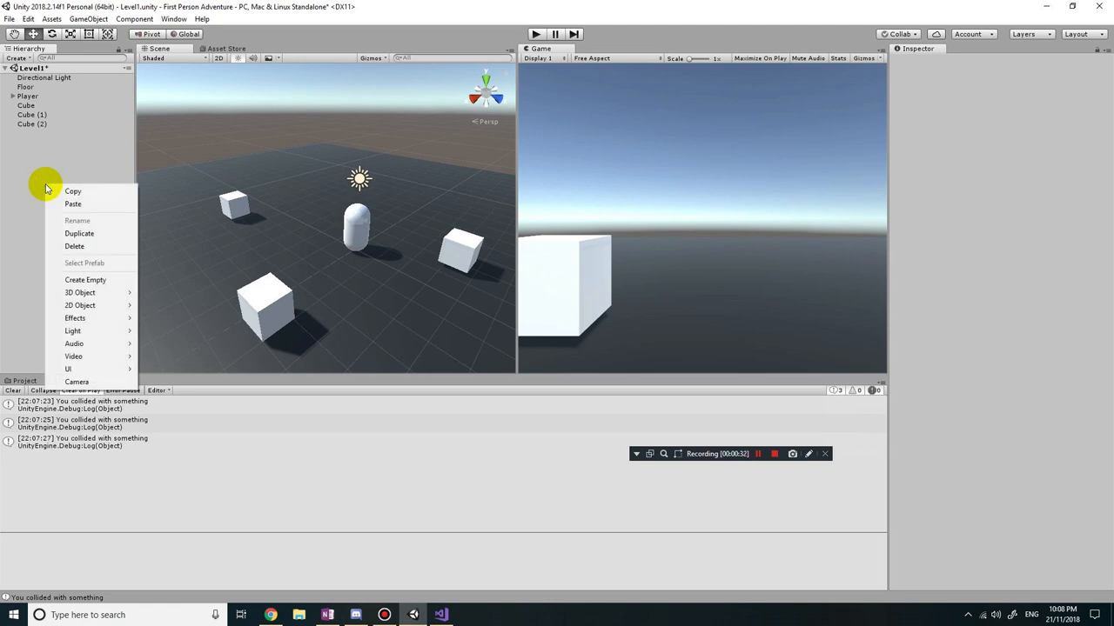
mouse_move(74, 330)
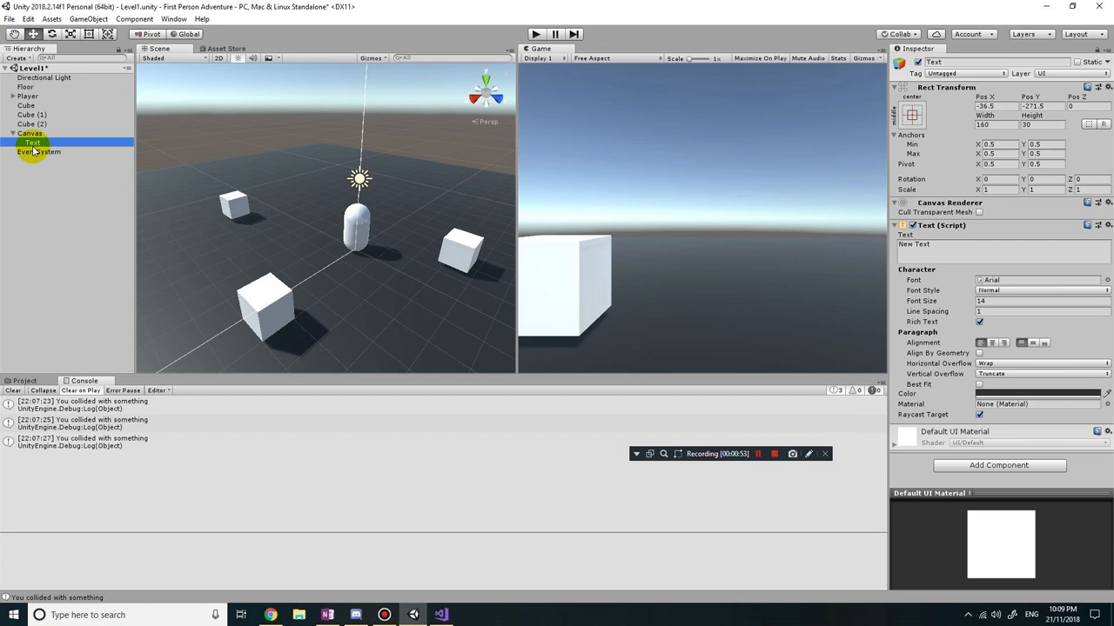
click(32, 133)
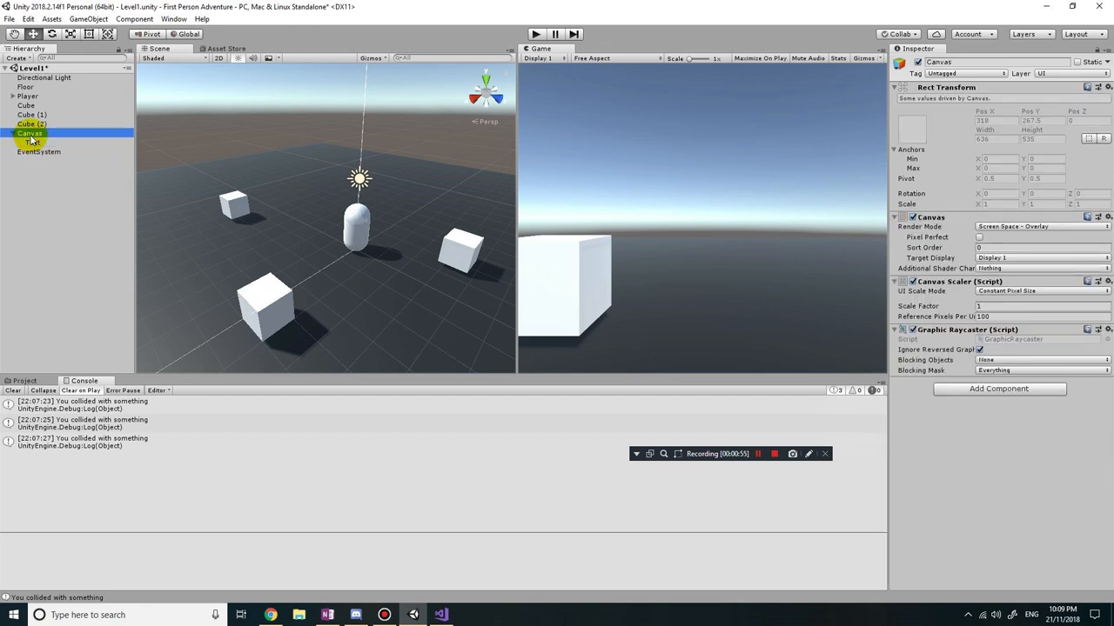
click(38, 143)
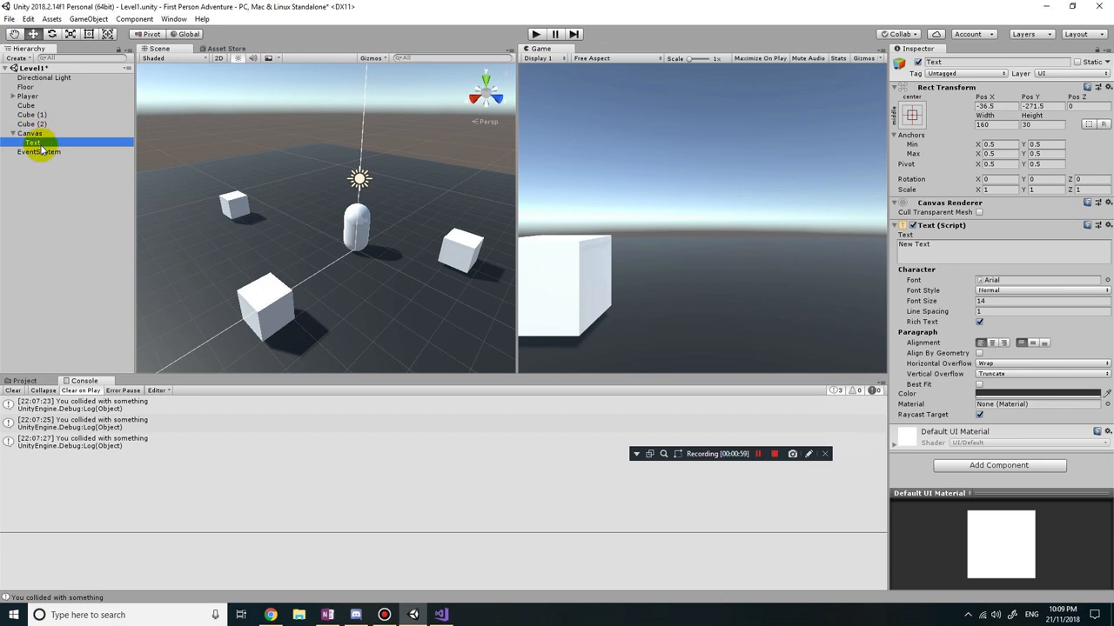
click(32, 133)
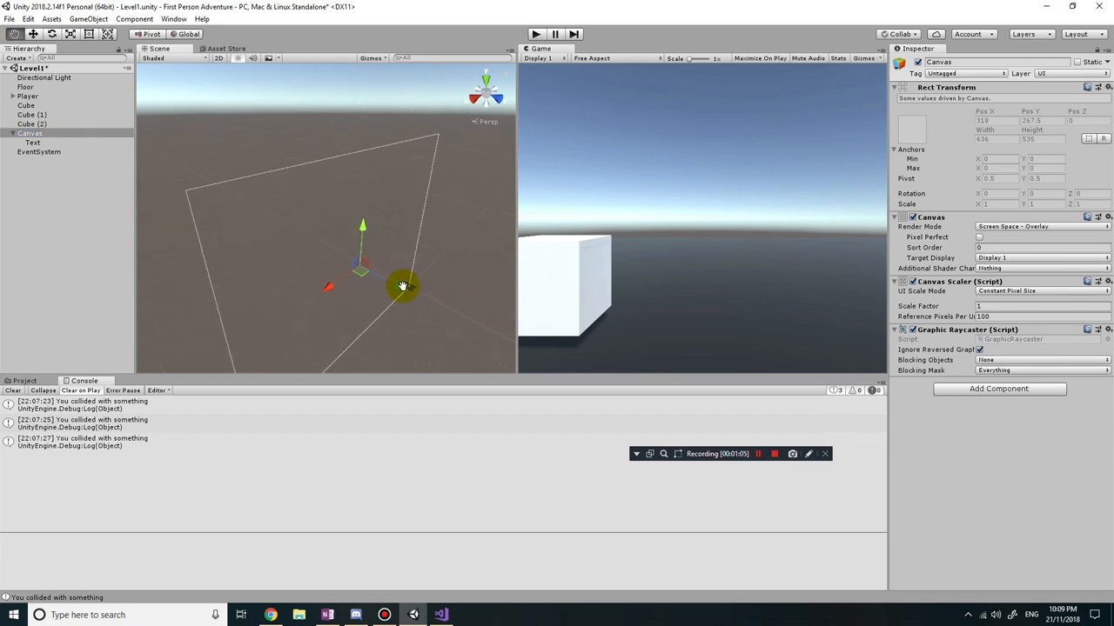
drag(402, 286, 387, 237)
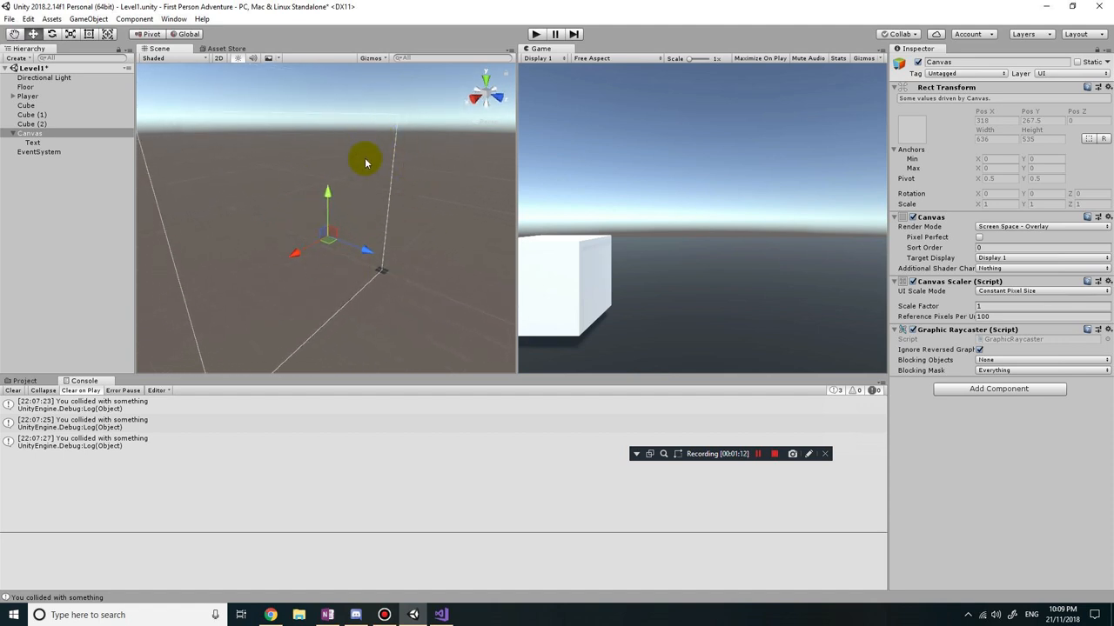
mouse_move(673, 128)
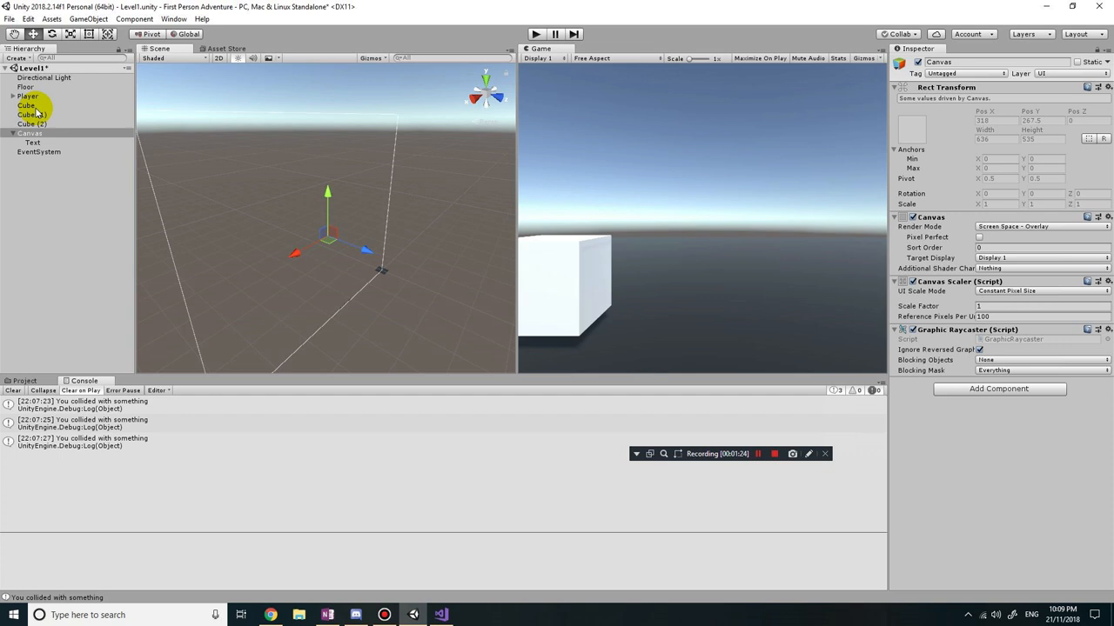
click(41, 105)
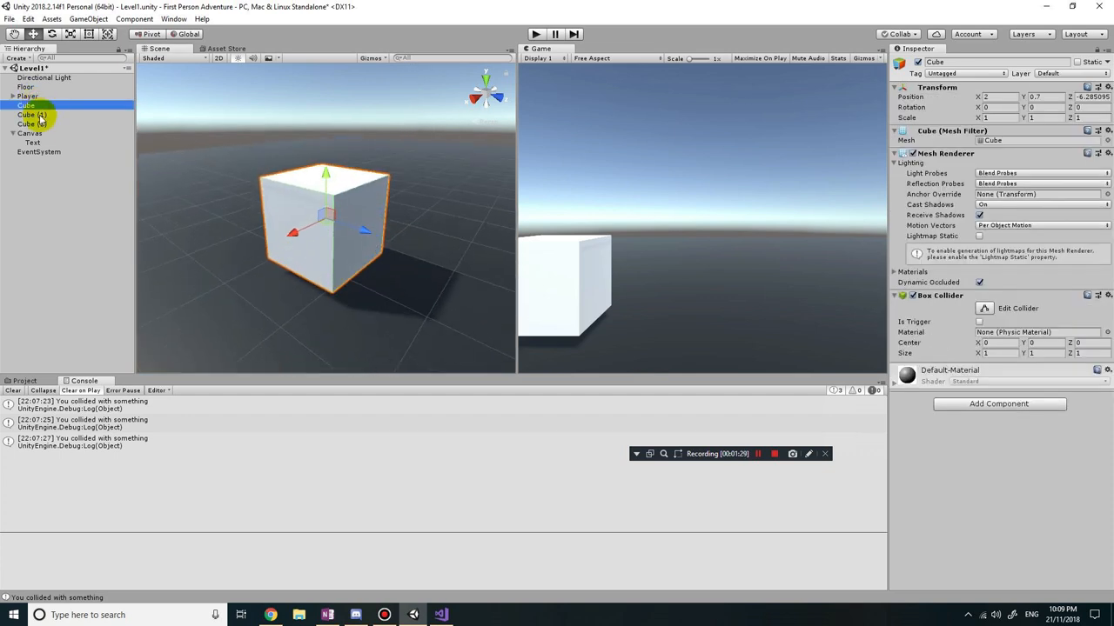
click(30, 135)
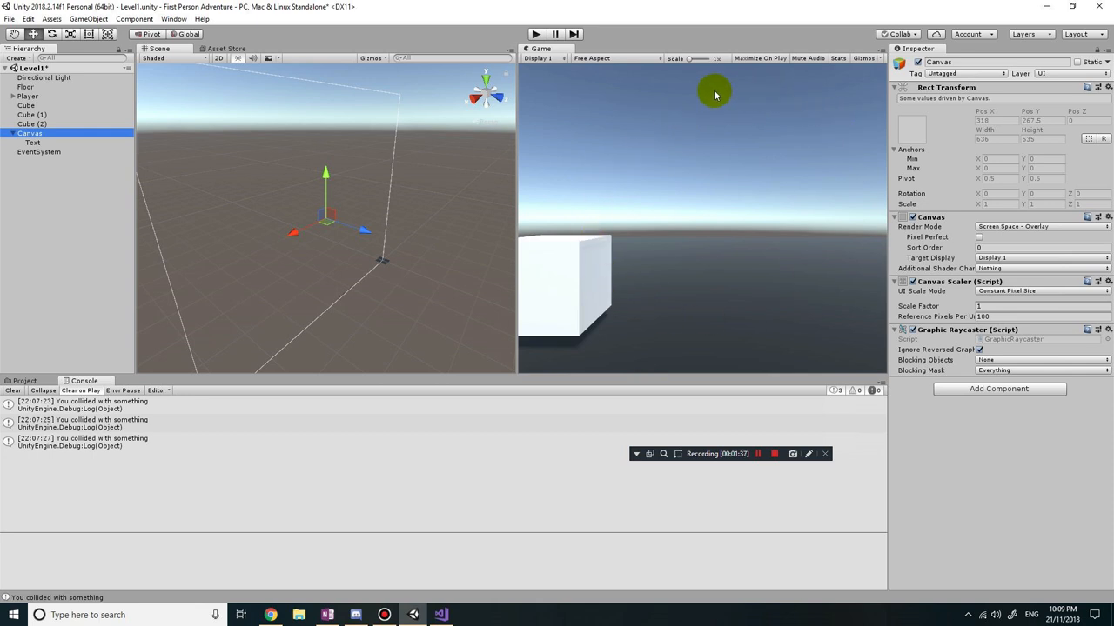
mouse_move(690, 140)
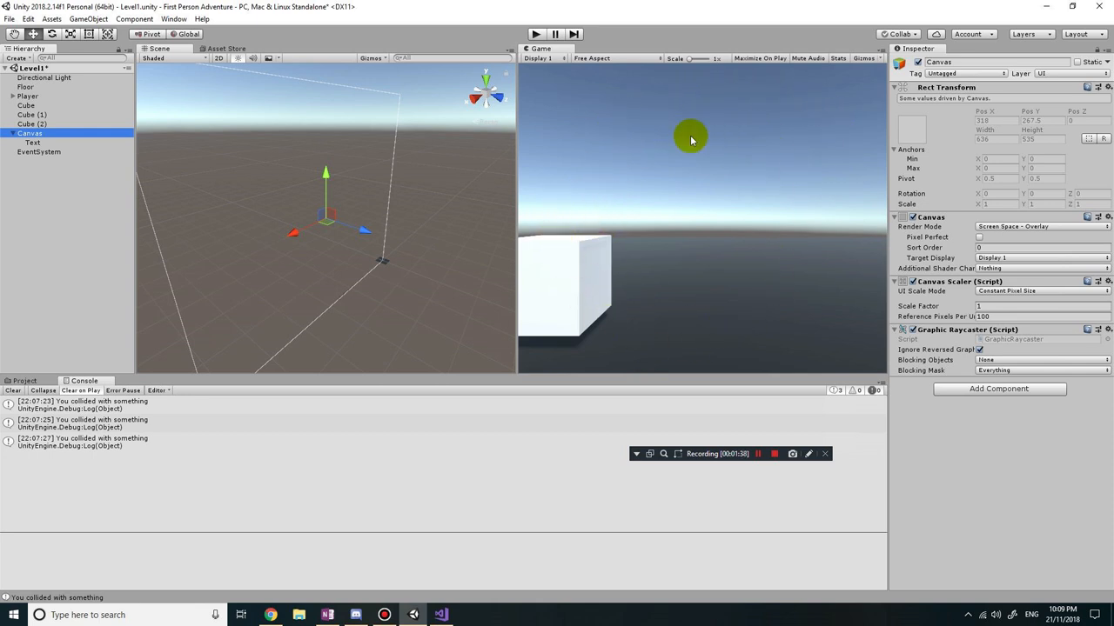
mouse_move(682, 154)
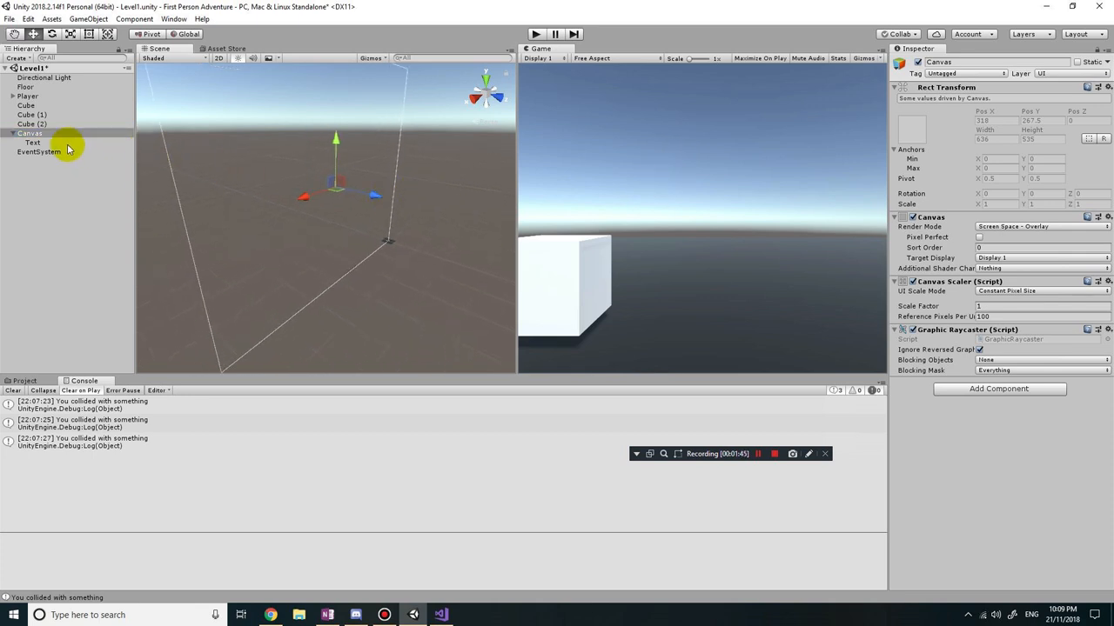
Drag the Text element into the upper-middle of the game view with the Move tool.
click(35, 147)
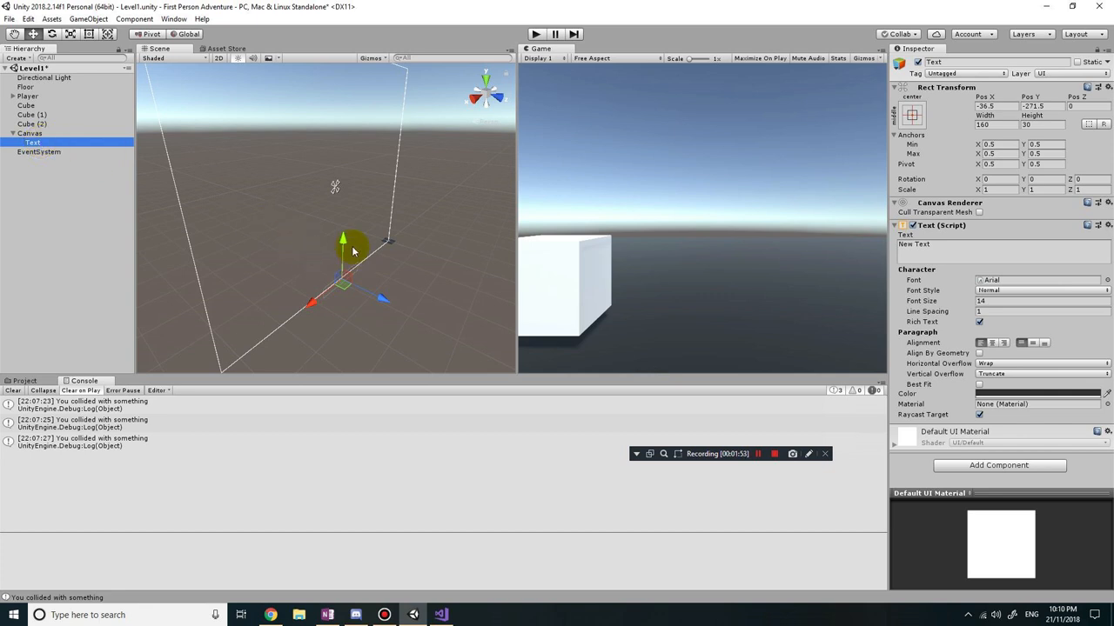
drag(344, 252, 343, 140)
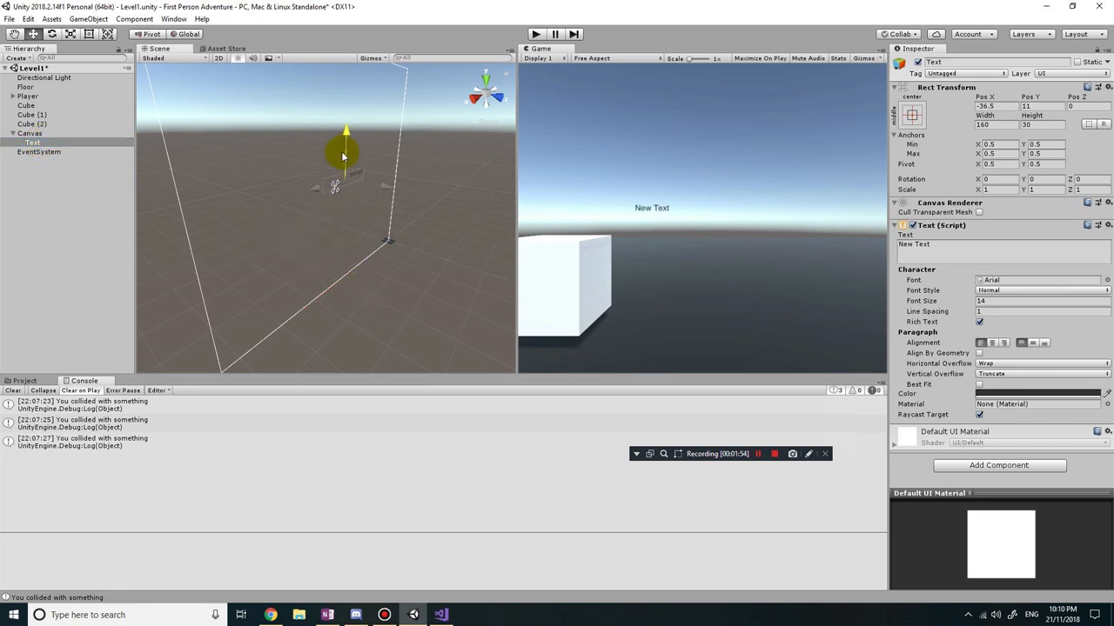
drag(344, 156, 320, 199)
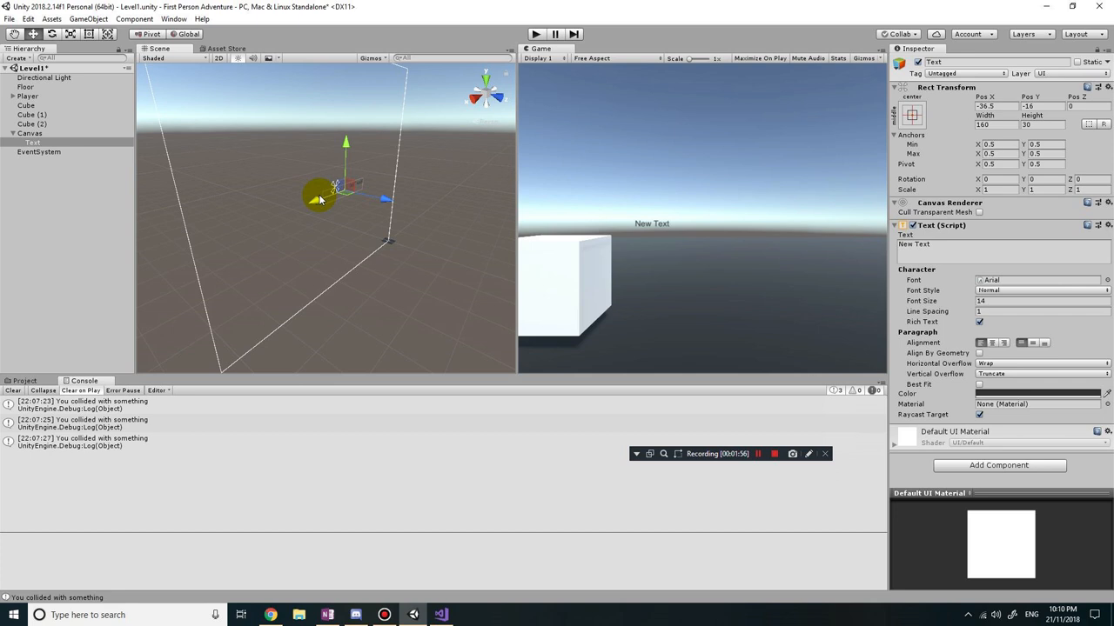
drag(335, 187, 327, 146)
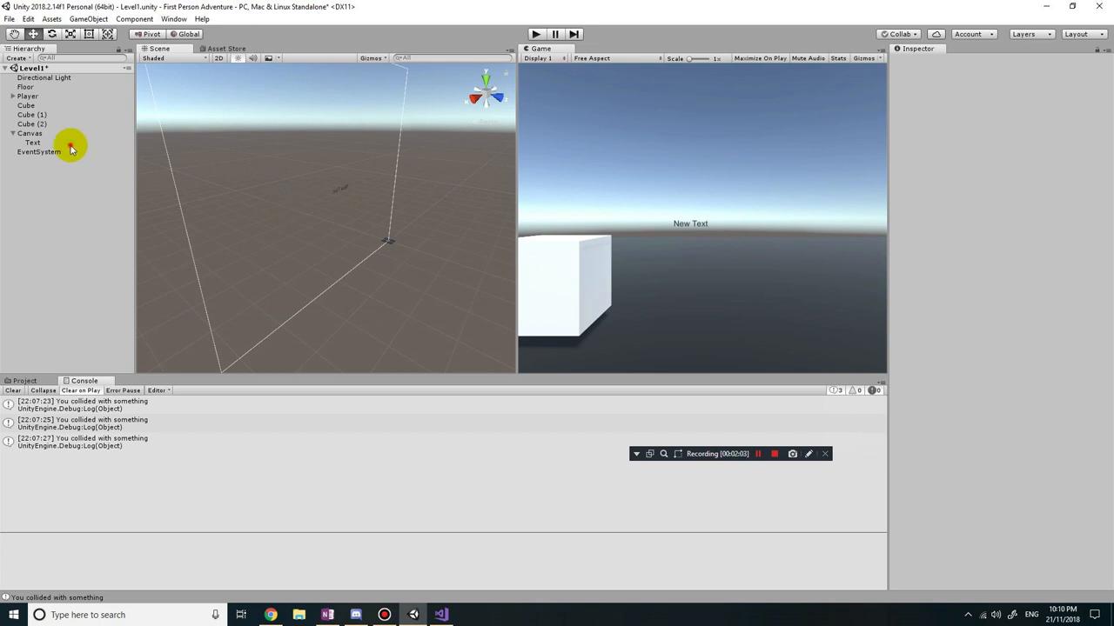
Change the Text element's content to 'Touch the red box'.
click(44, 142)
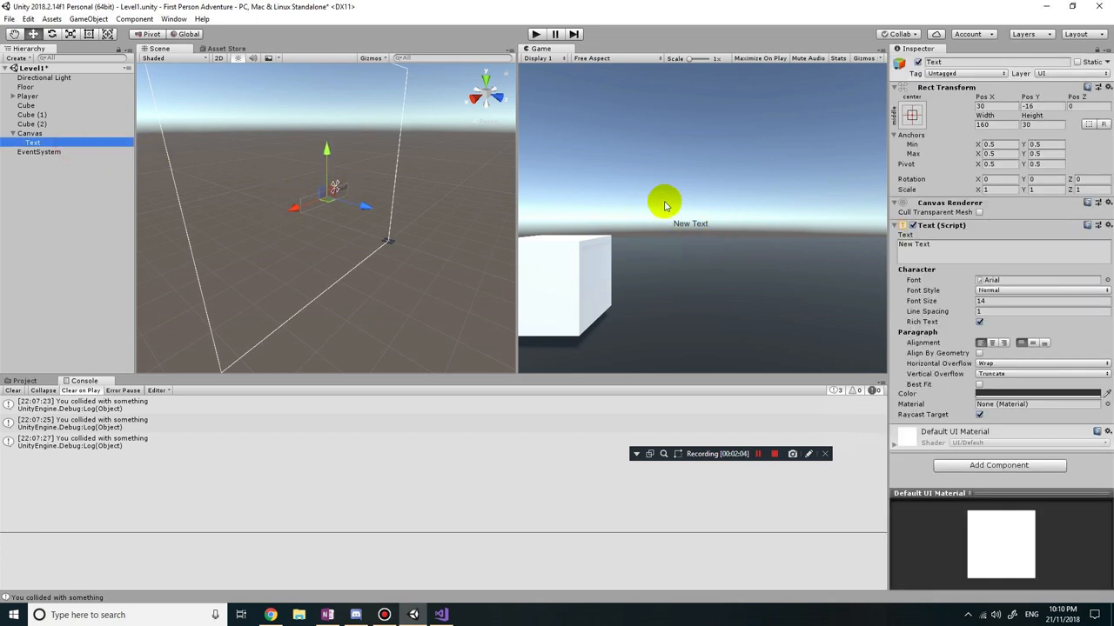
mouse_move(668, 206)
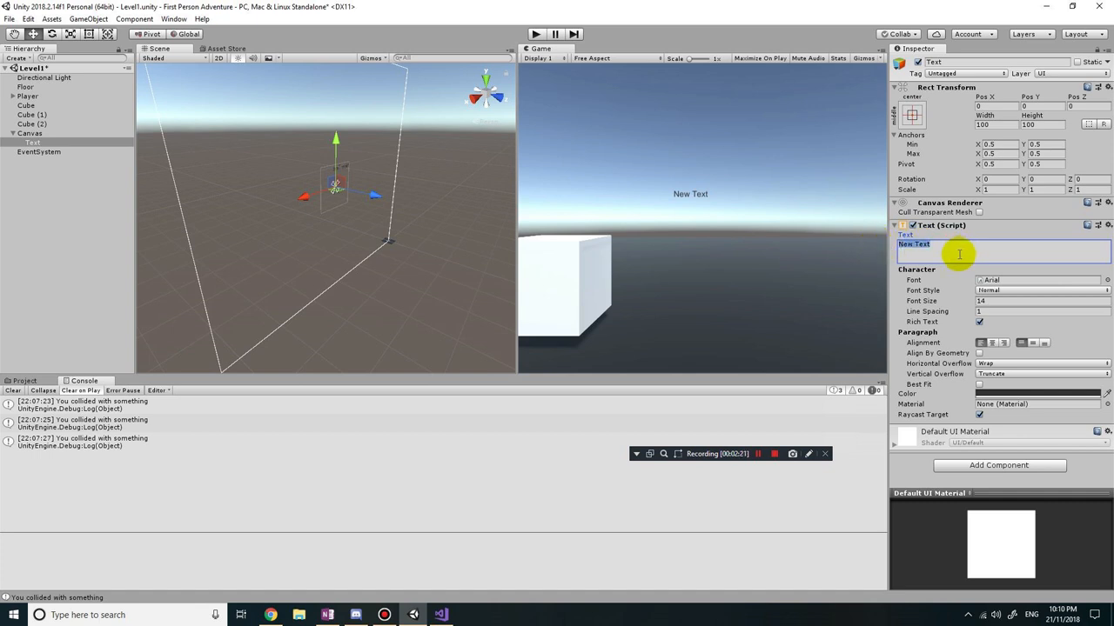
text(Touch the red box)
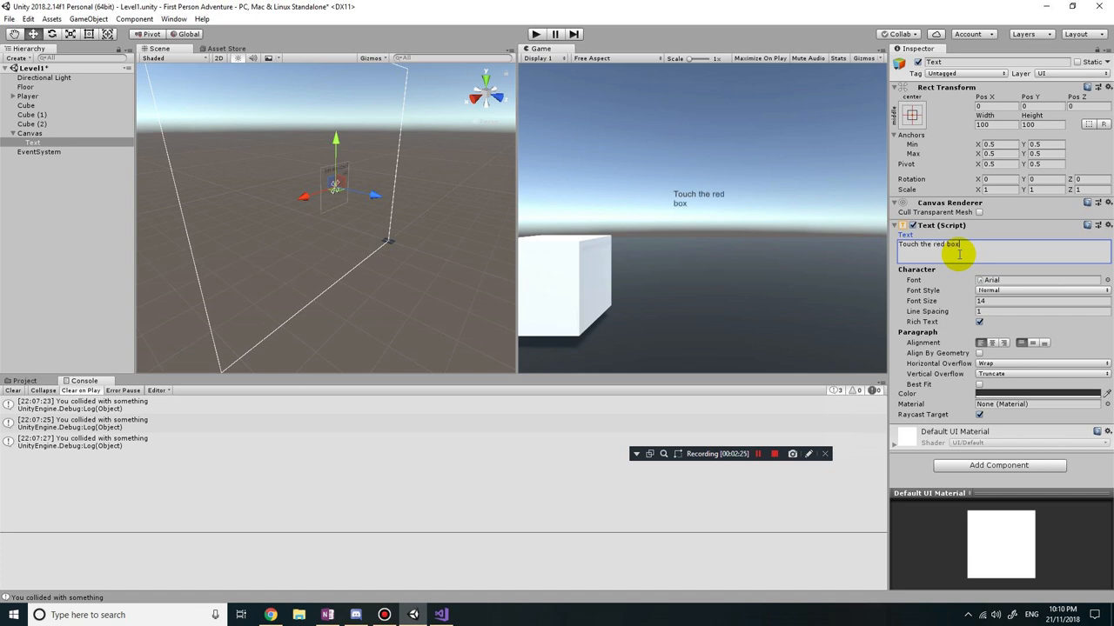
mouse_move(960, 267)
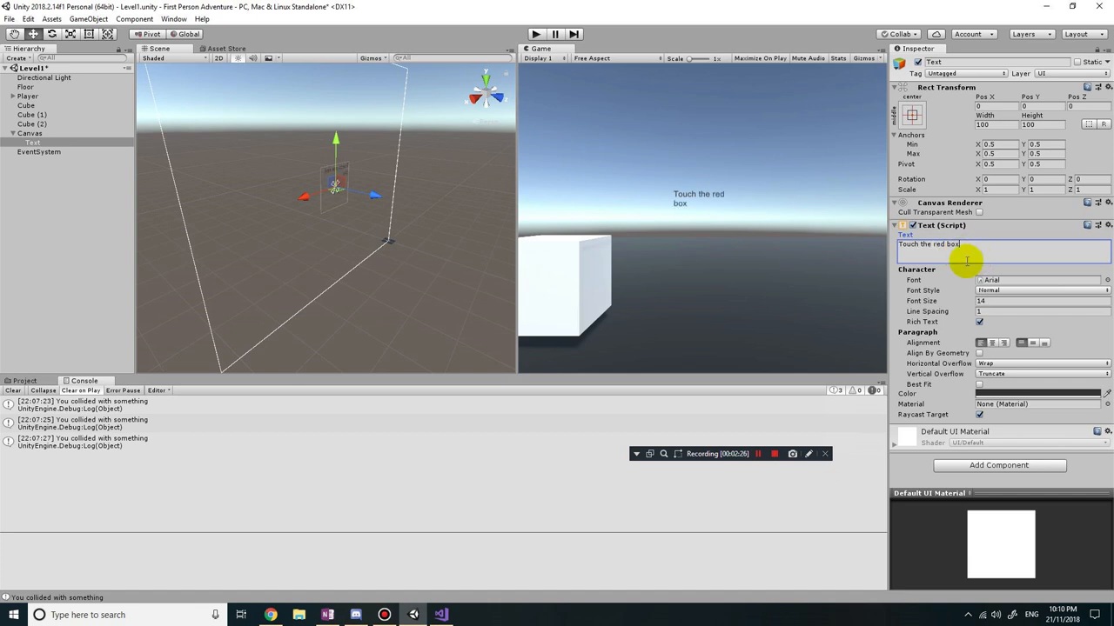
mouse_move(1037, 292)
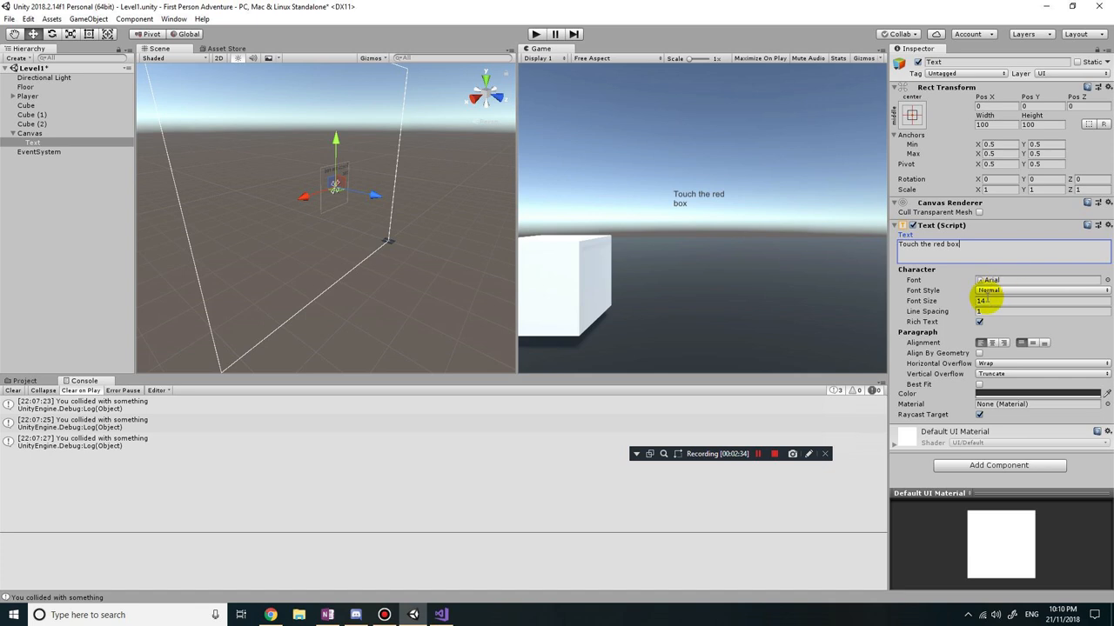
Style the label bold, font size 20, in red.
click(1038, 392)
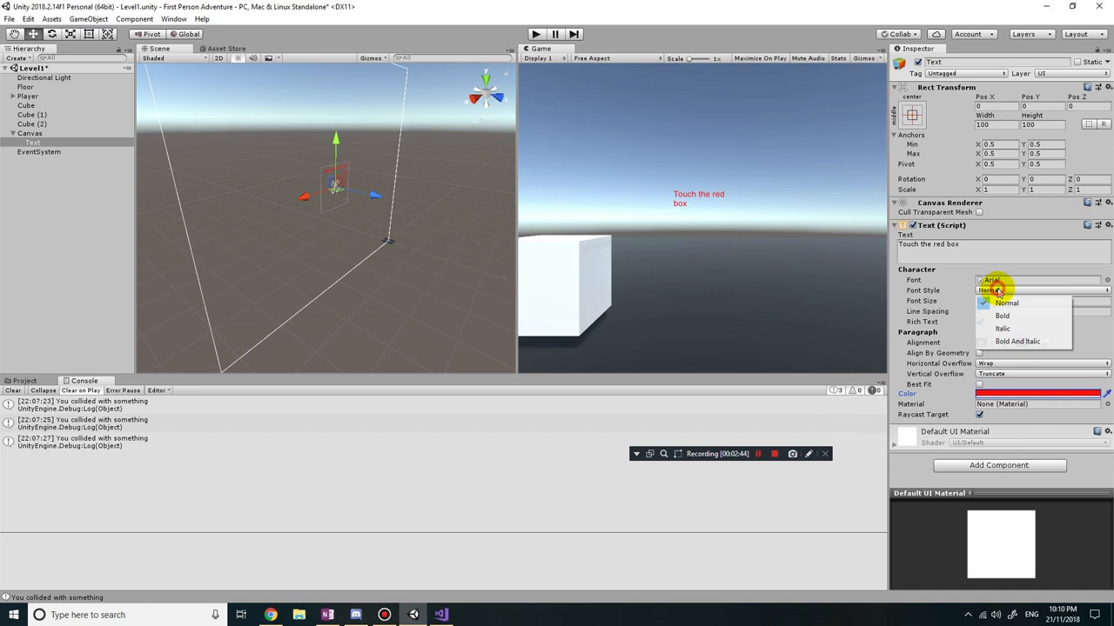
click(1001, 315)
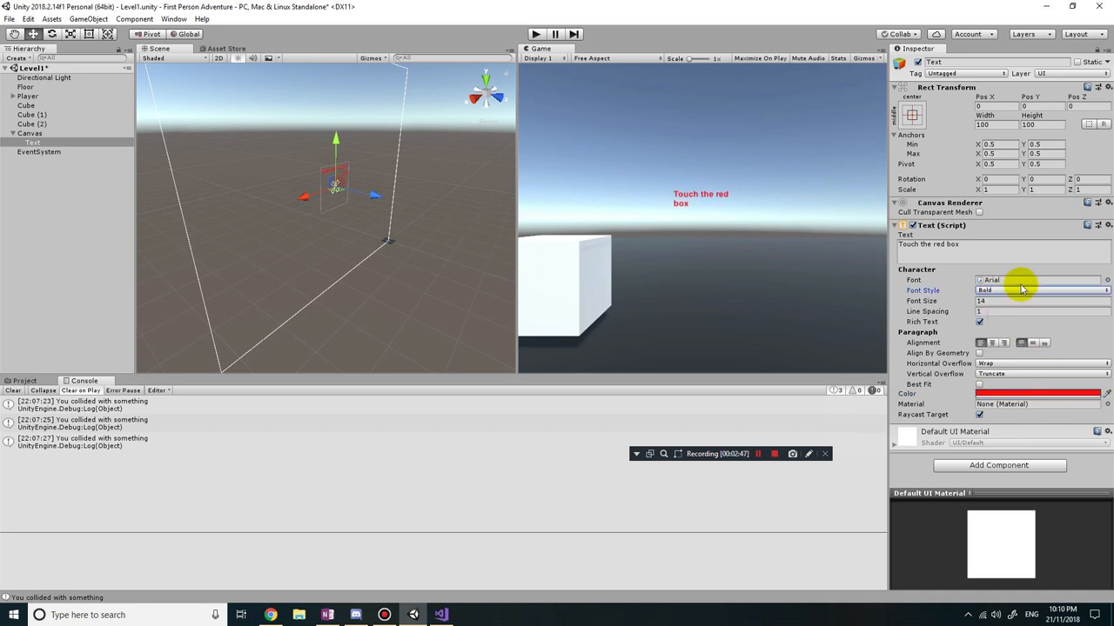
click(1042, 300)
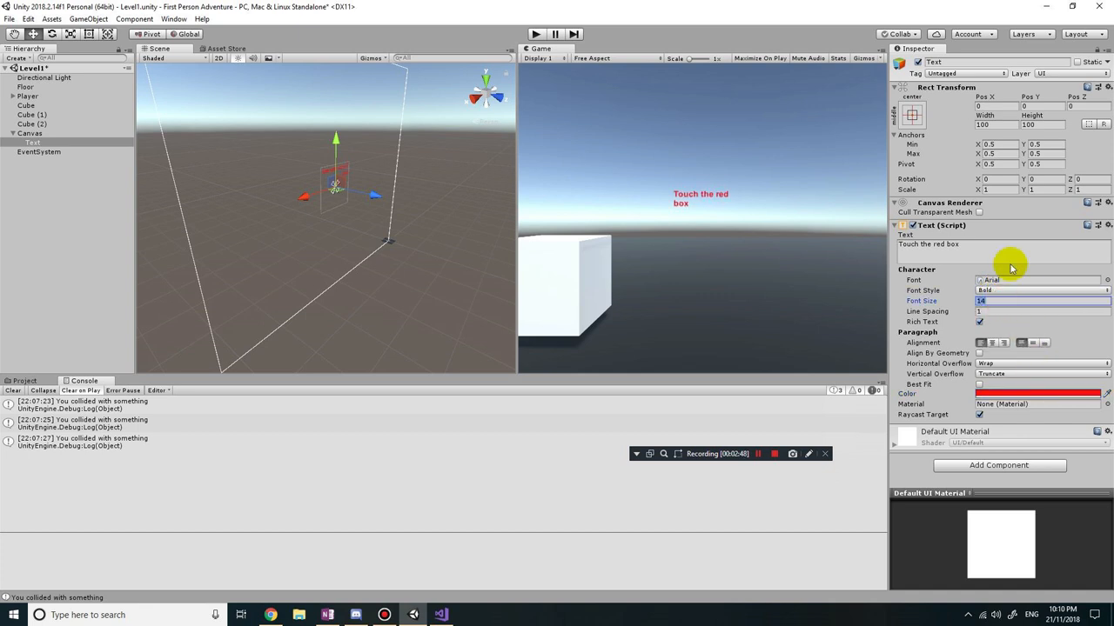
text(20)
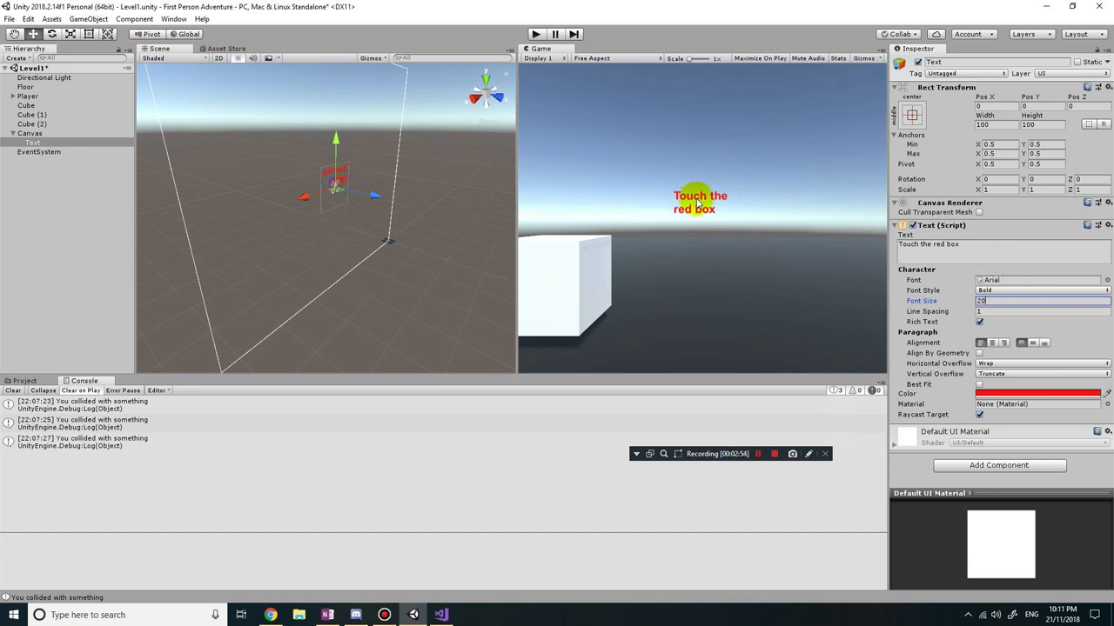
mouse_move(739, 190)
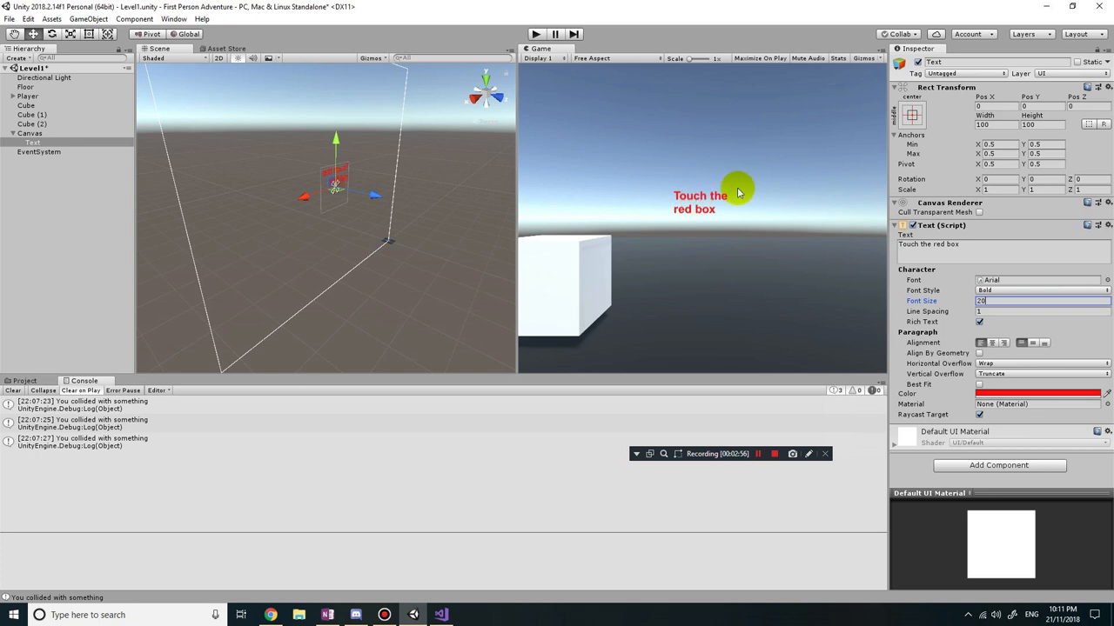
click(983, 247)
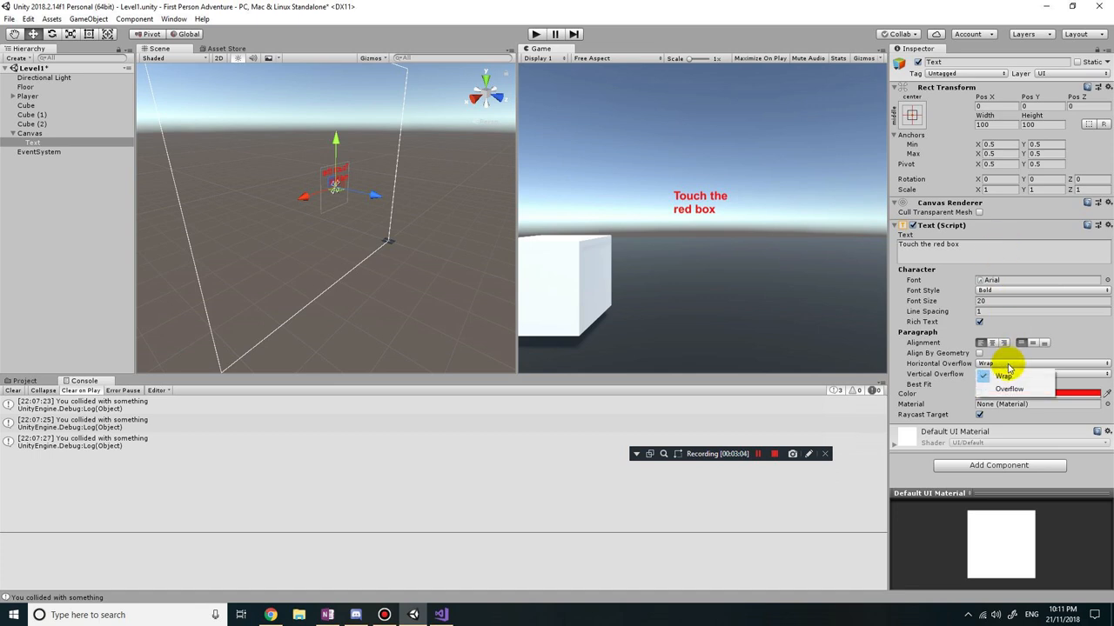
Adjust the label's horizontal overflow wrapping, then stop the Play preview.
click(1008, 388)
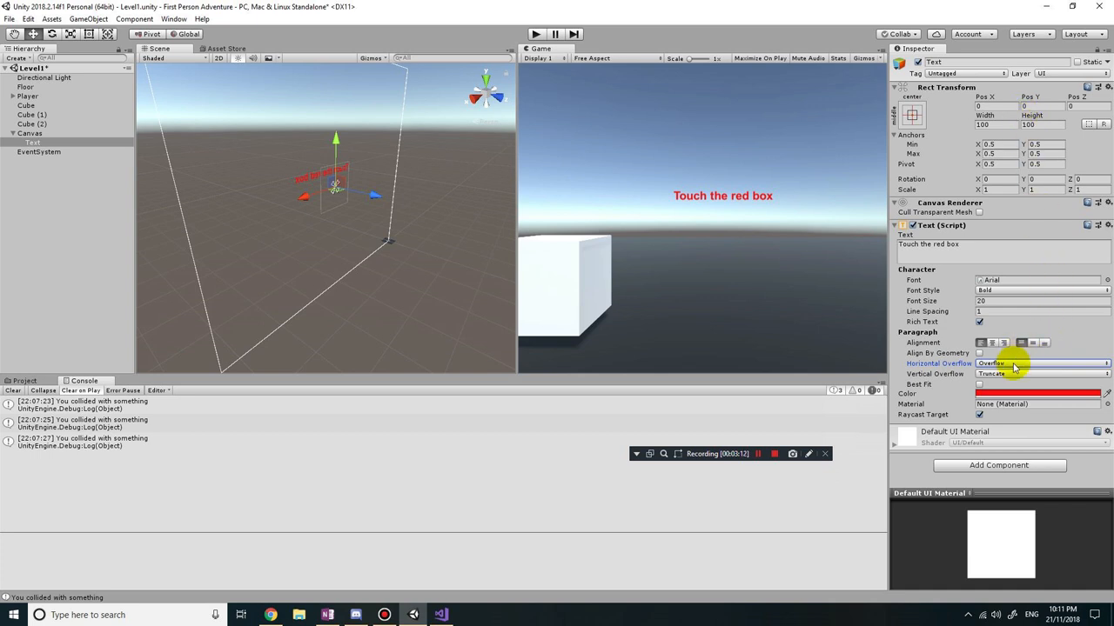
click(1034, 362)
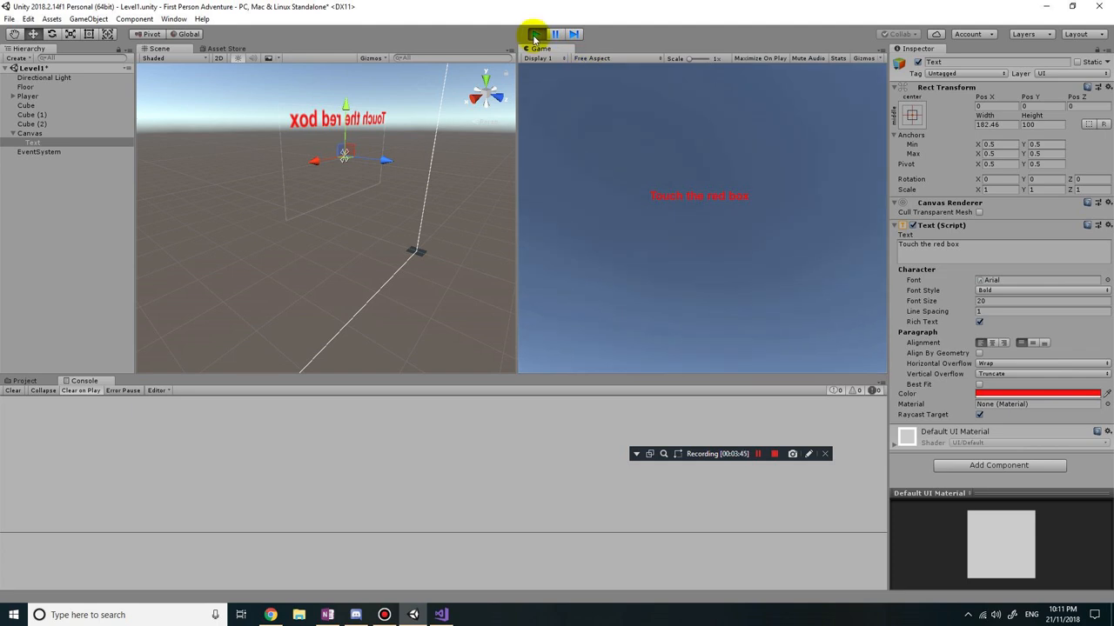
click(537, 33)
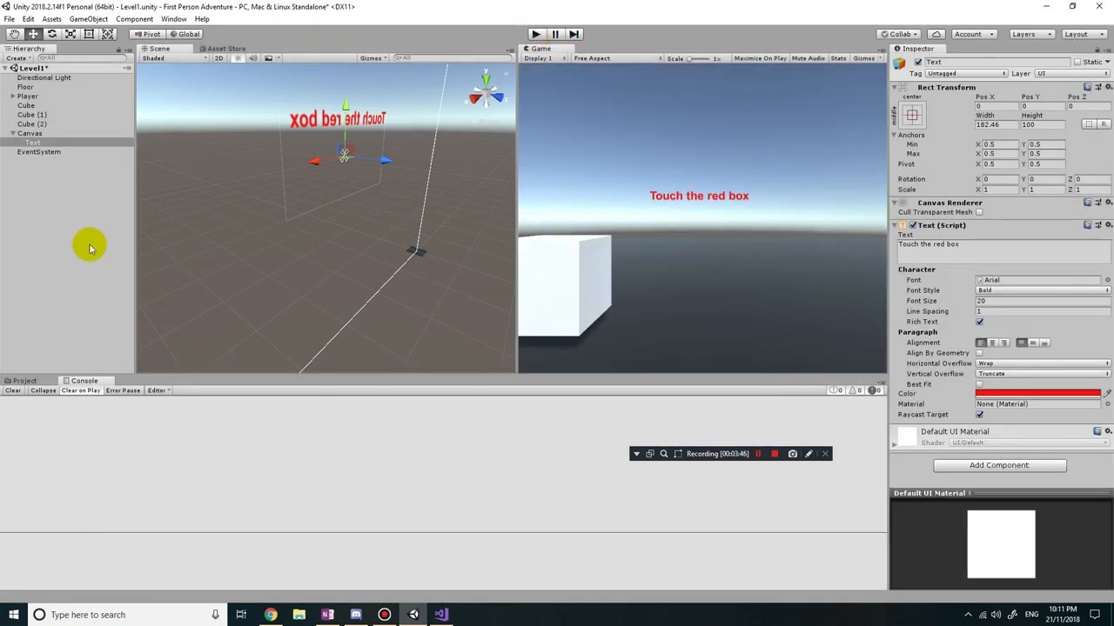
Create a Materials folder in the project assets and move Floor Material into it.
click(26, 380)
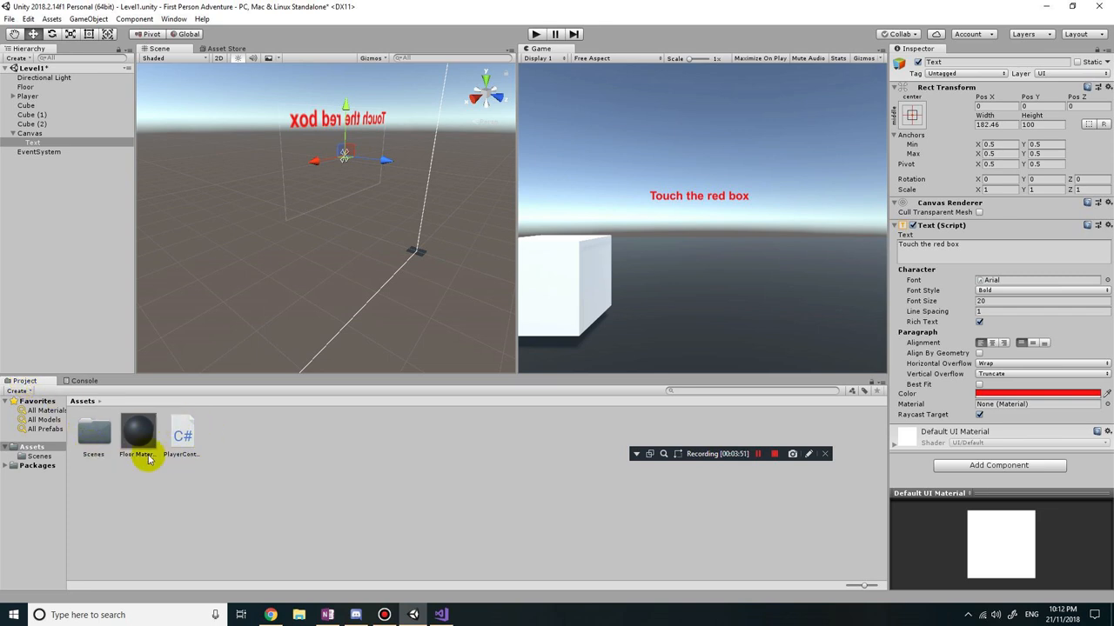
mouse_move(261, 448)
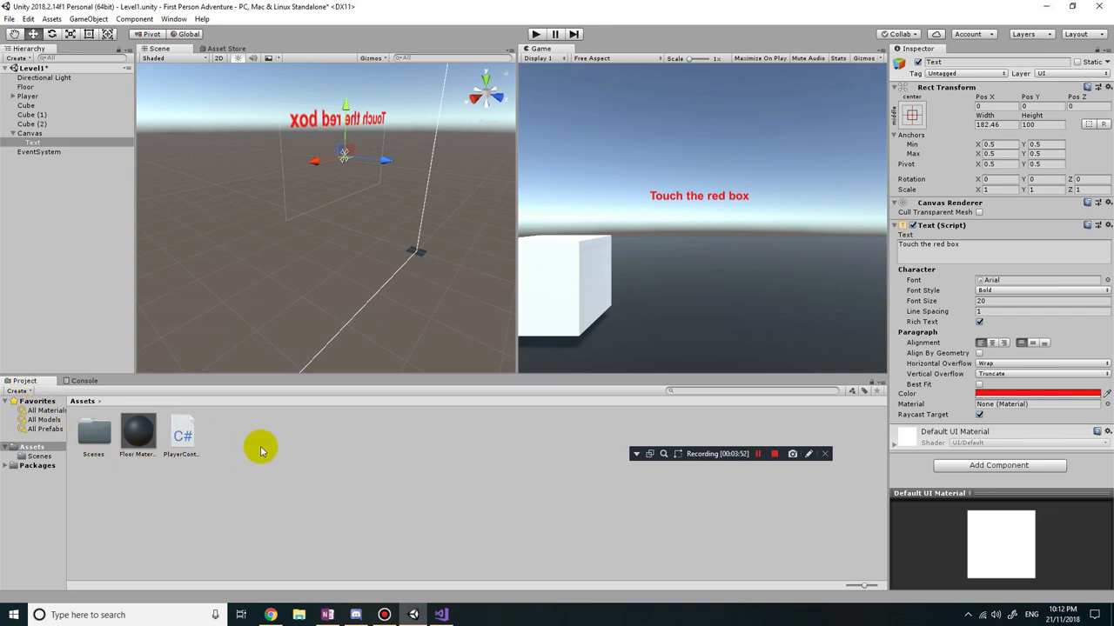
mouse_move(239, 452)
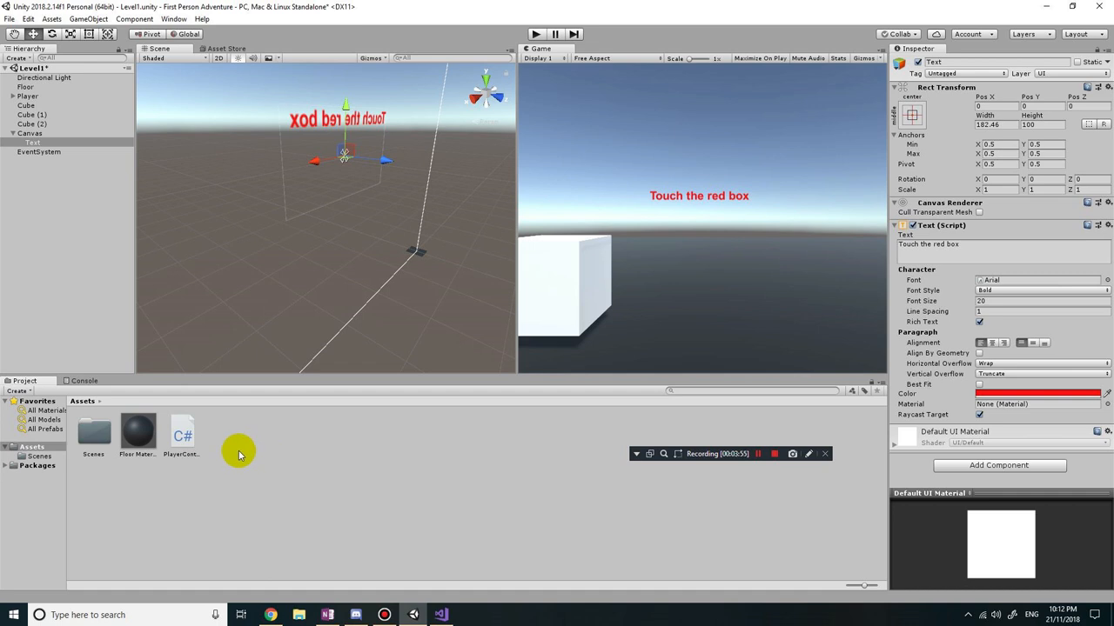
right_click(240, 453)
text(Materials)
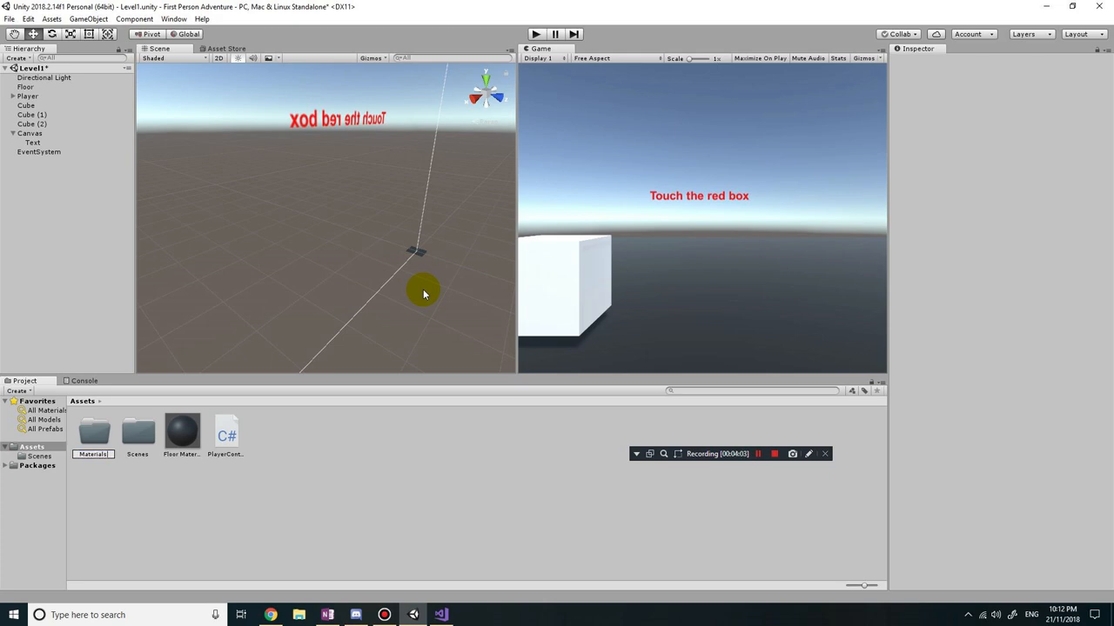
click(182, 431)
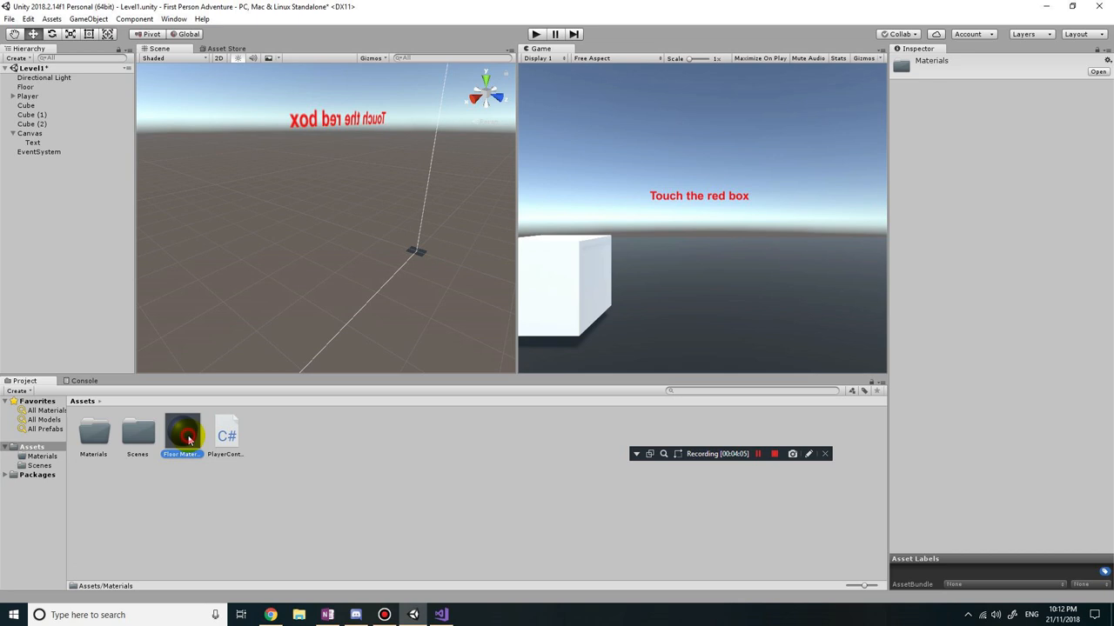
click(94, 435)
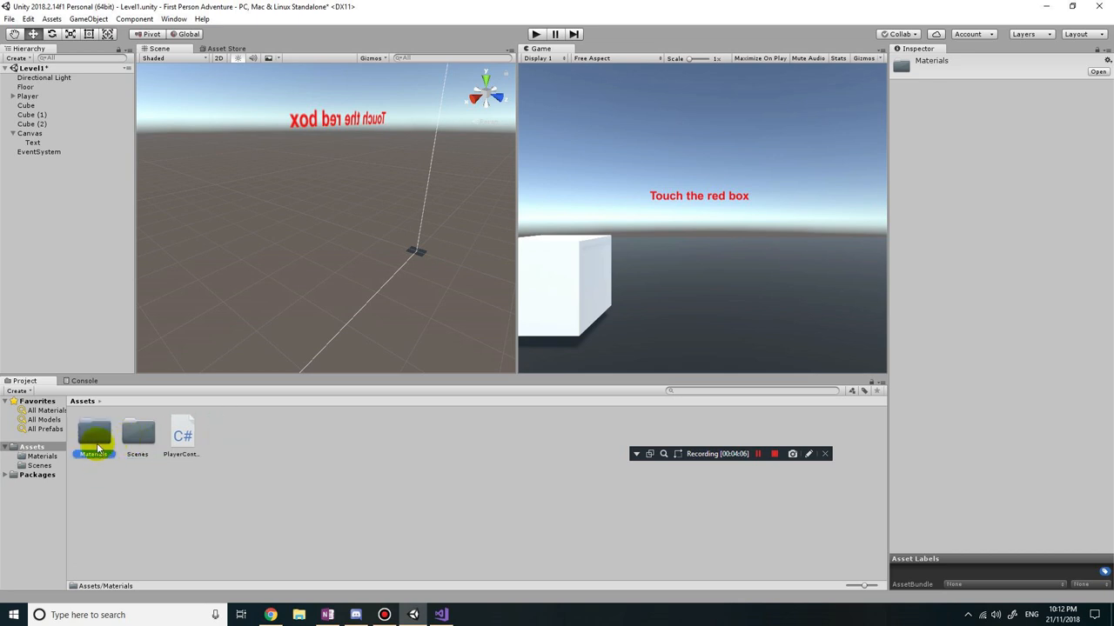
Inside Materials, create a new material with a red Albedo colour.
double_click(94, 435)
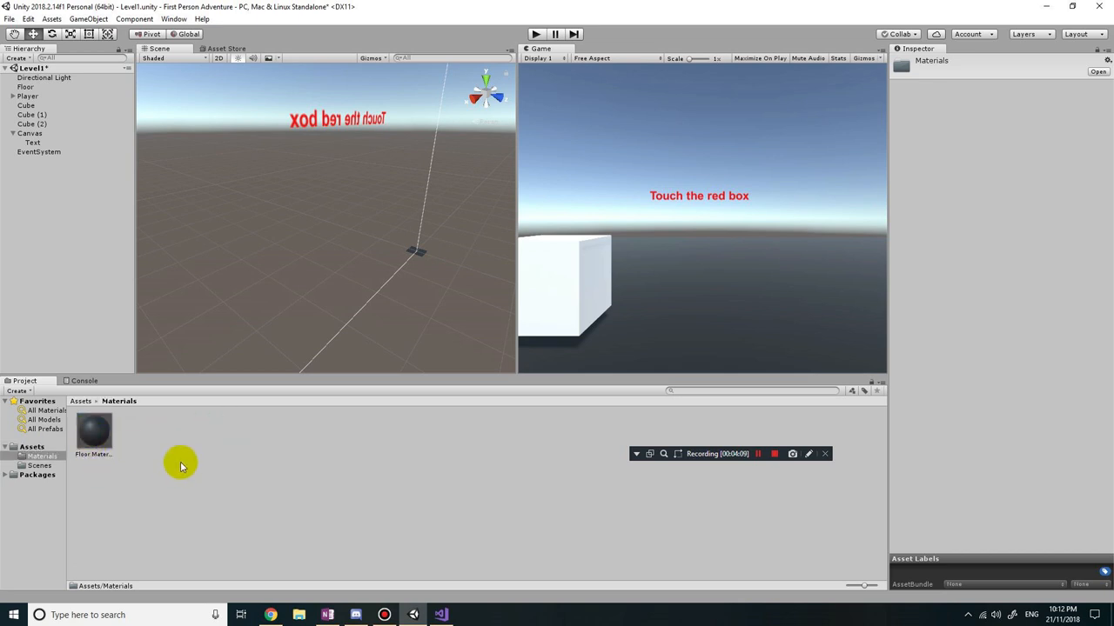
mouse_move(153, 472)
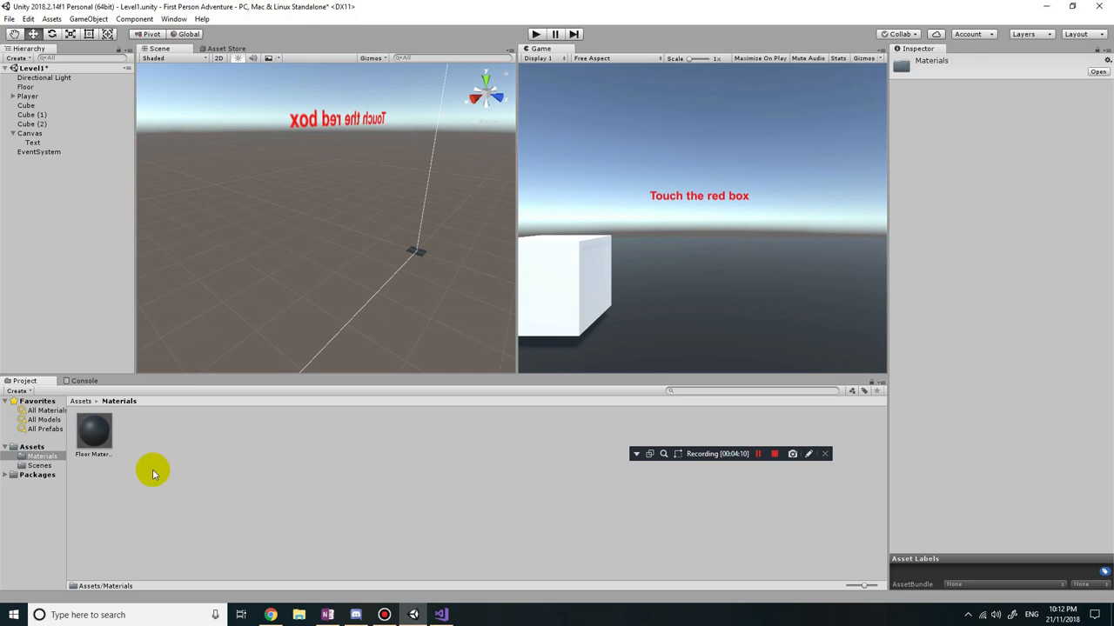
right_click(152, 474)
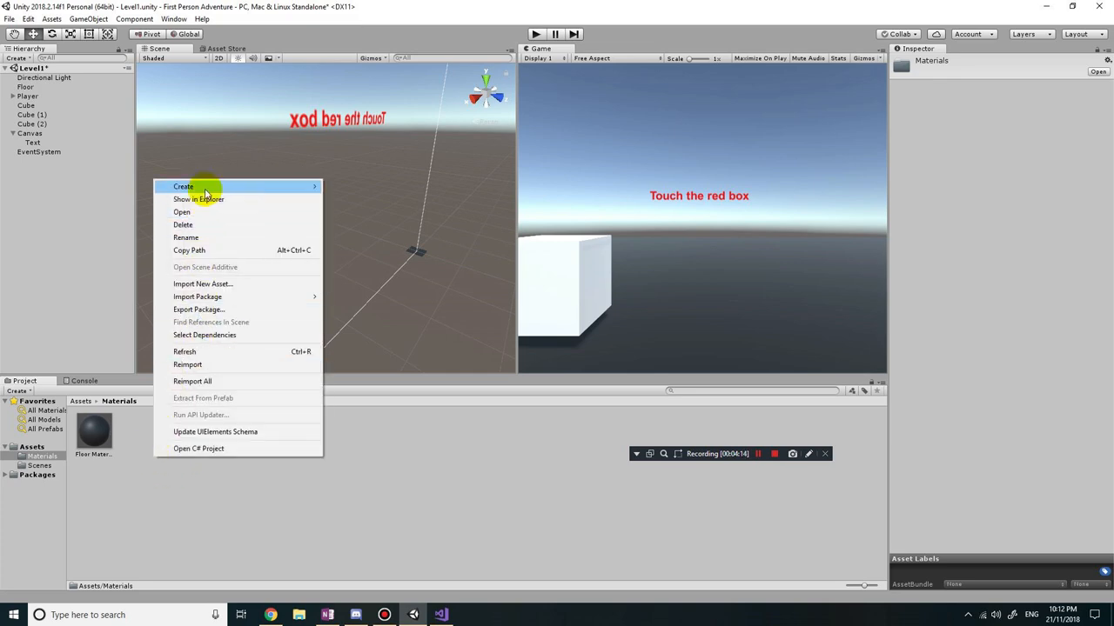
mouse_move(182, 186)
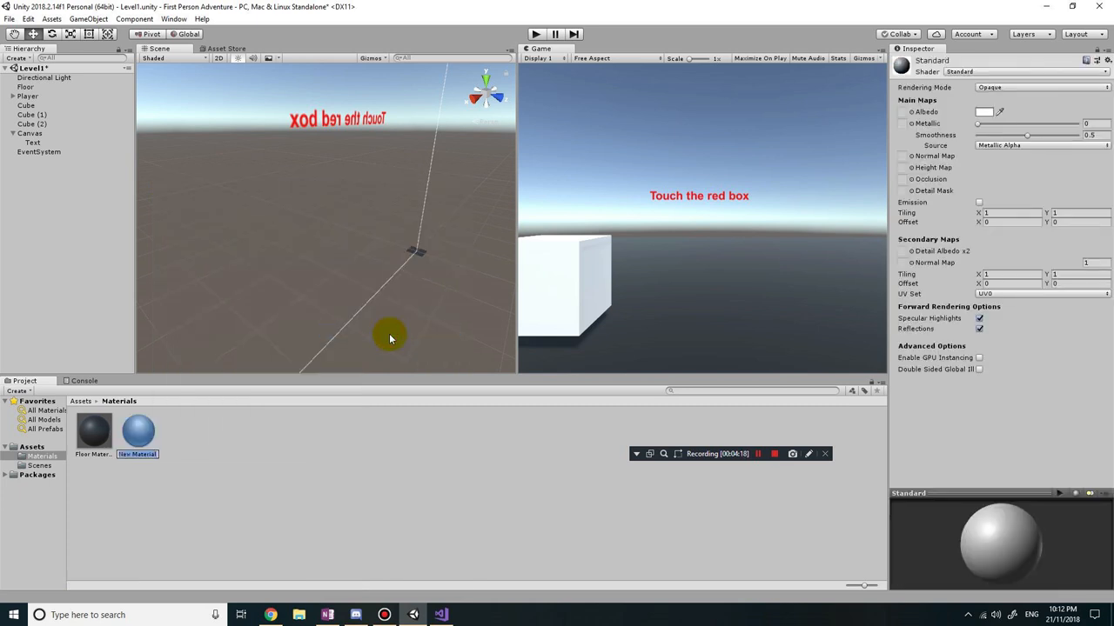
click(984, 115)
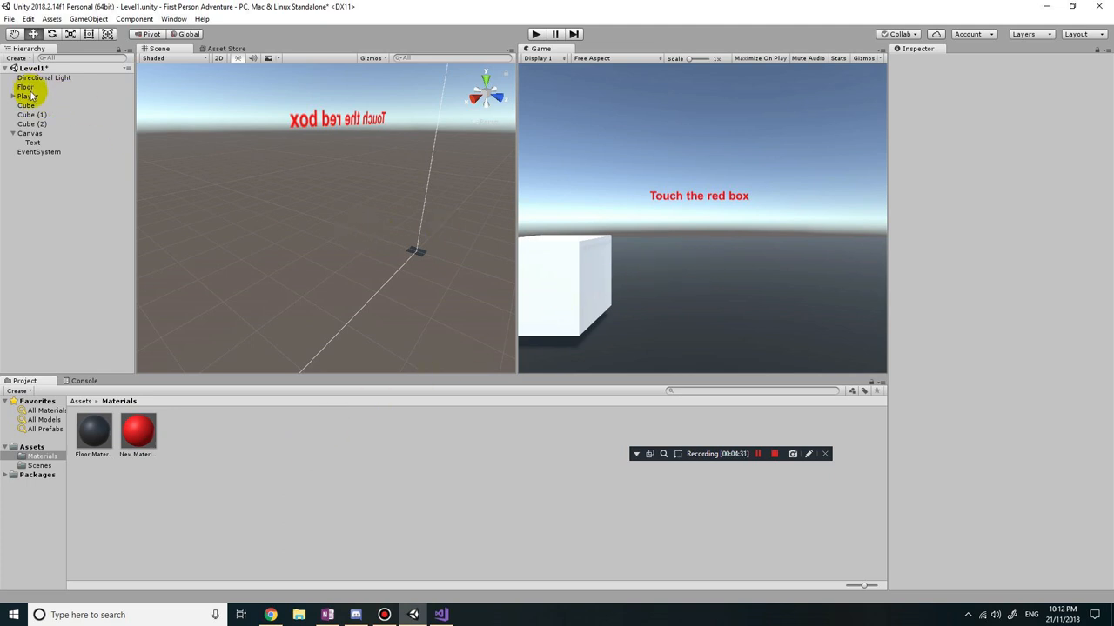
Drag New Material onto Cube (1) and check it appears red in Play mode.
click(26, 105)
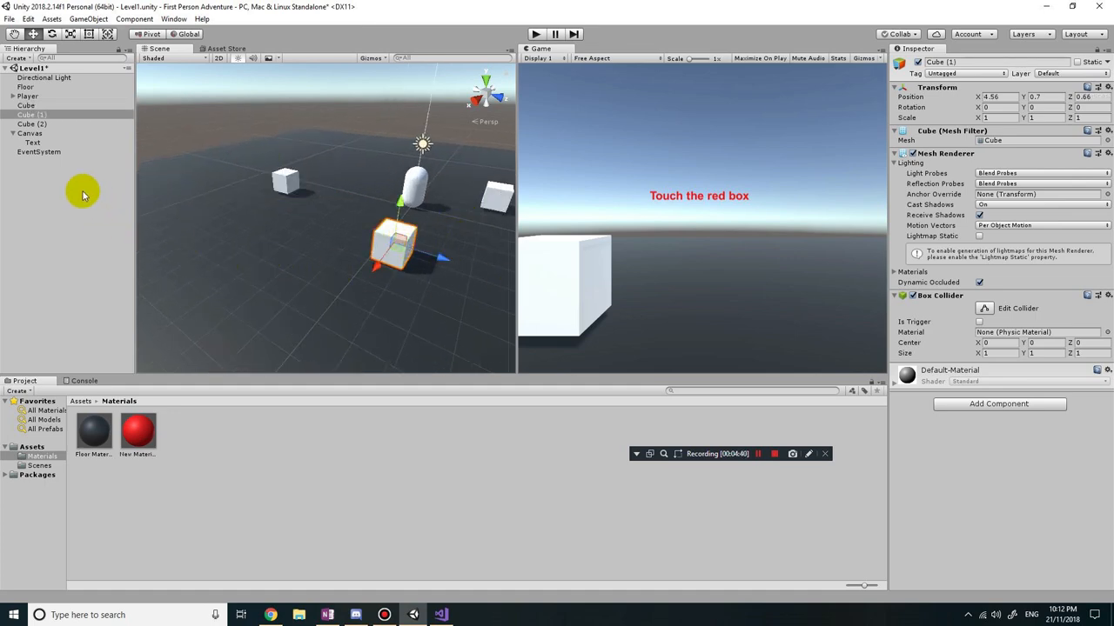
drag(137, 427, 394, 239)
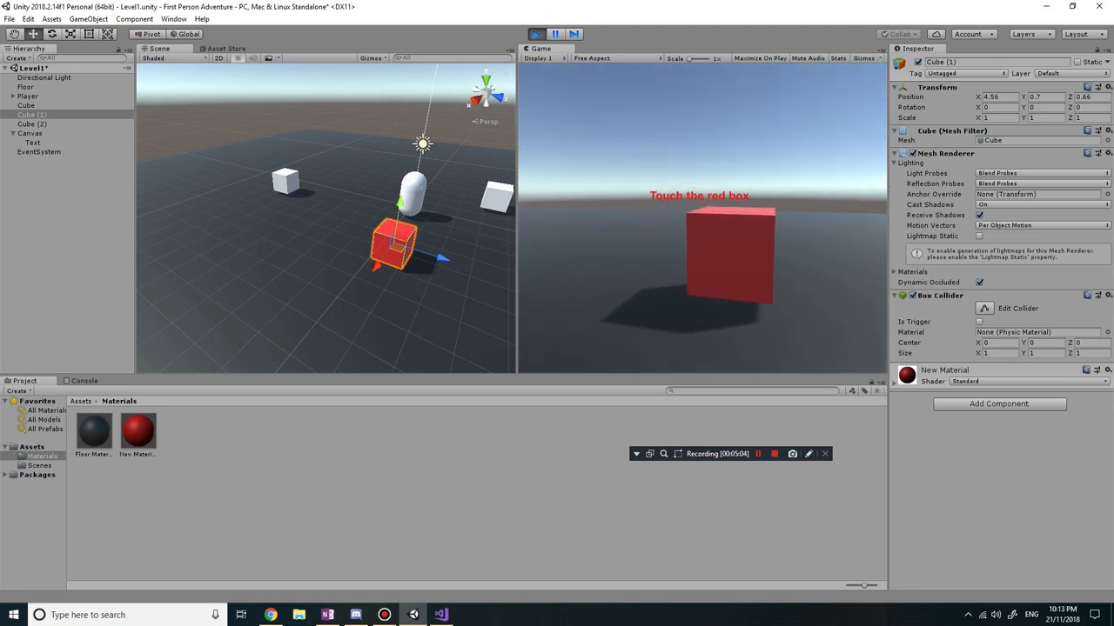
click(535, 34)
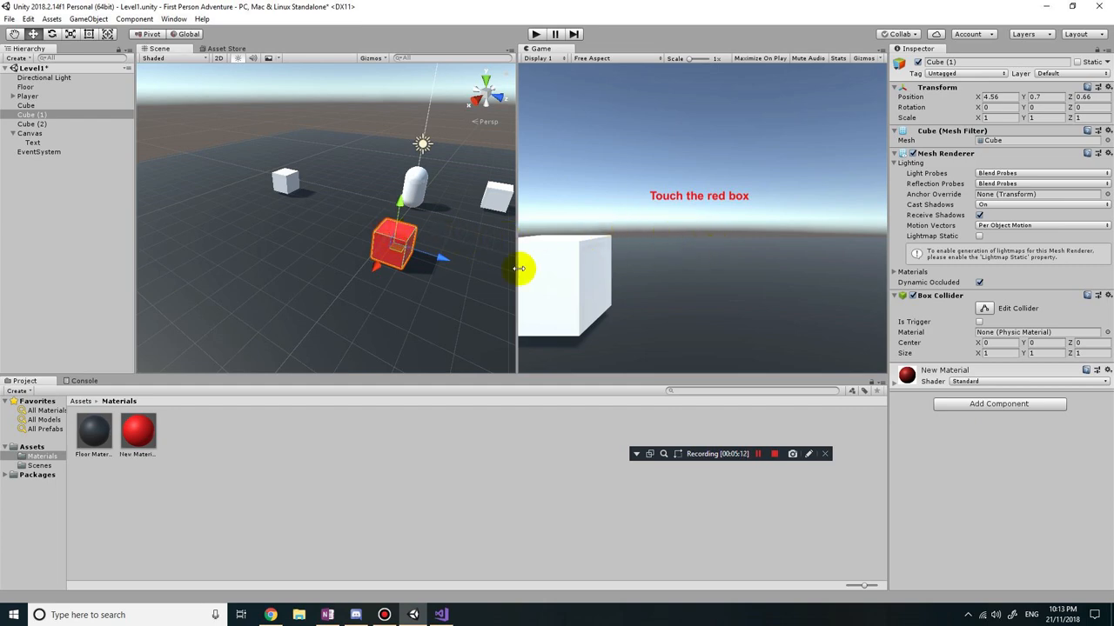
mouse_move(864, 308)
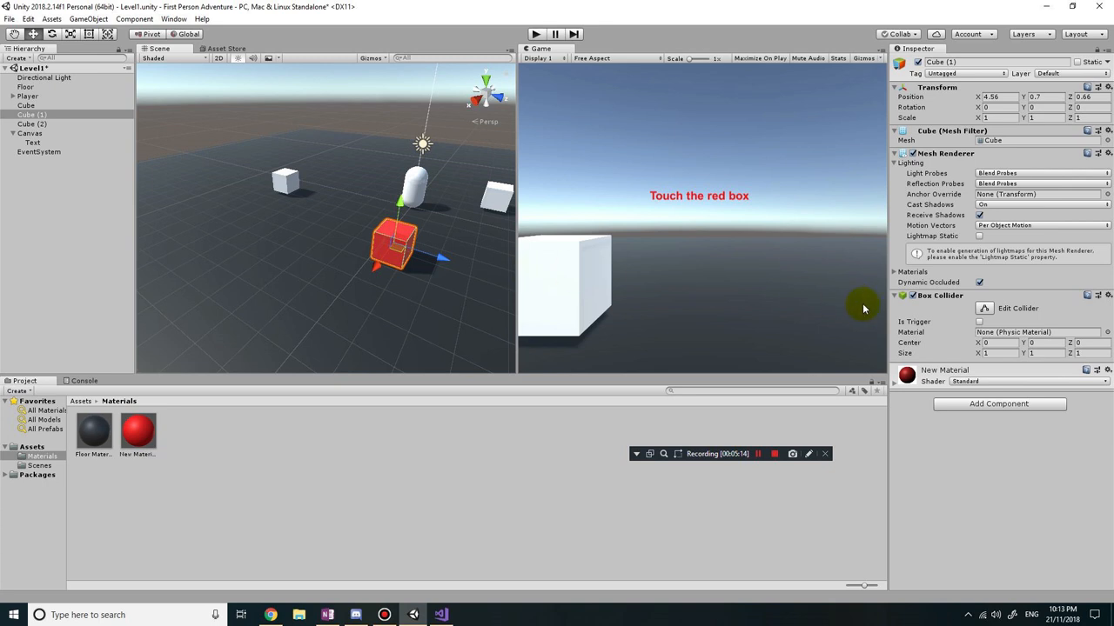
Tick Is Trigger on Cube (1)'s Box Collider in the Inspector.
click(973, 328)
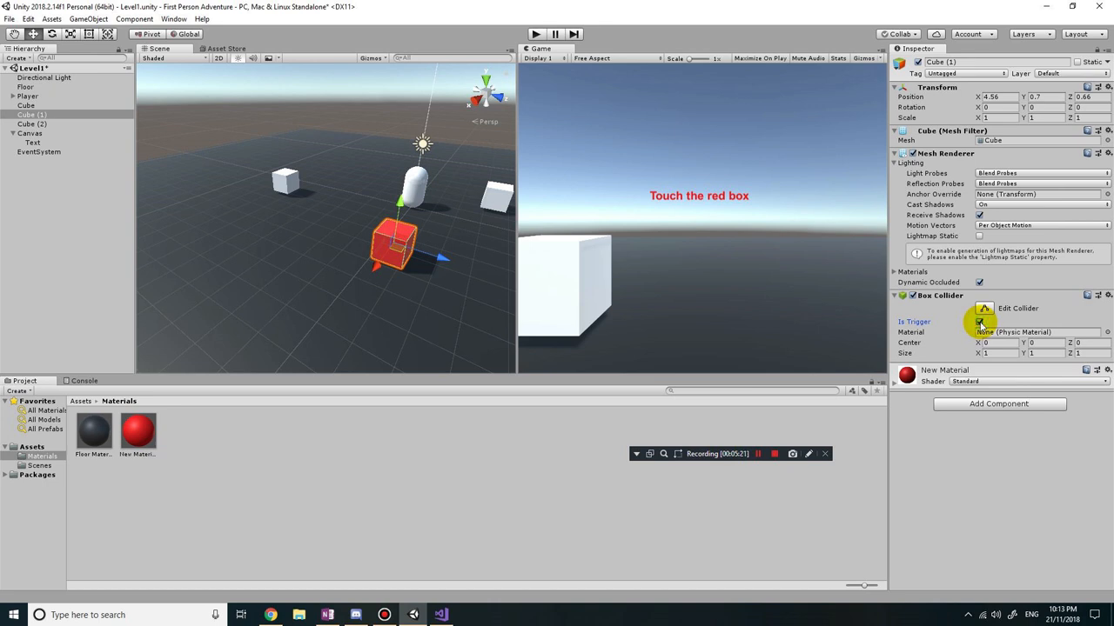
click(957, 320)
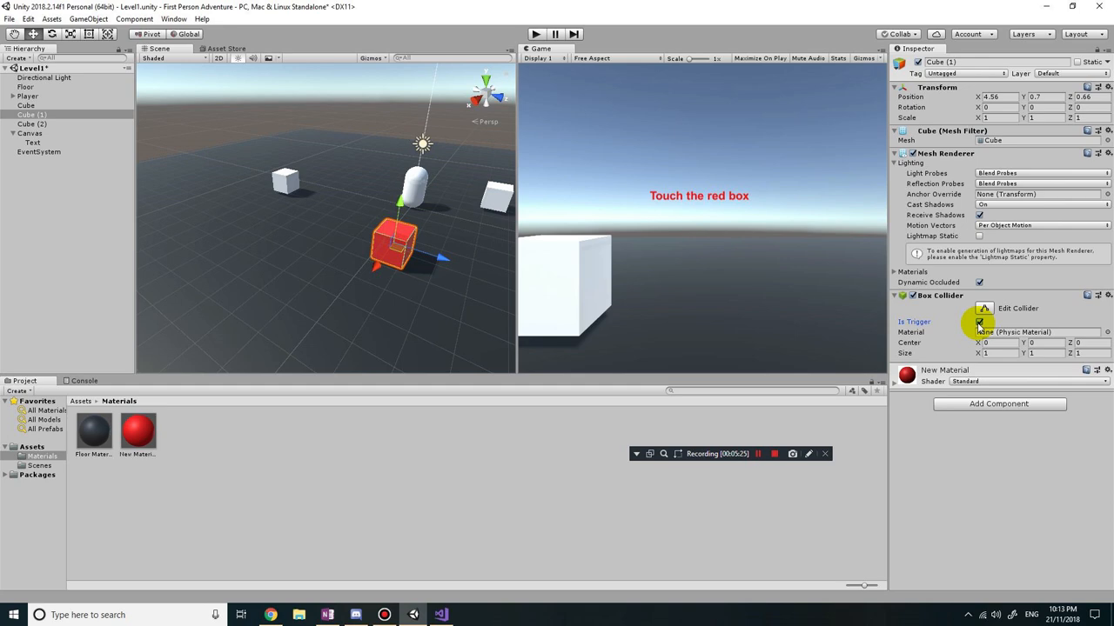
click(980, 330)
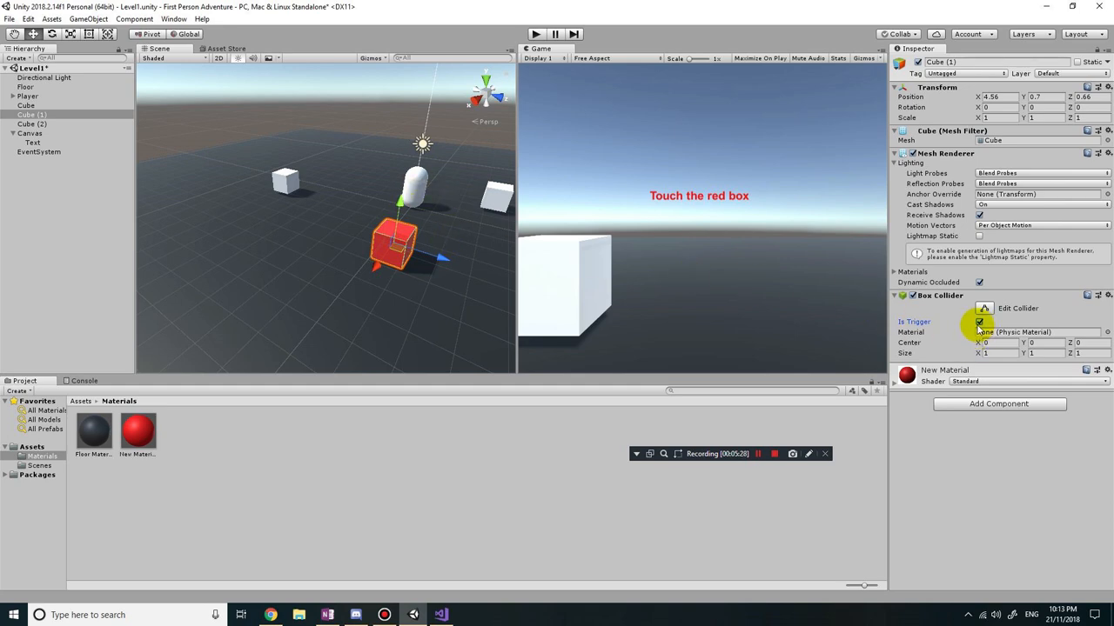
click(976, 328)
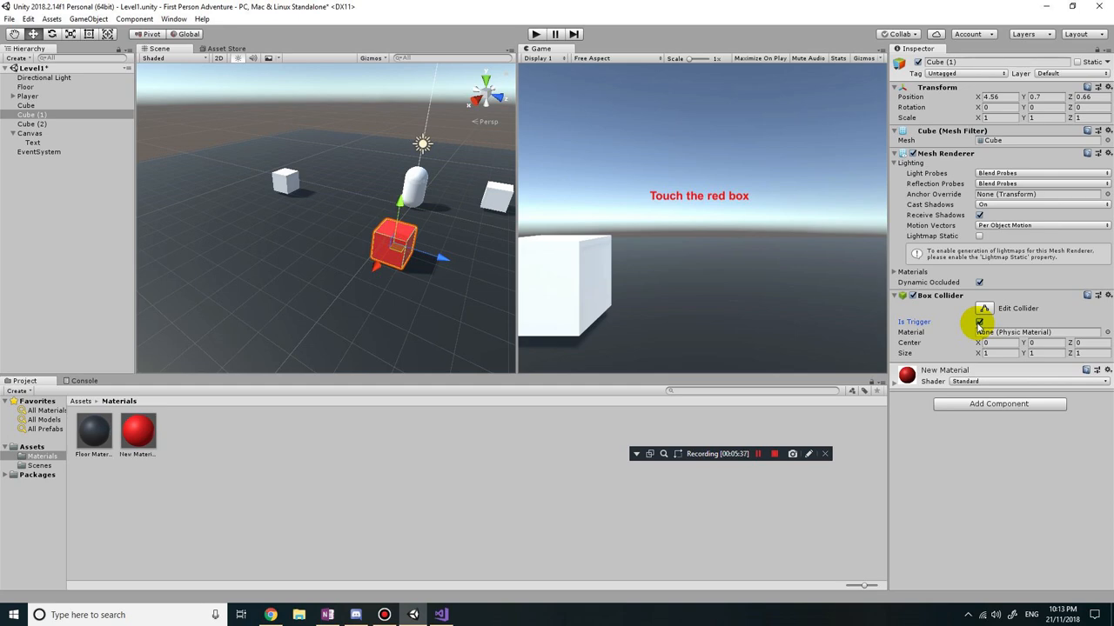
click(977, 322)
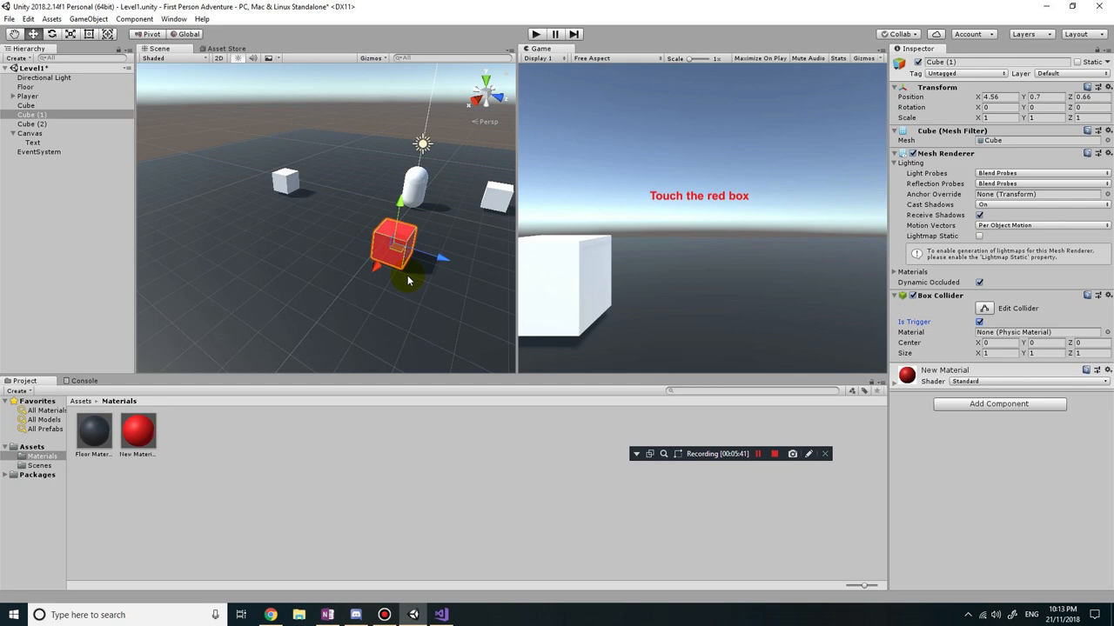
click(30, 88)
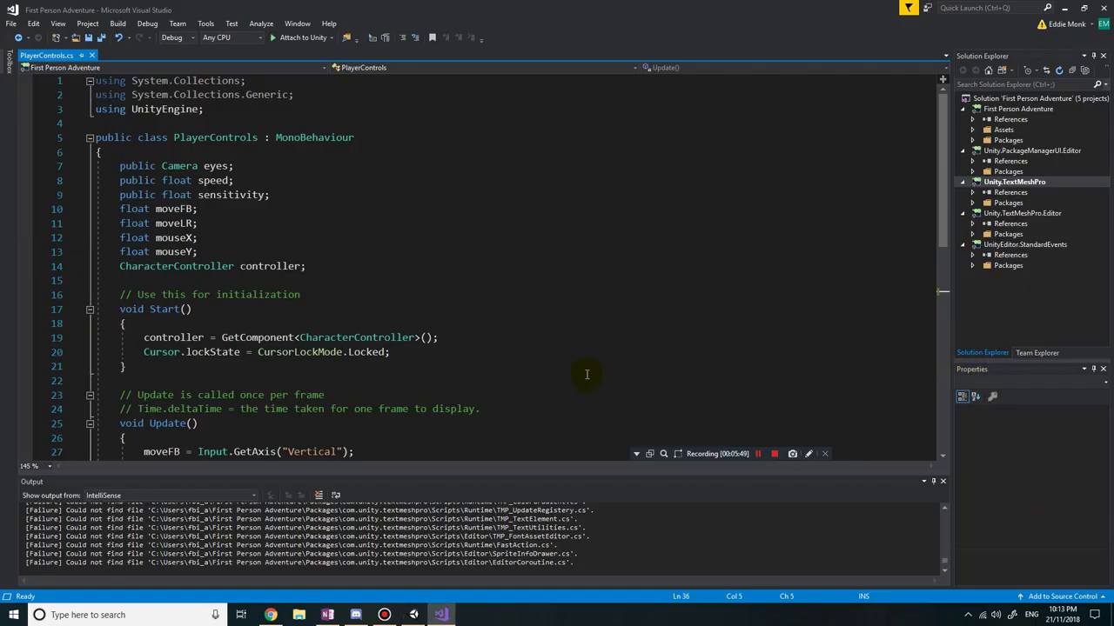
mouse_move(476, 314)
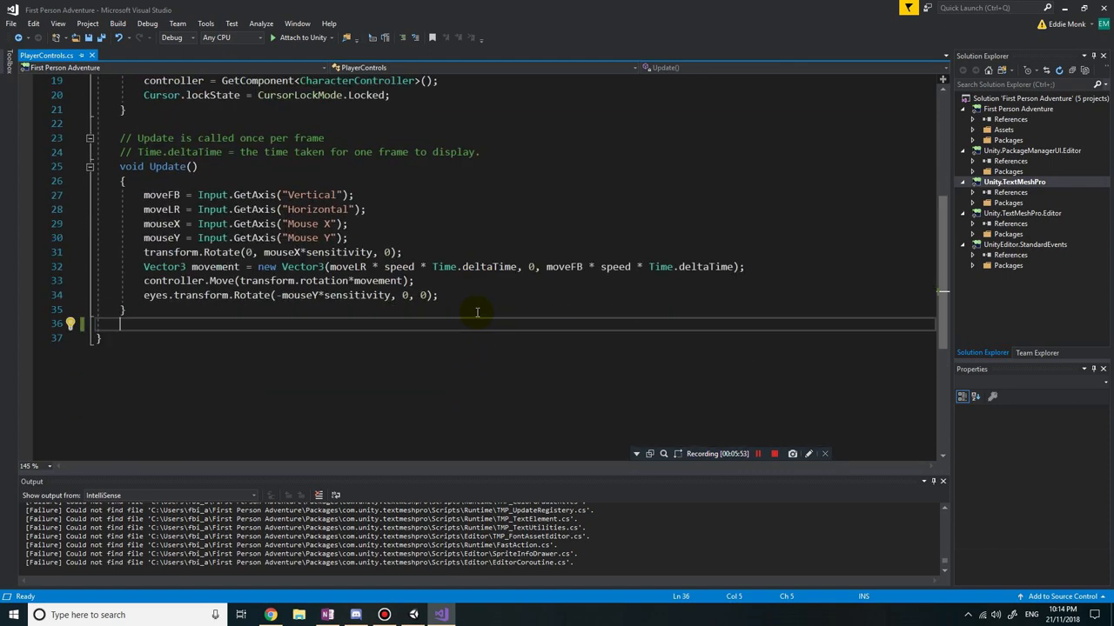
mouse_move(133, 331)
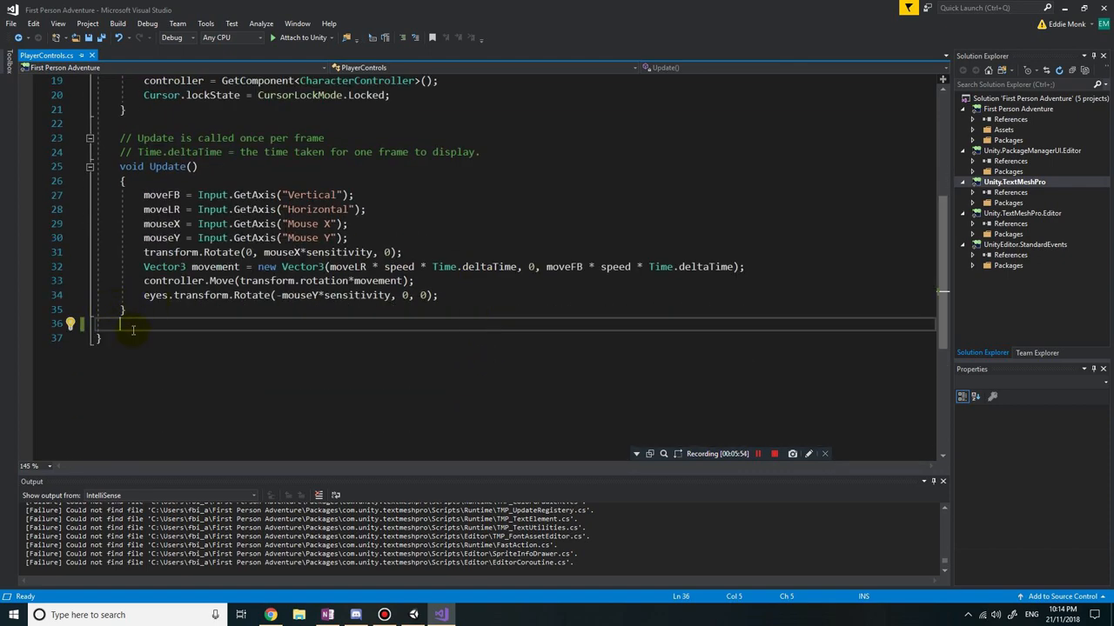
mouse_move(123, 325)
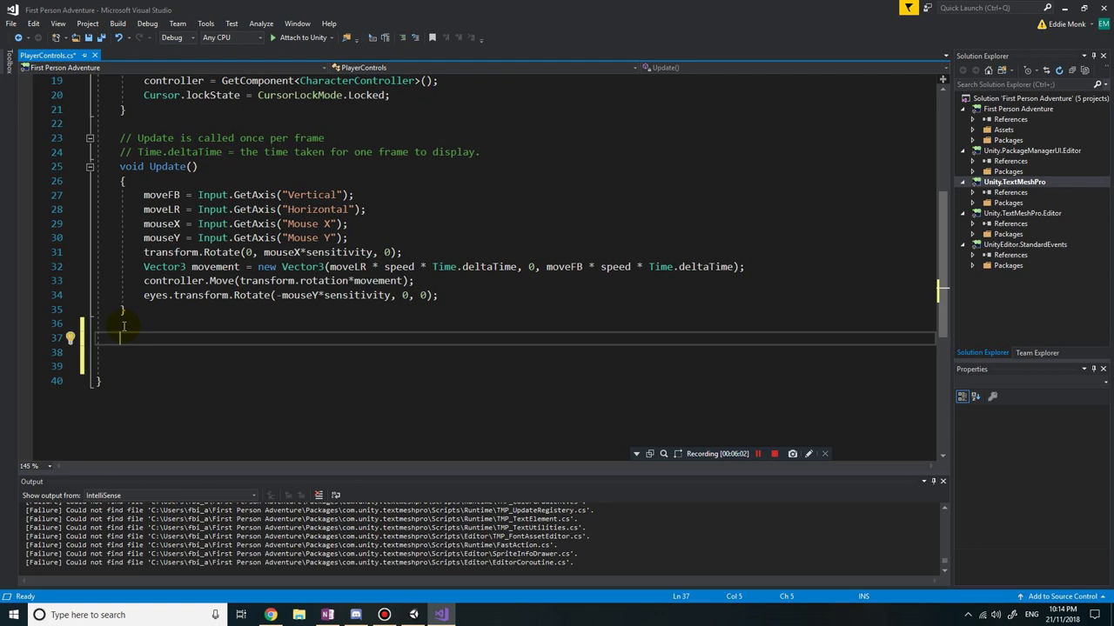
Write an empty private void OnTriggerEnter(Collider other) method below Update() in PlayerControls.
text(void on)
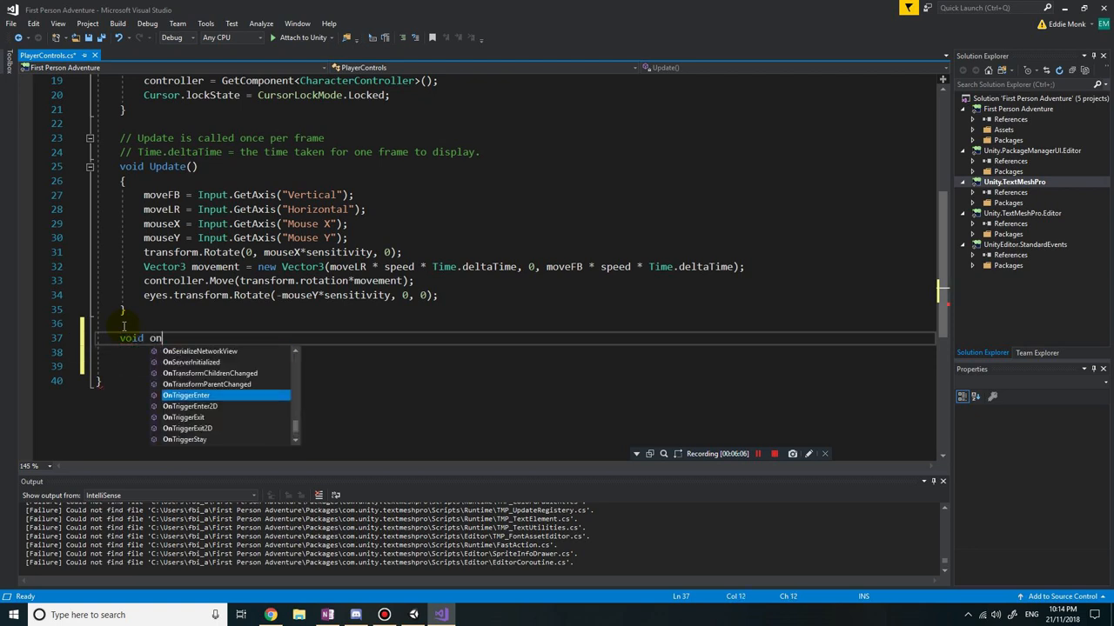
text(te)
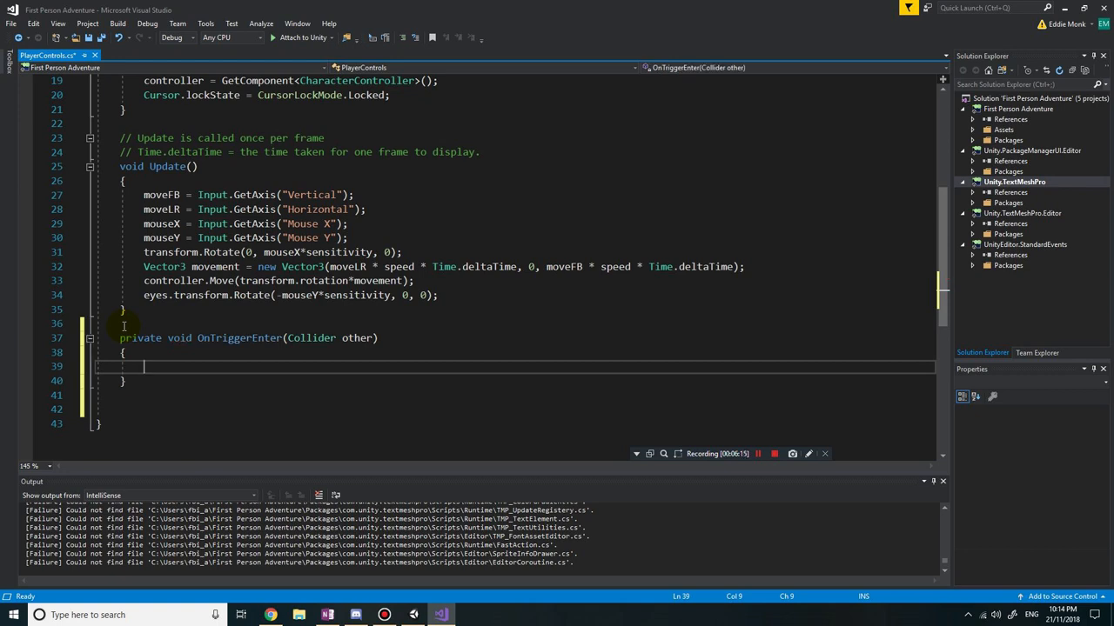
mouse_move(187, 375)
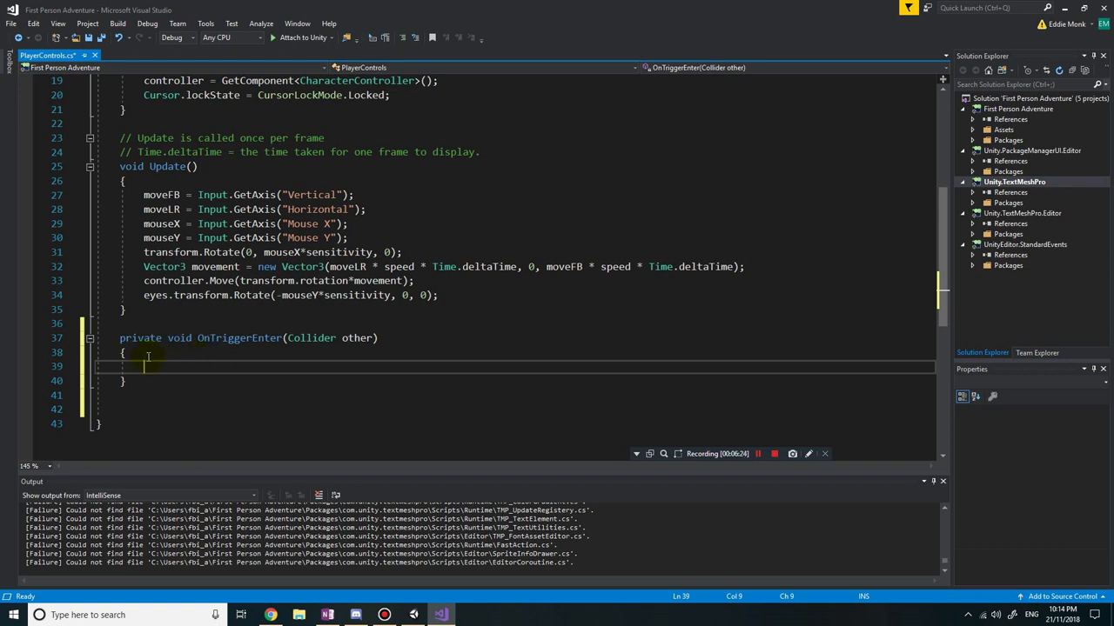
mouse_move(203, 339)
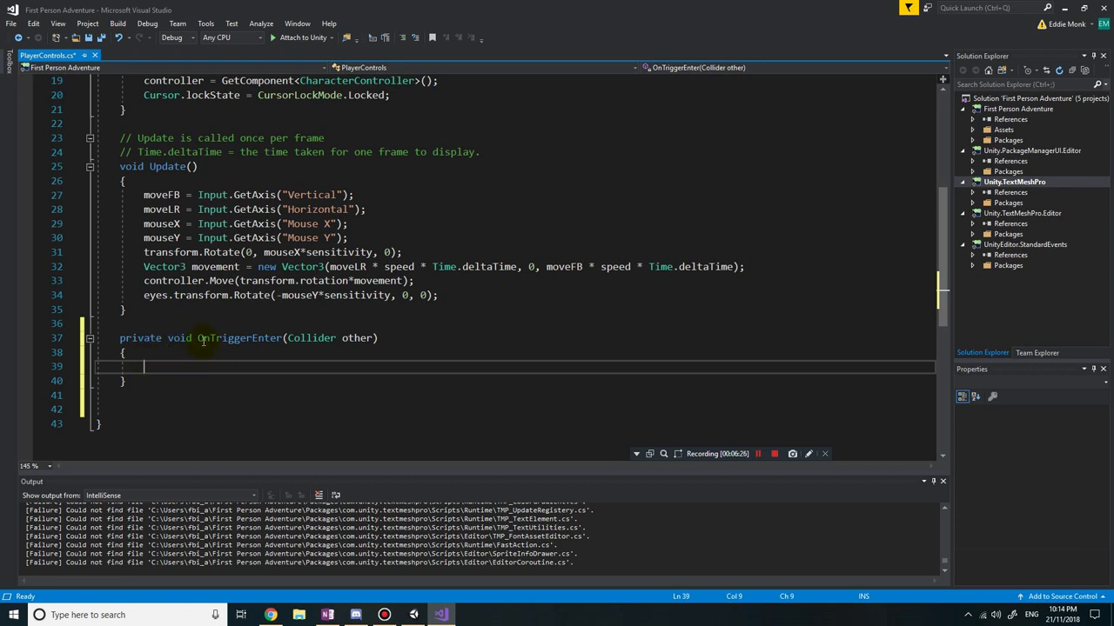
mouse_move(204, 339)
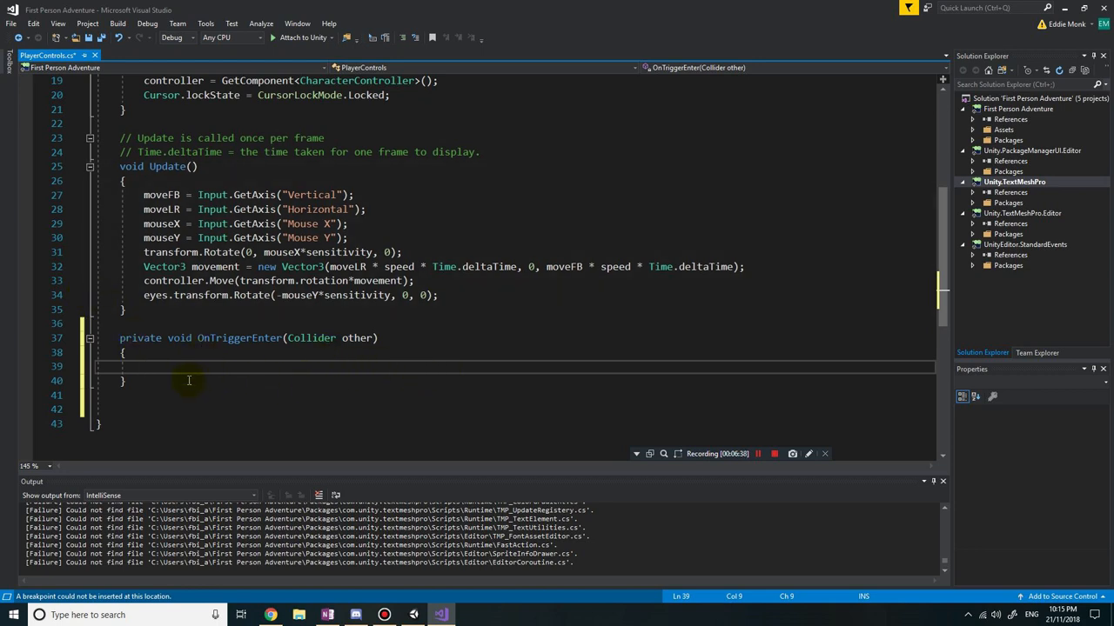
mouse_move(175, 370)
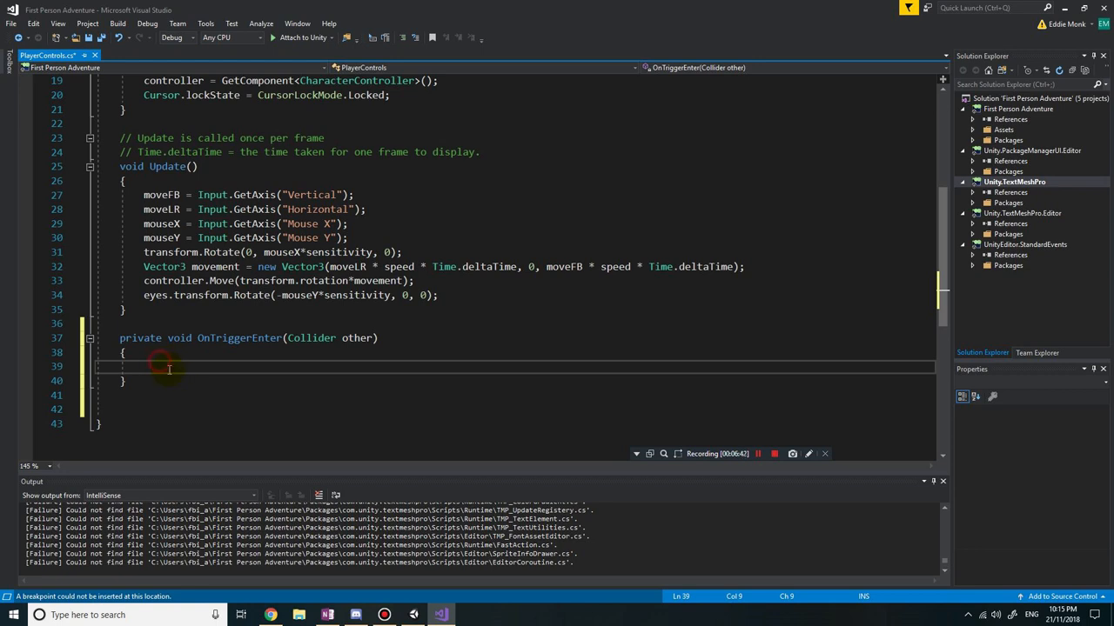
click(170, 370)
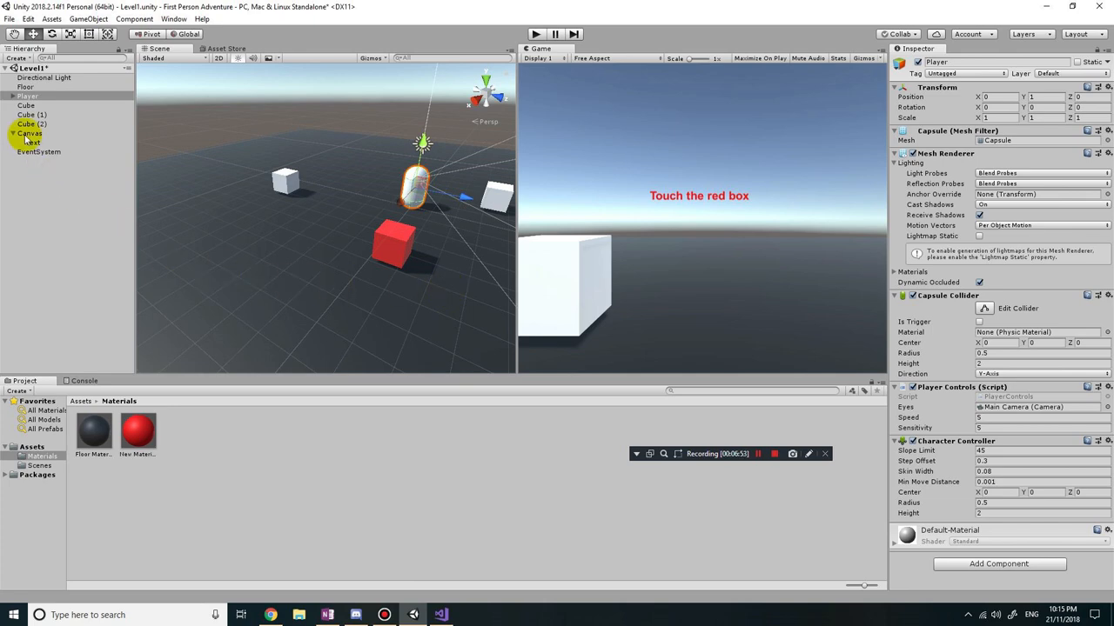
Rename the Canvas Text object to InstructionText.
click(35, 144)
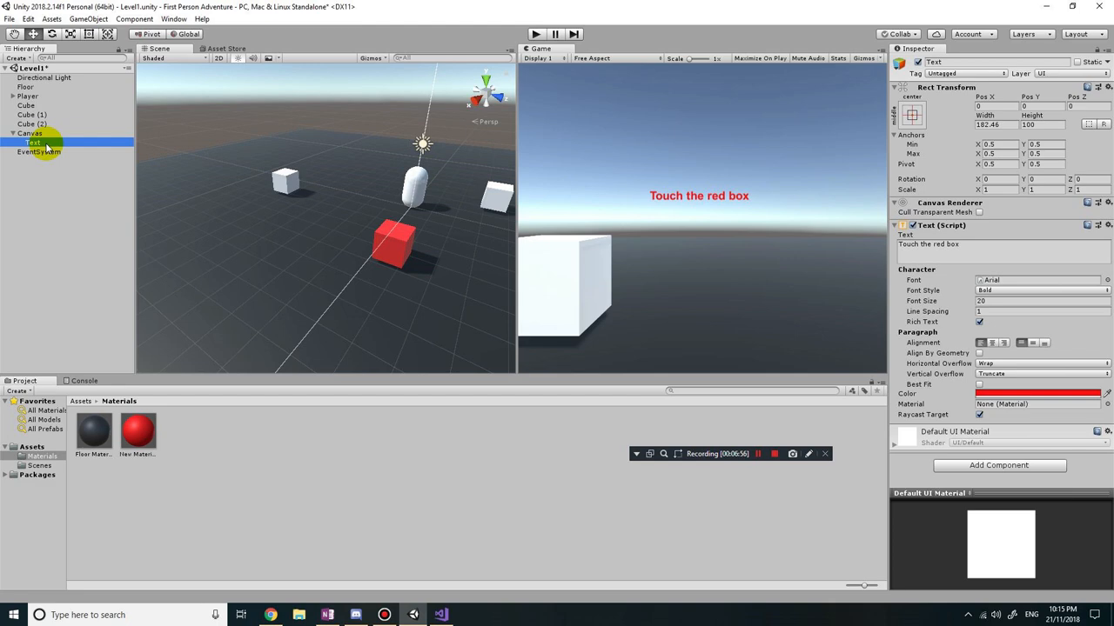
right_click(35, 142)
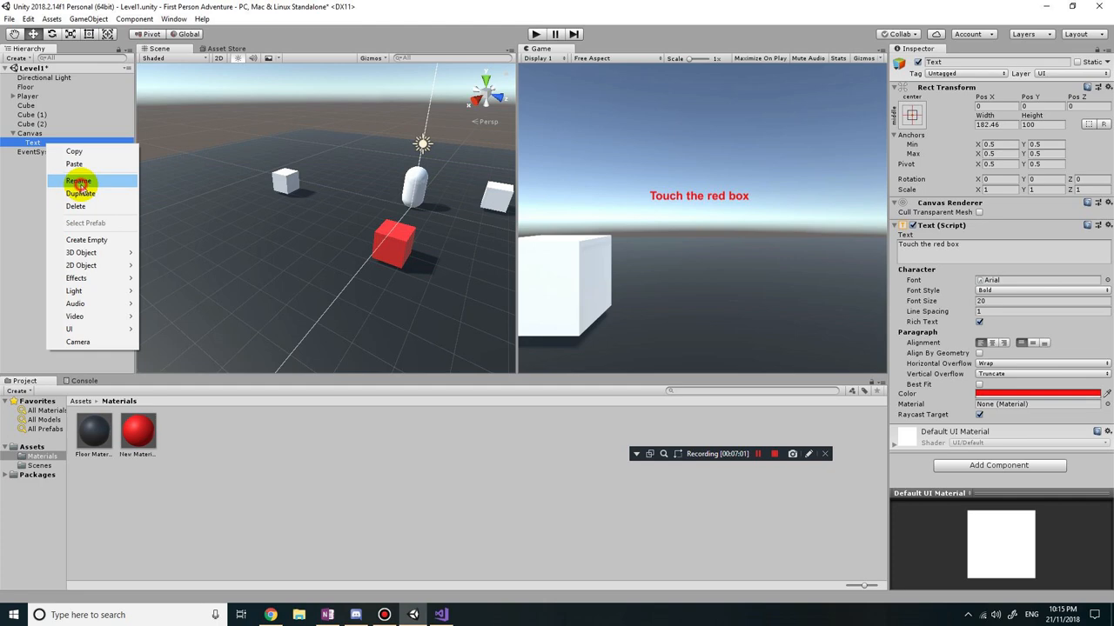
click(76, 181)
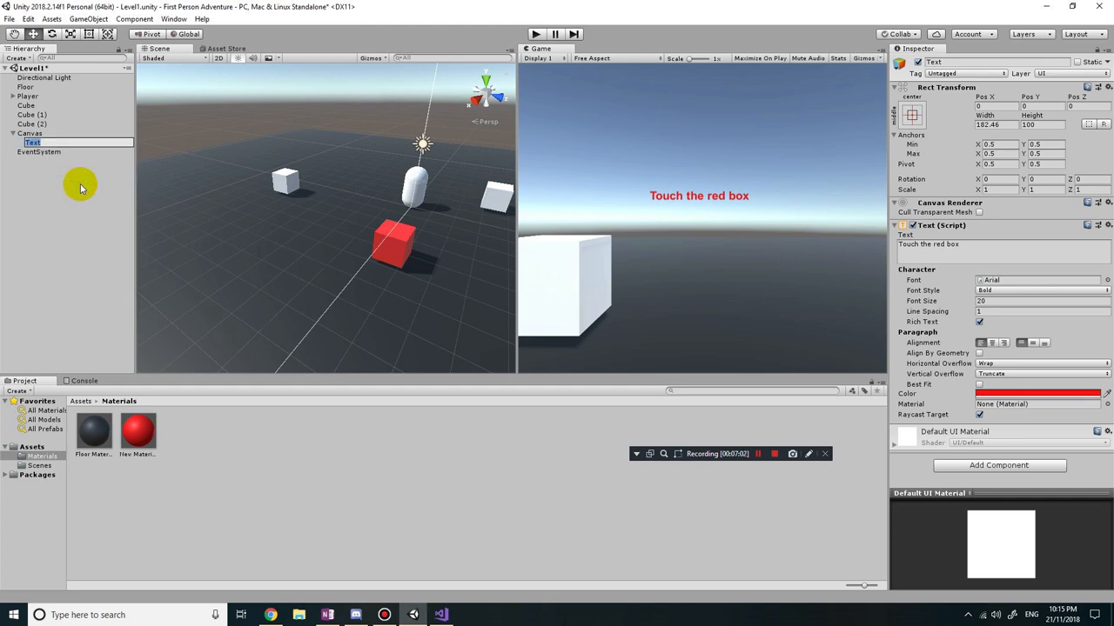
text(RedBoxTex)
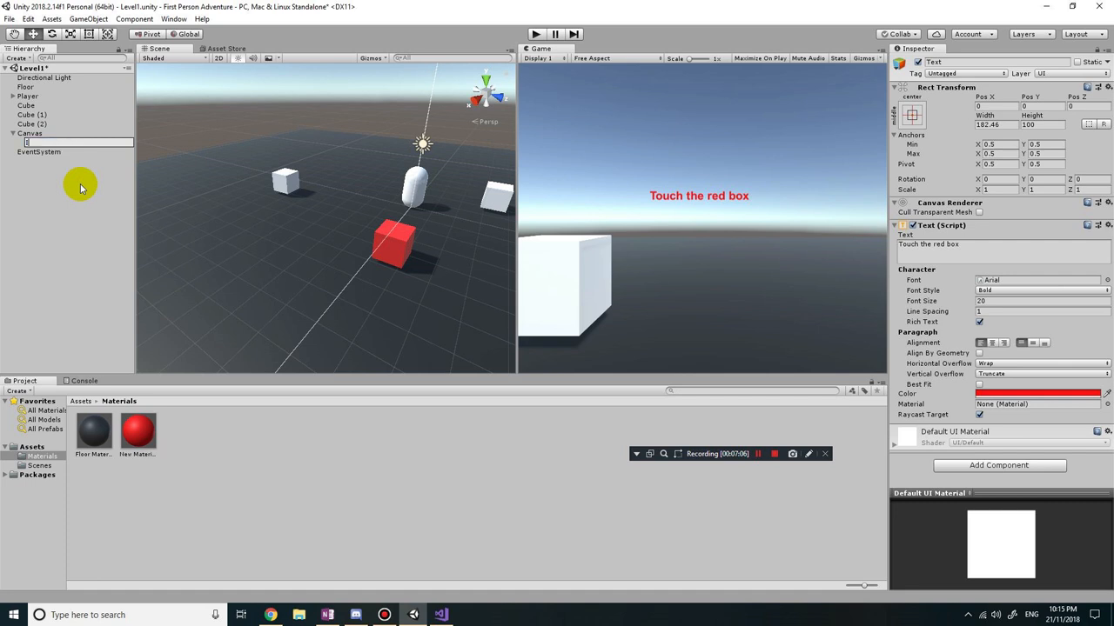
text(InstructionText)
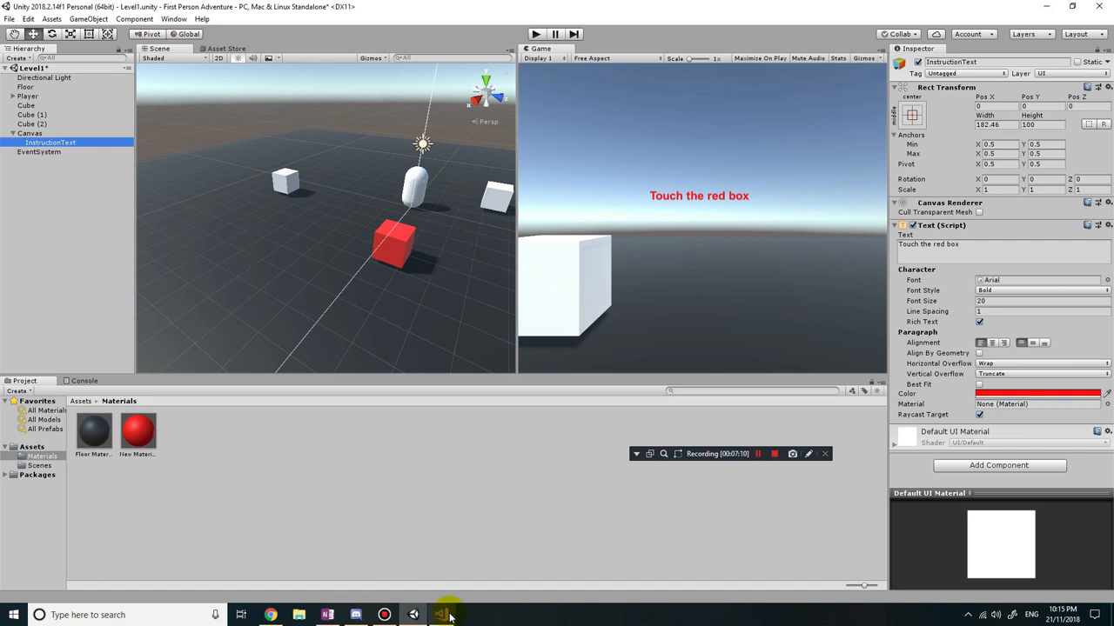
click(447, 613)
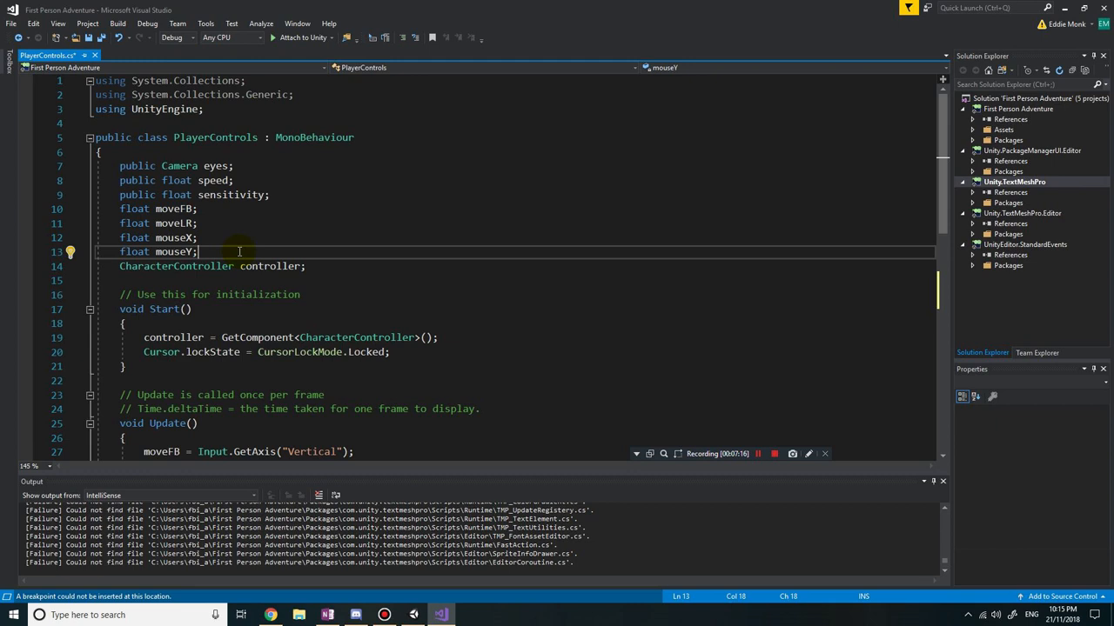
Add 'using UnityEngine.UI;' and declare 'public Text instruction' below the controller field.
key(Enter)
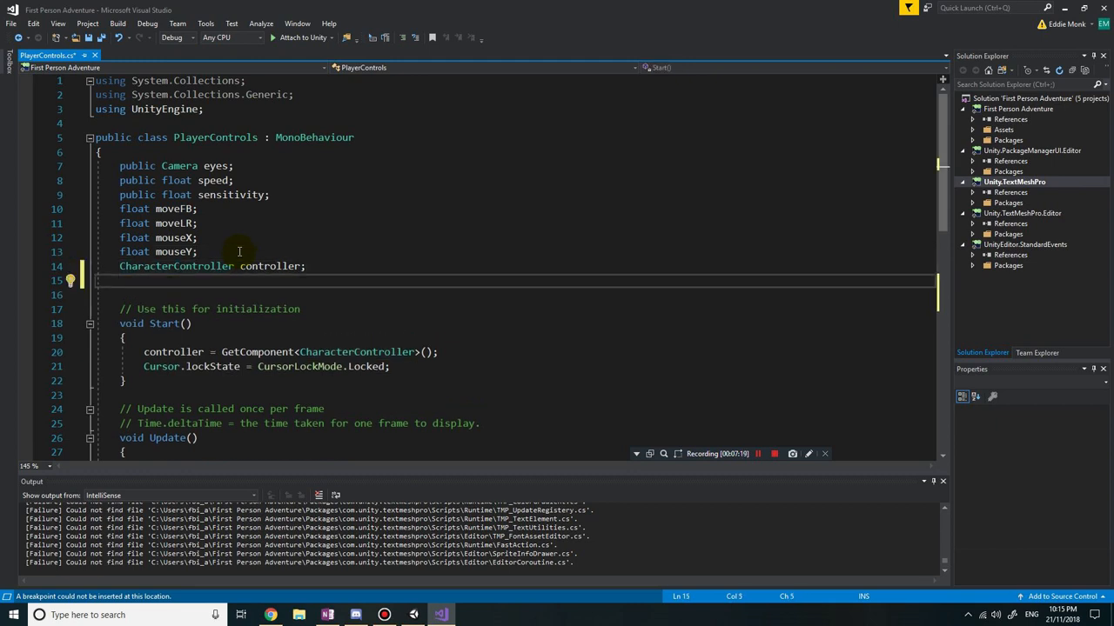
text(public)
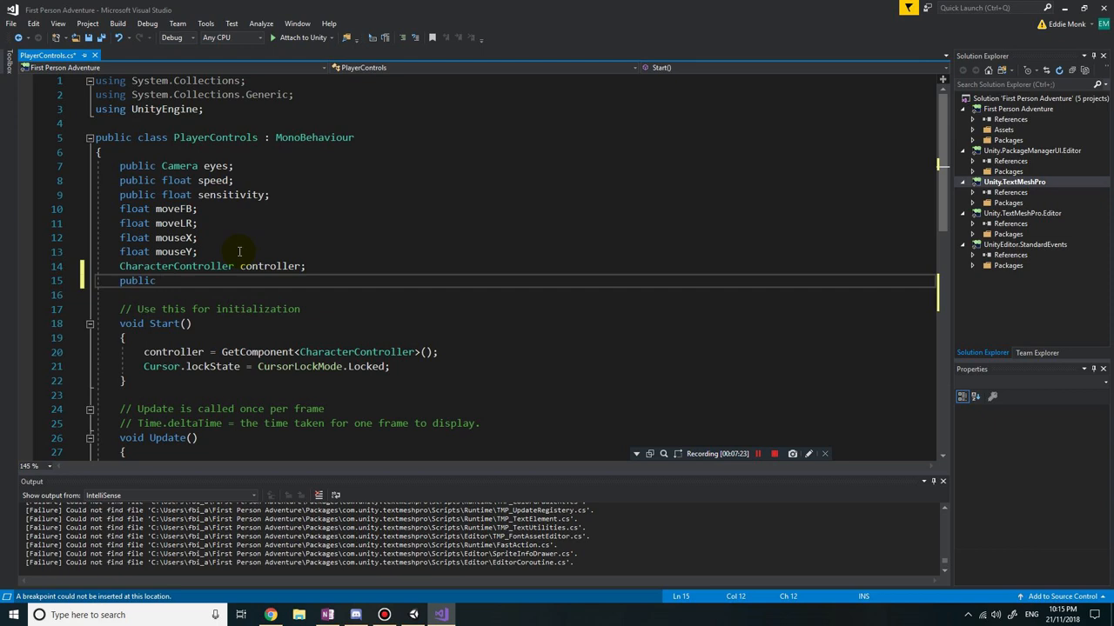
text(text)
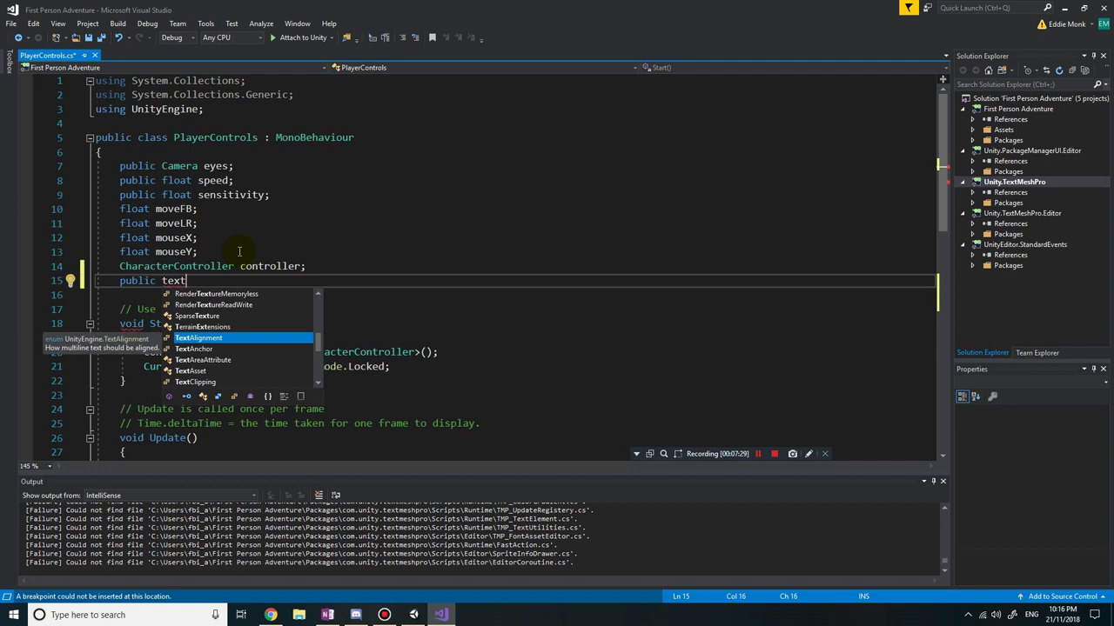
key(Escape)
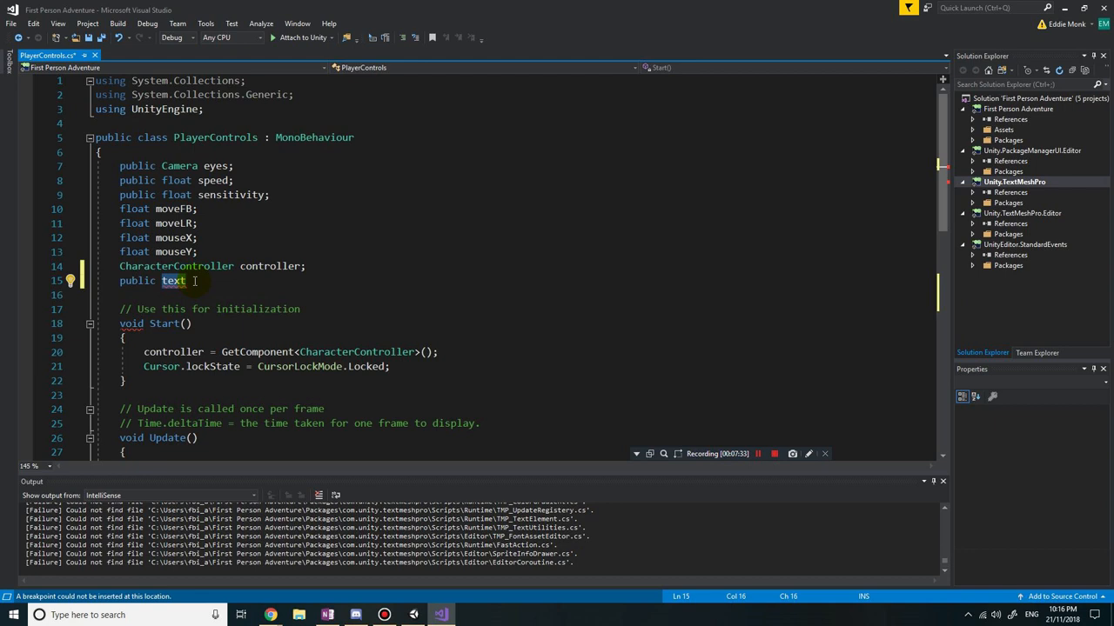
mouse_move(174, 280)
text(using UnityEn)
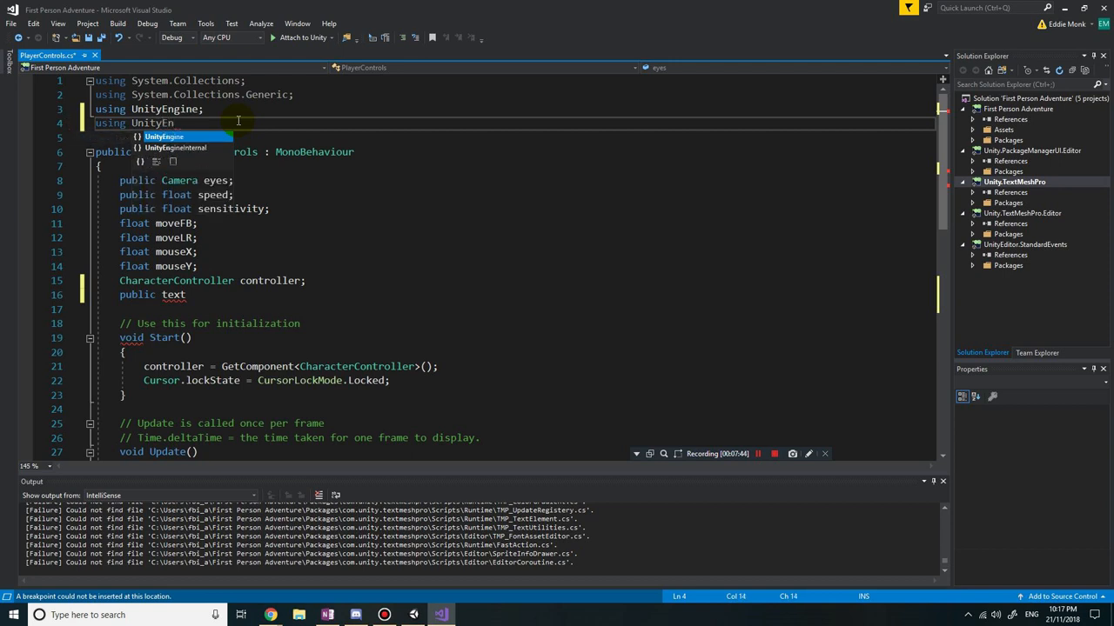
text(.)
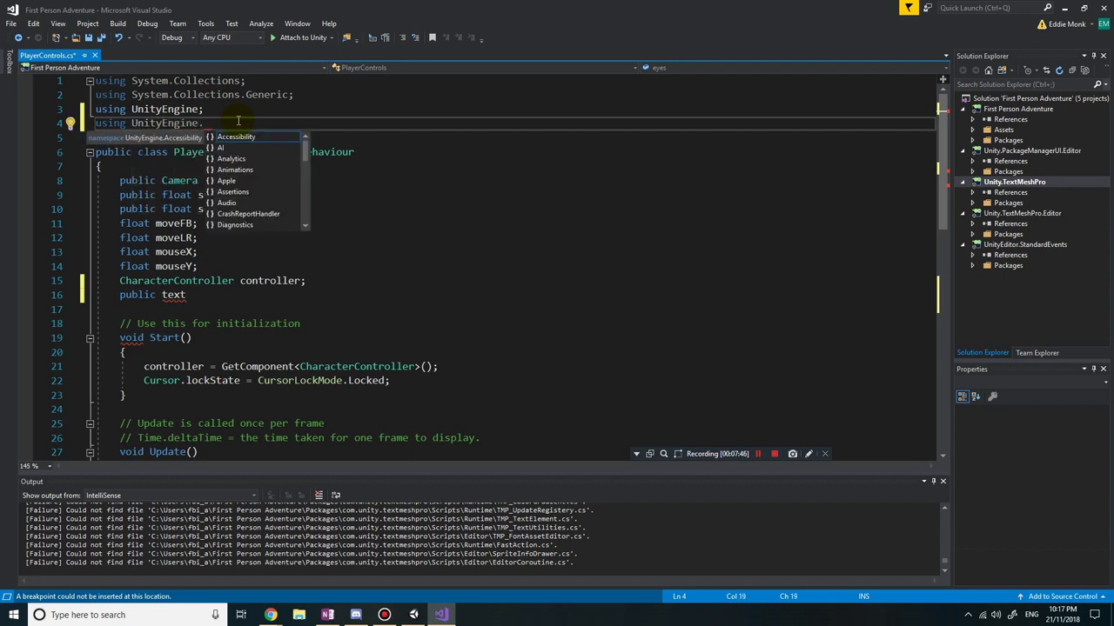
text(UI;)
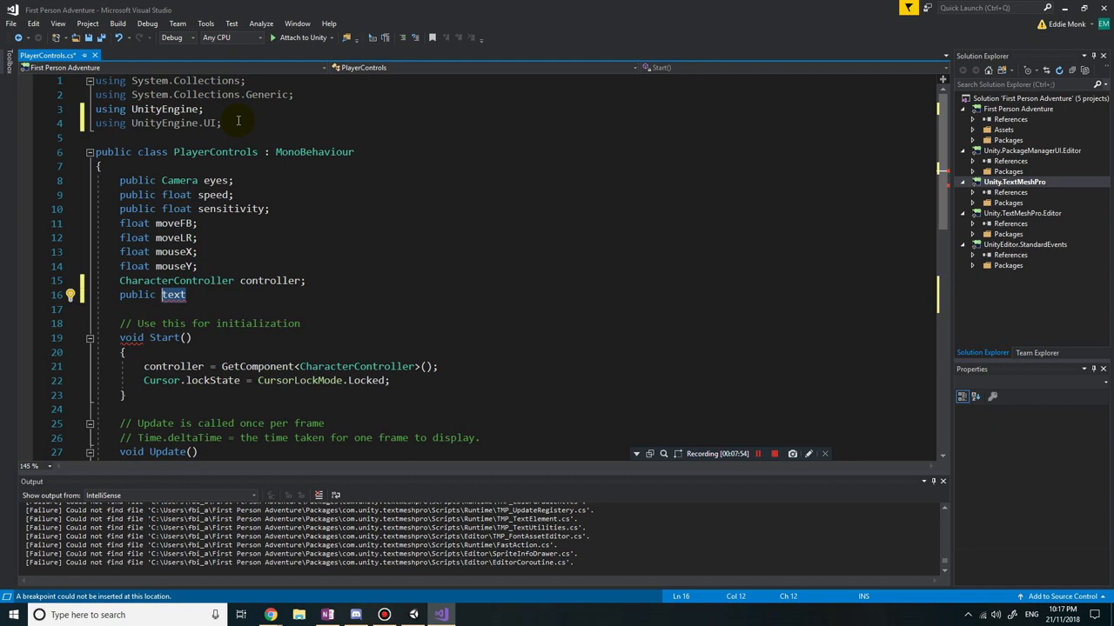
text(T)
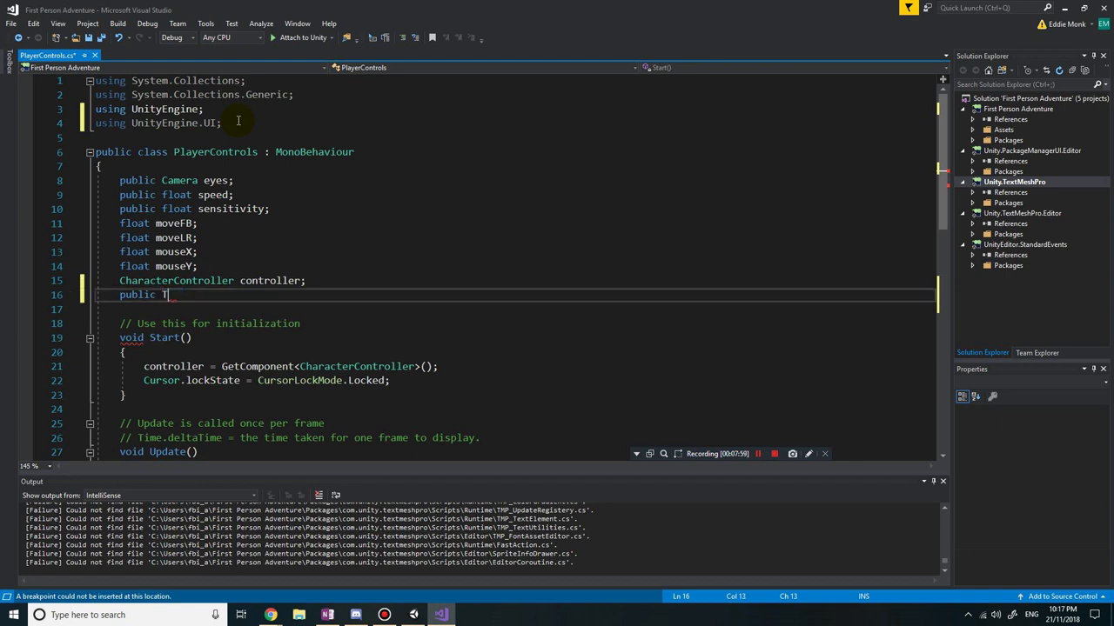
text(ext)
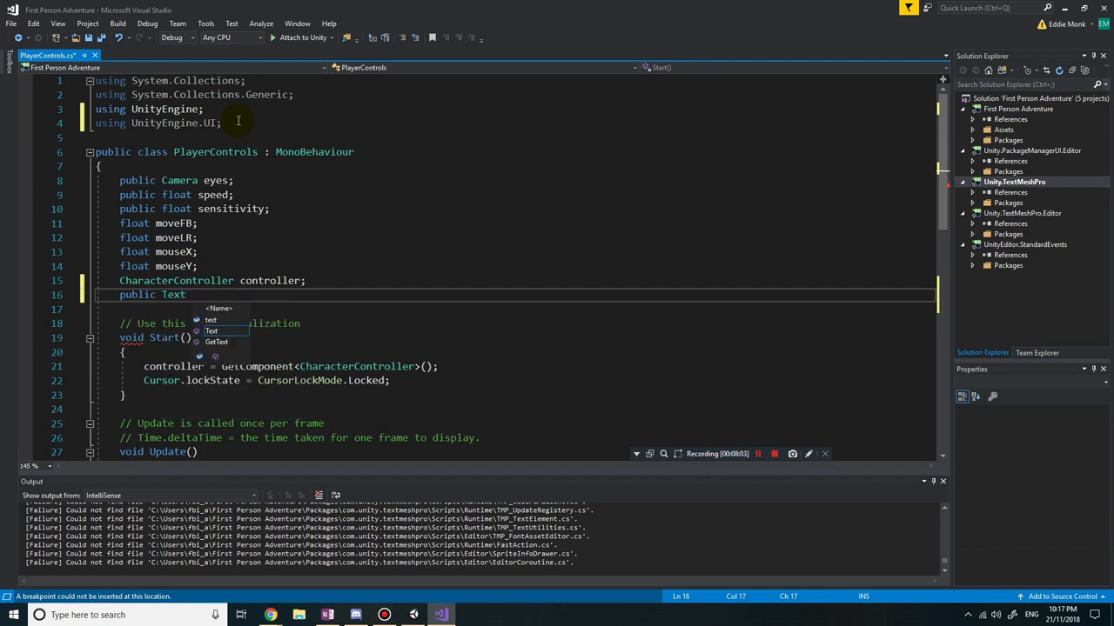
text(in)
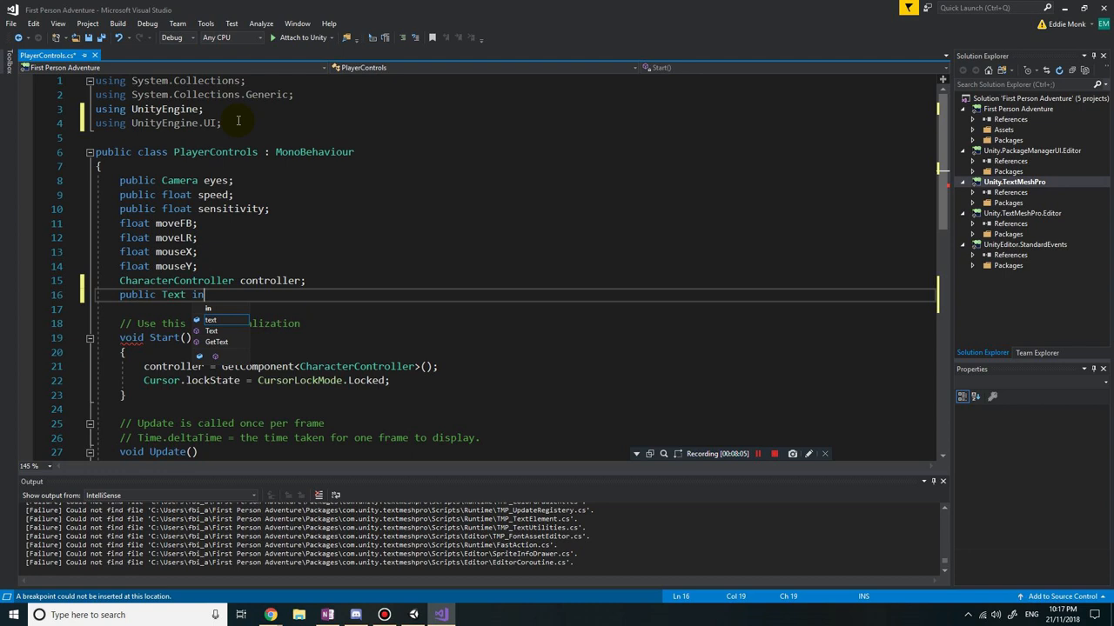
text(struction)
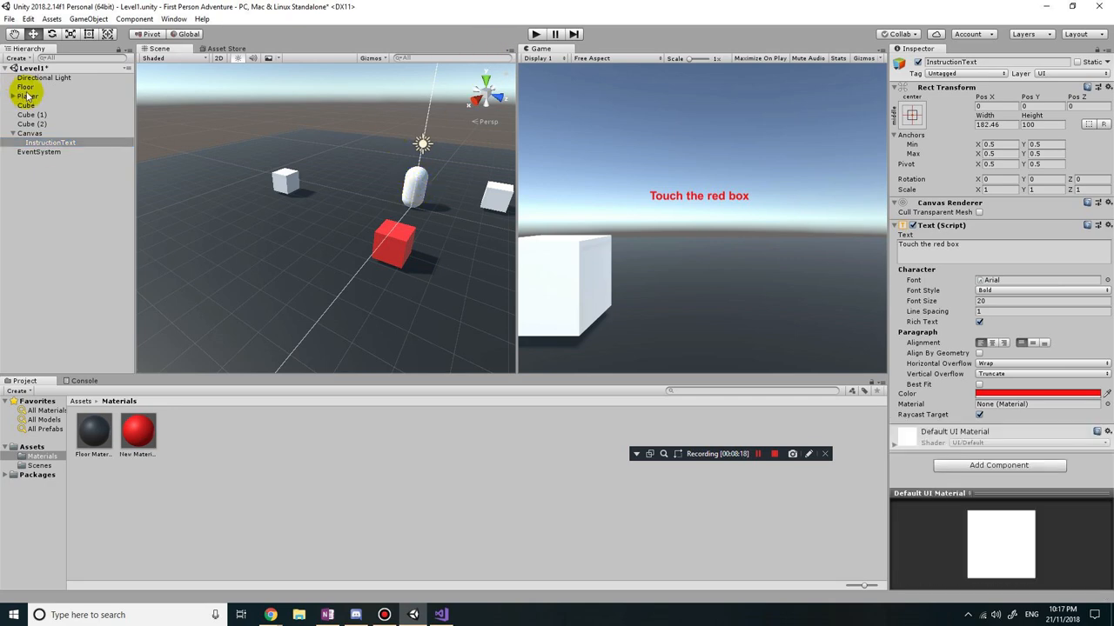
Assign InstructionText to the Player's Player Controls Instruction slot, then return to Visual Studio.
click(35, 88)
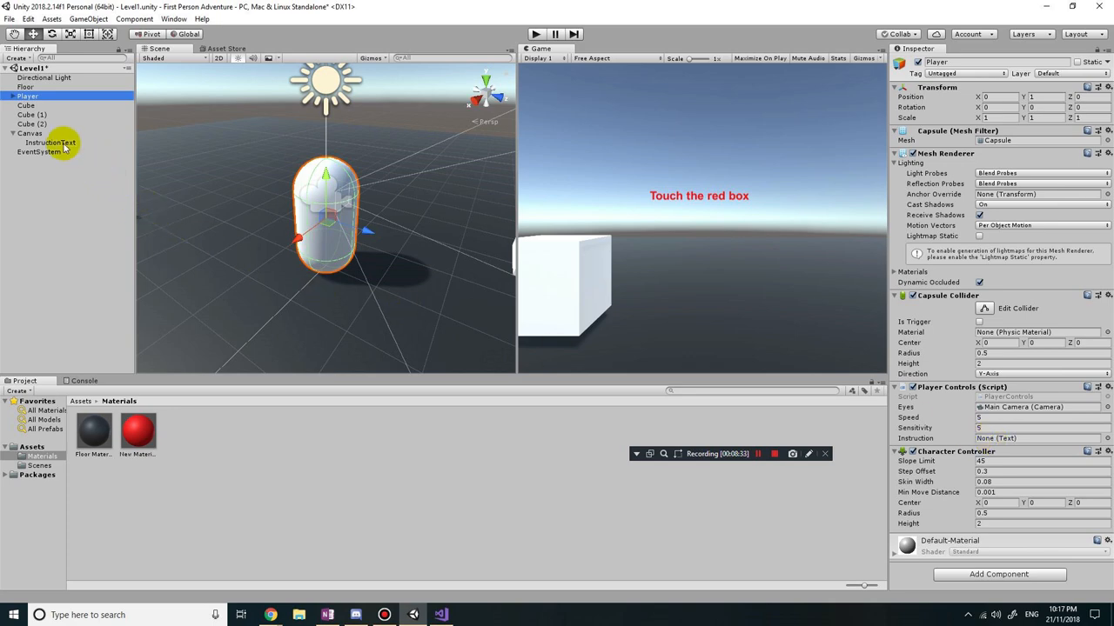
click(48, 142)
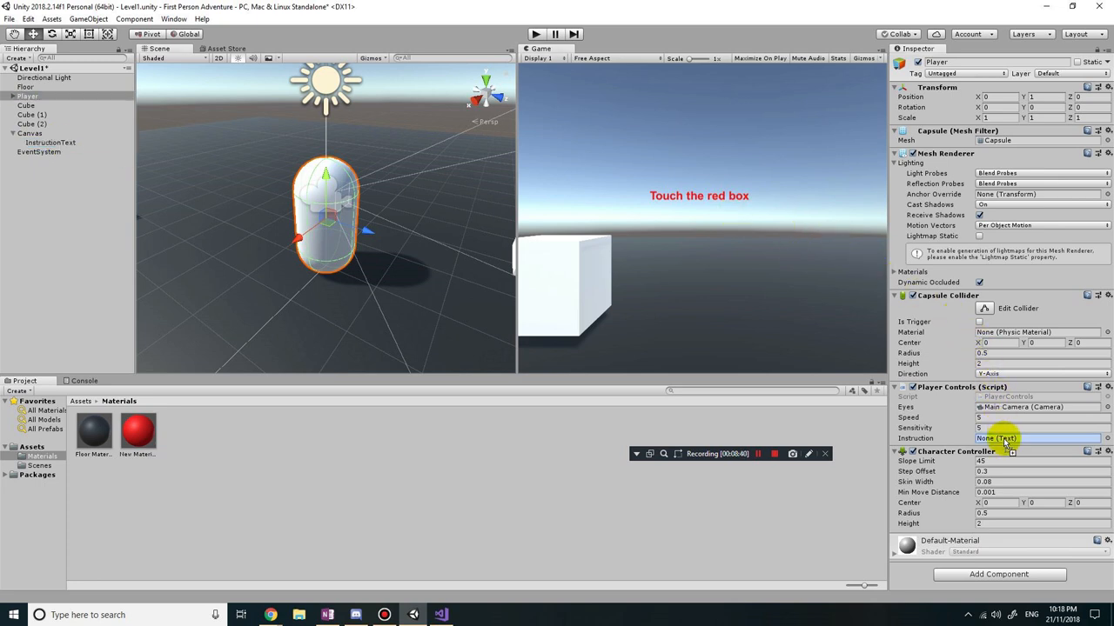
click(1005, 457)
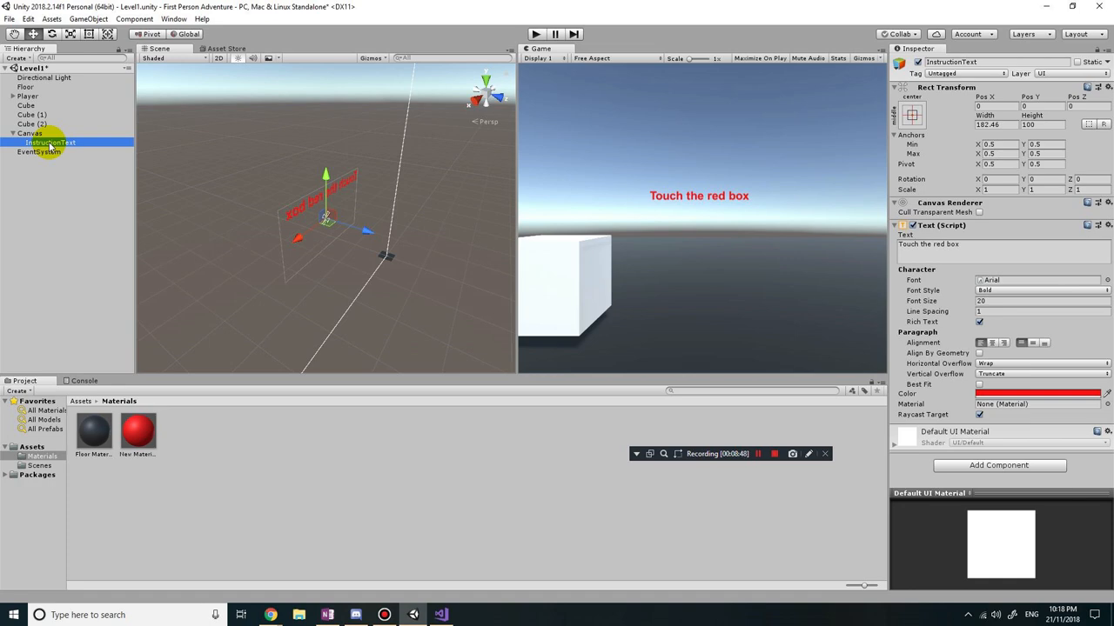
mouse_move(103, 123)
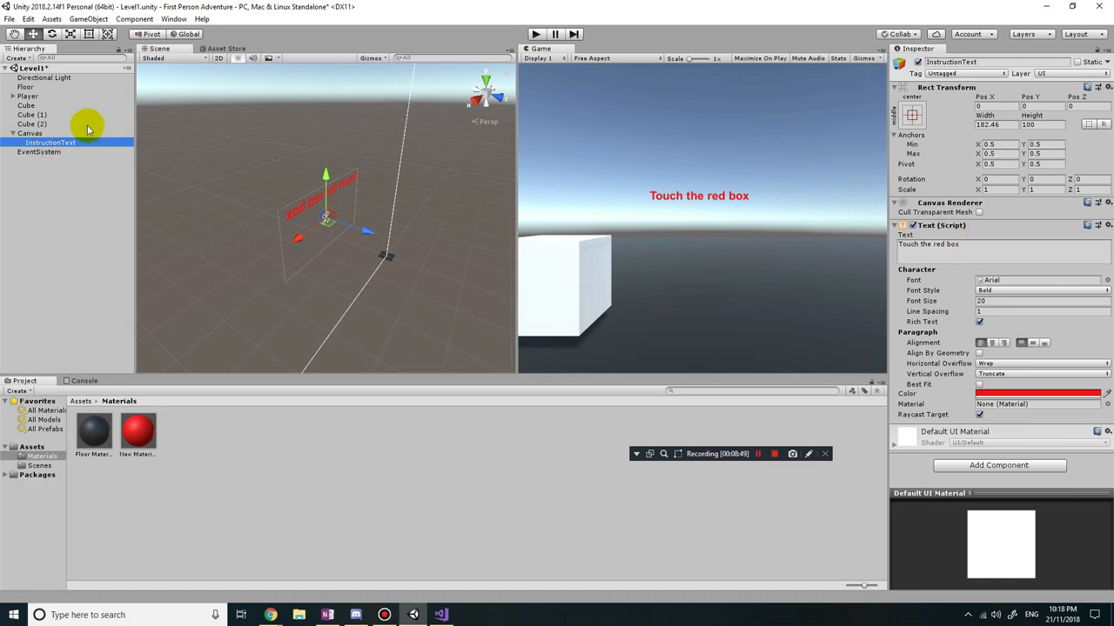
click(28, 96)
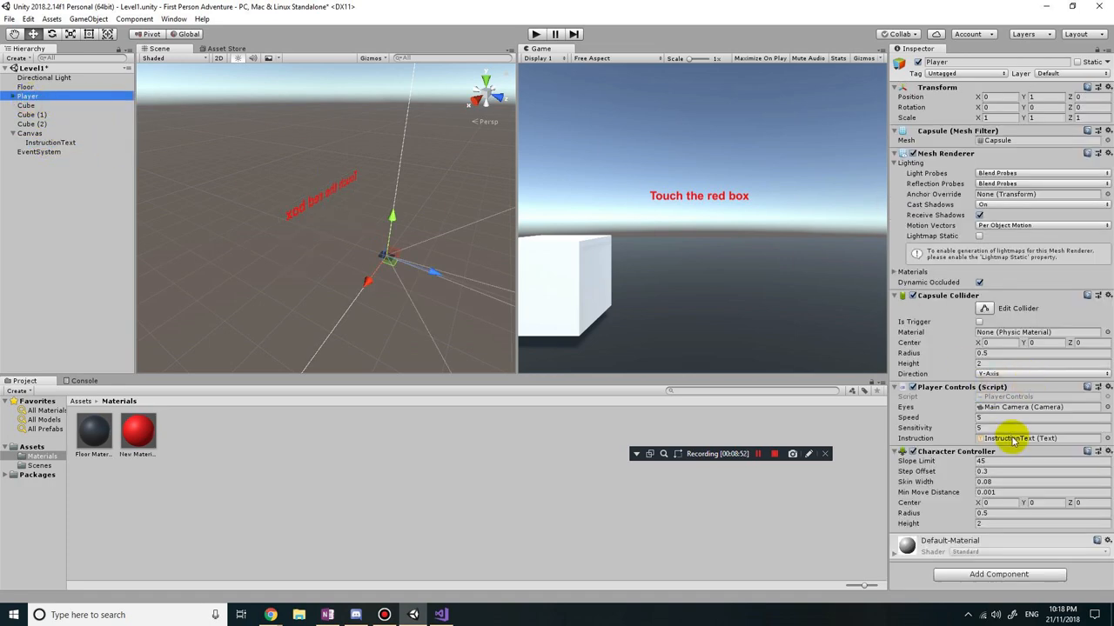
mouse_move(441, 614)
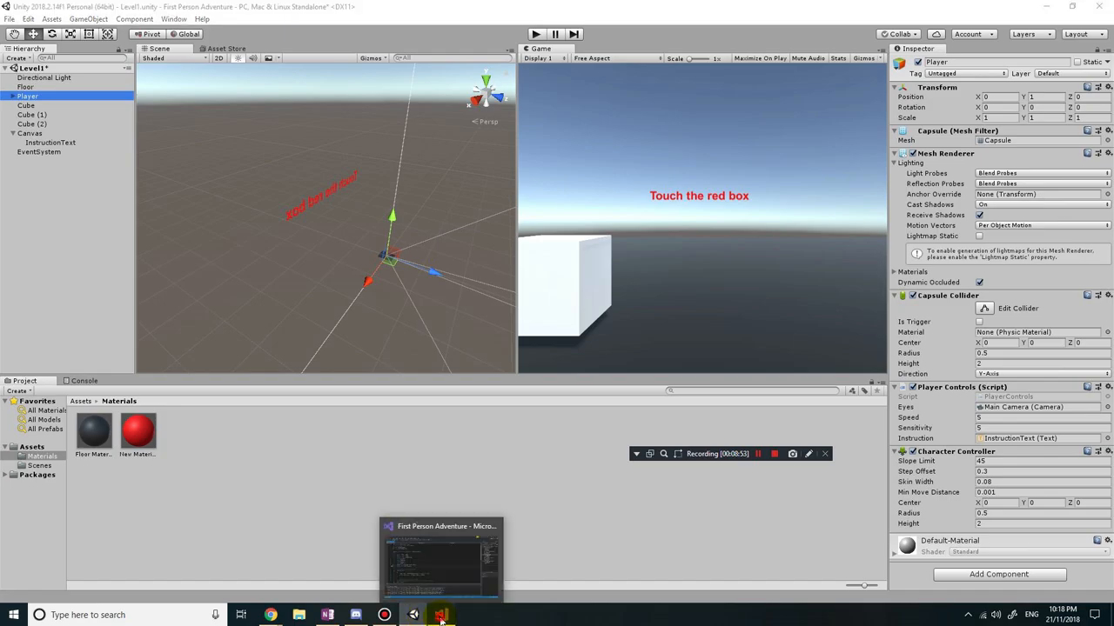
click(441, 615)
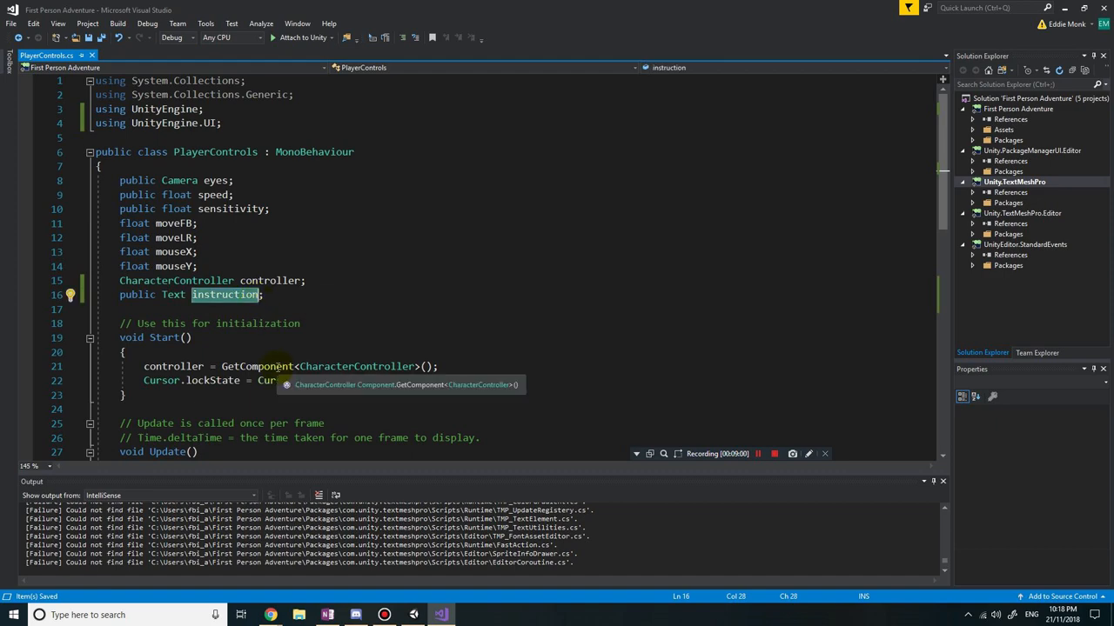
Write 'instruction.text' inside the OnTriggerEnter method.
scroll(down, 3)
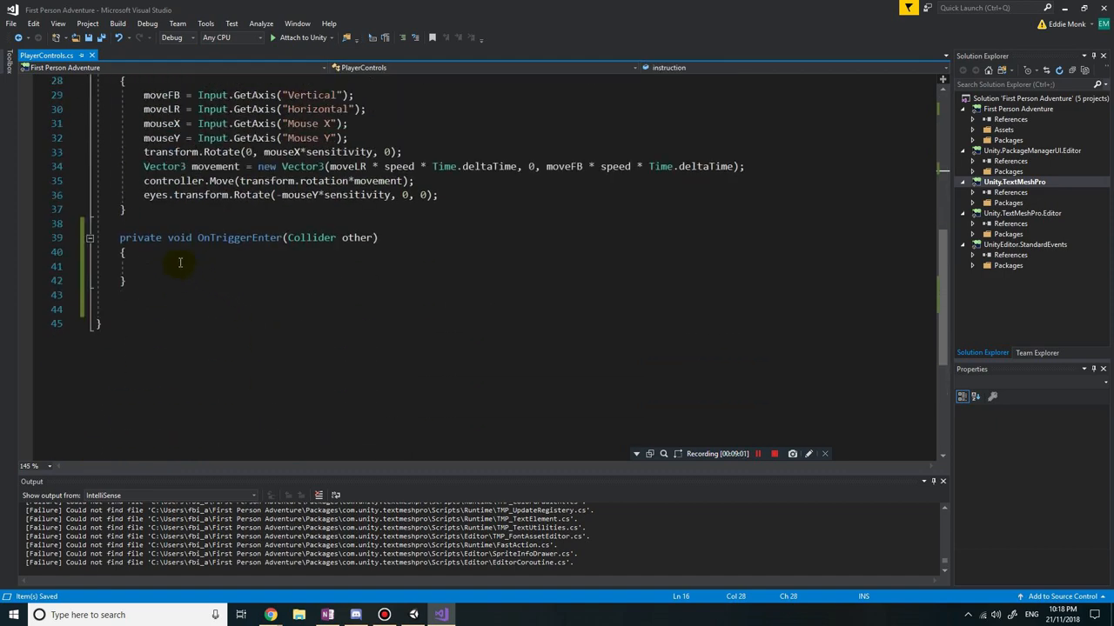
click(213, 266)
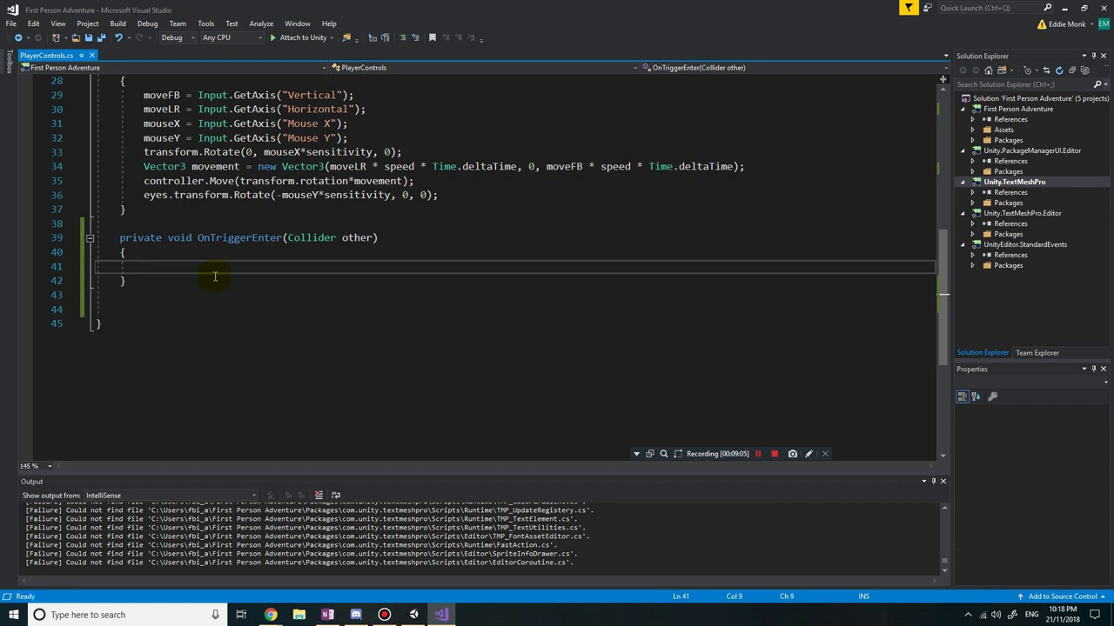
text(instru)
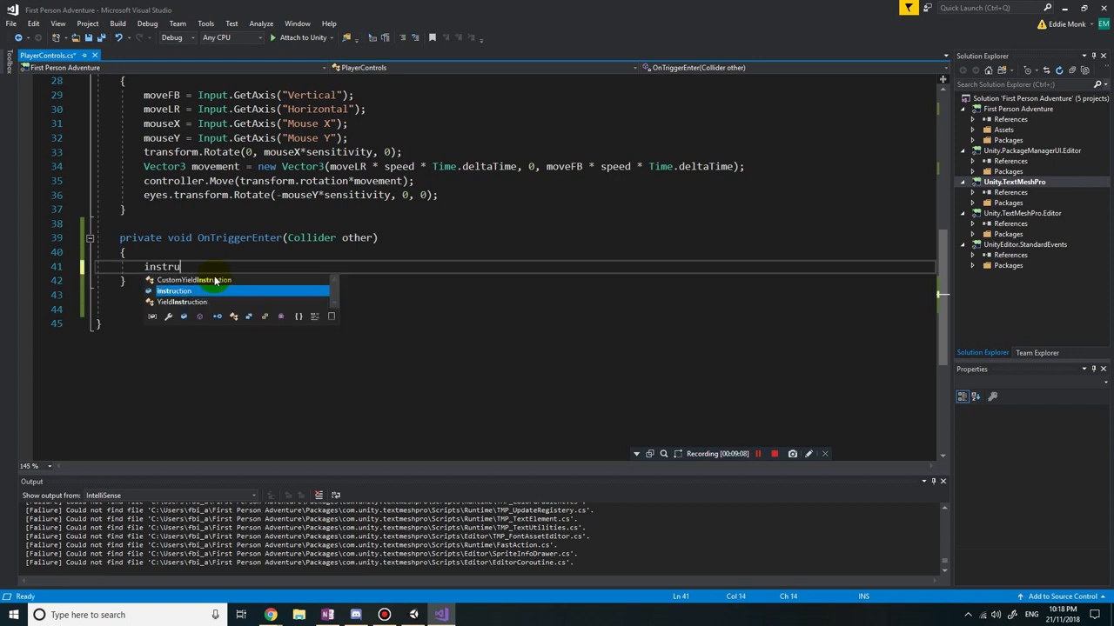
text(ction)
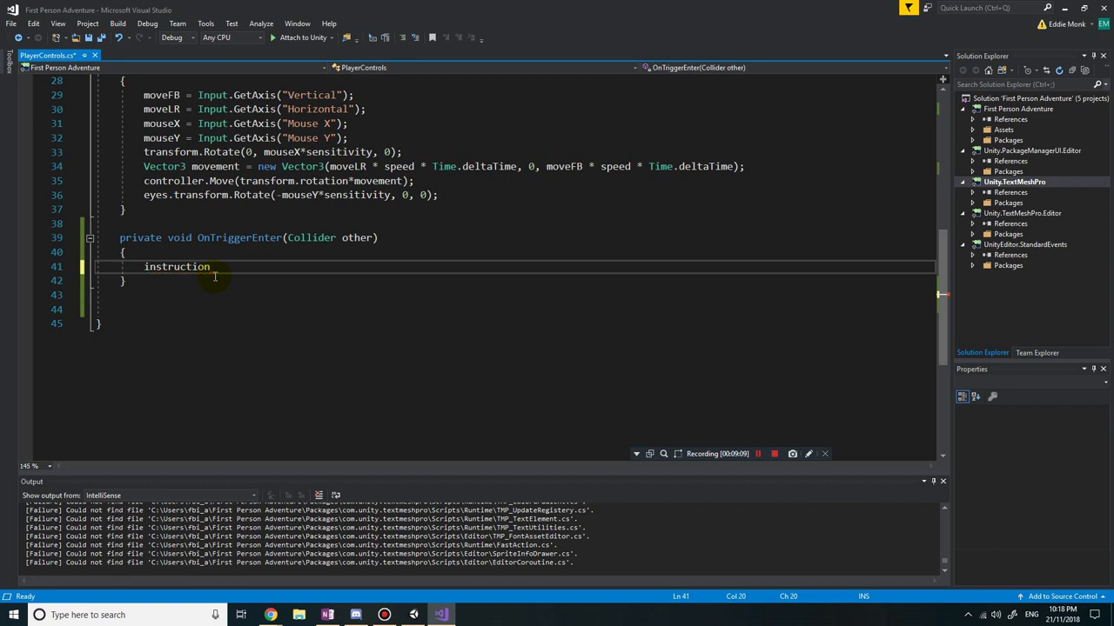
double_click(176, 267)
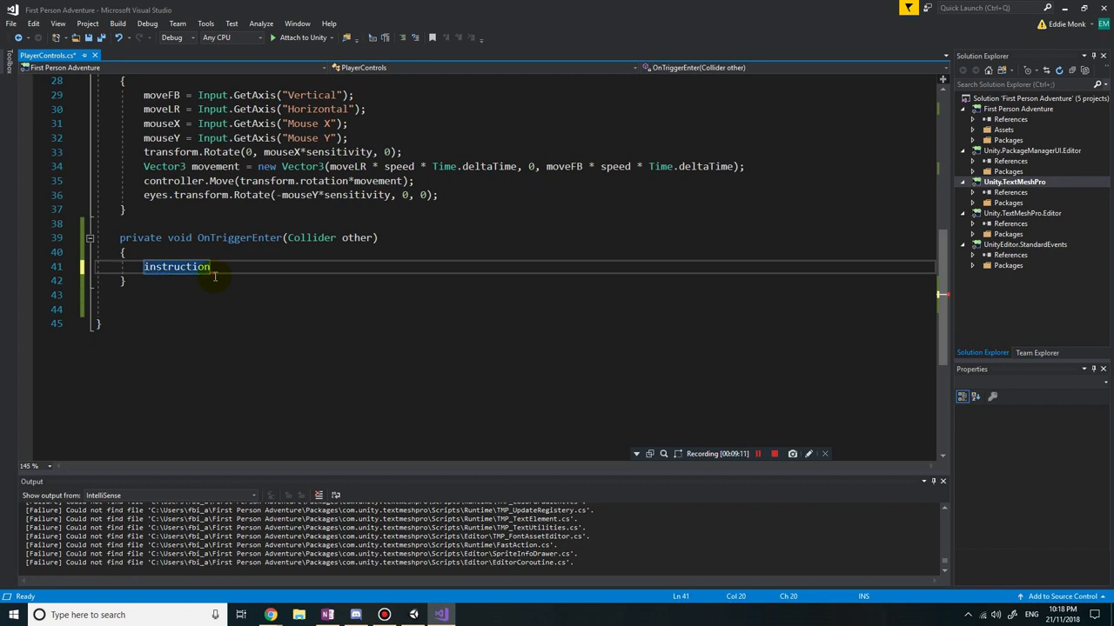
text(.)
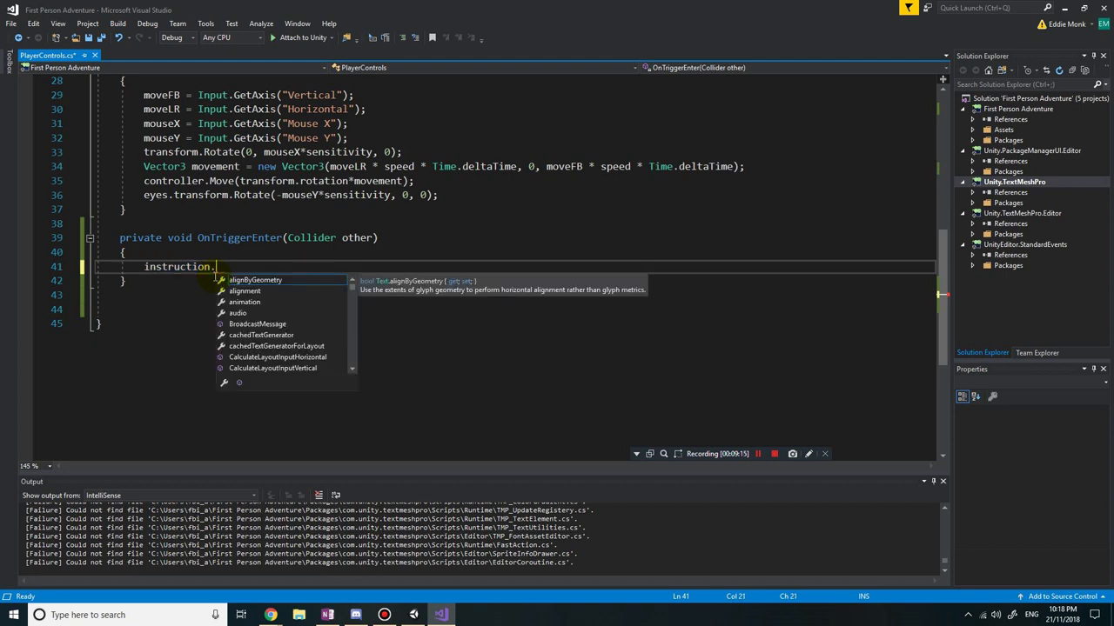
text(text)
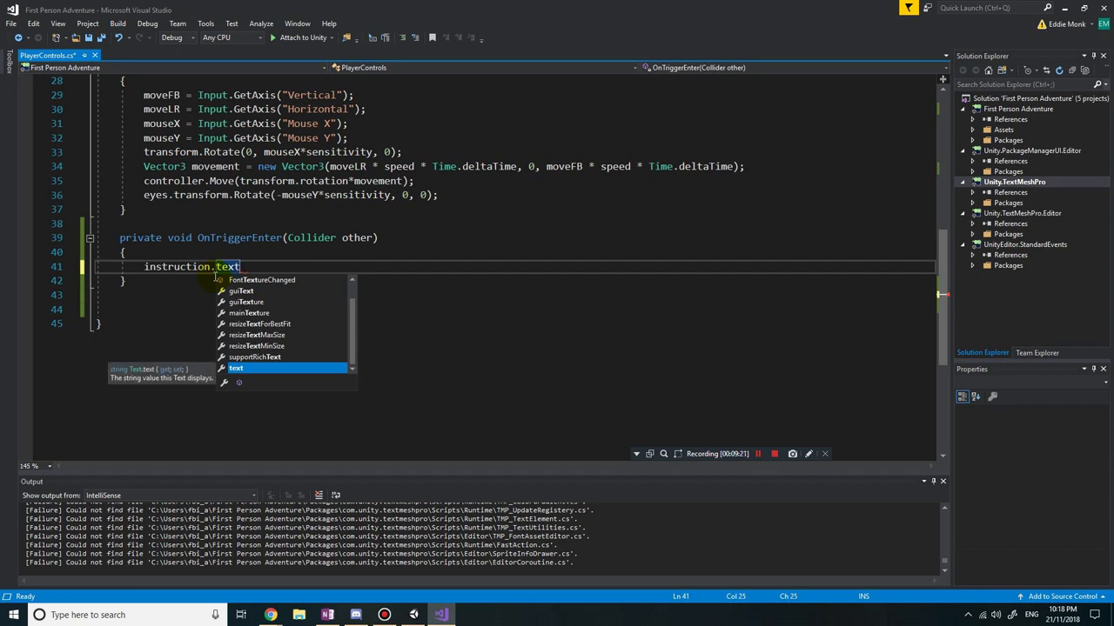
Assign it the string "You have touched the red box, congrats!".
text(=)
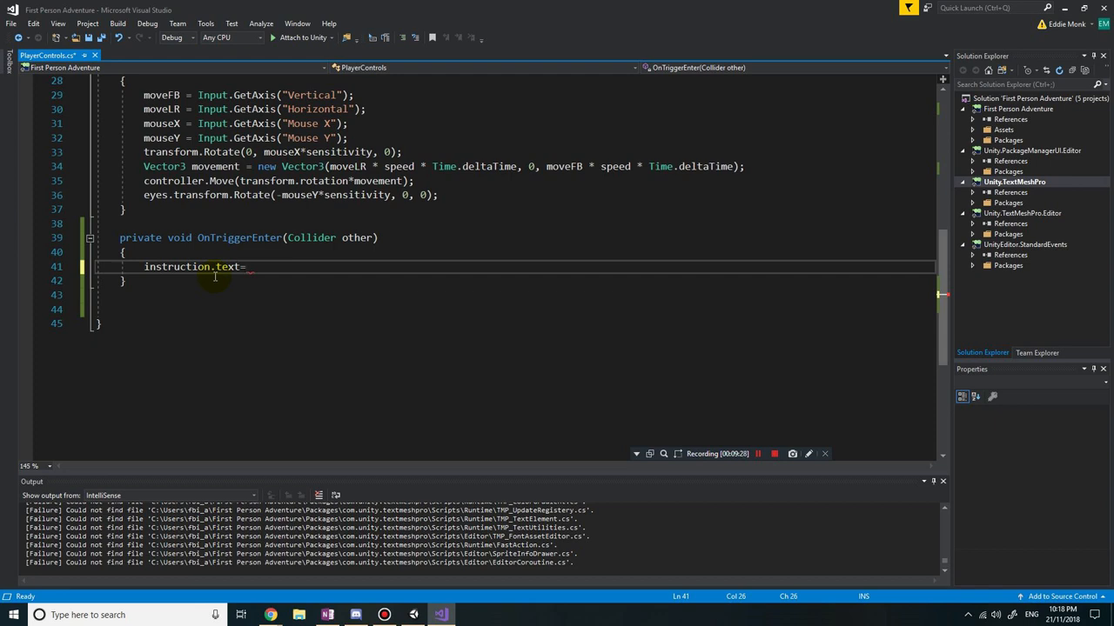
text(")
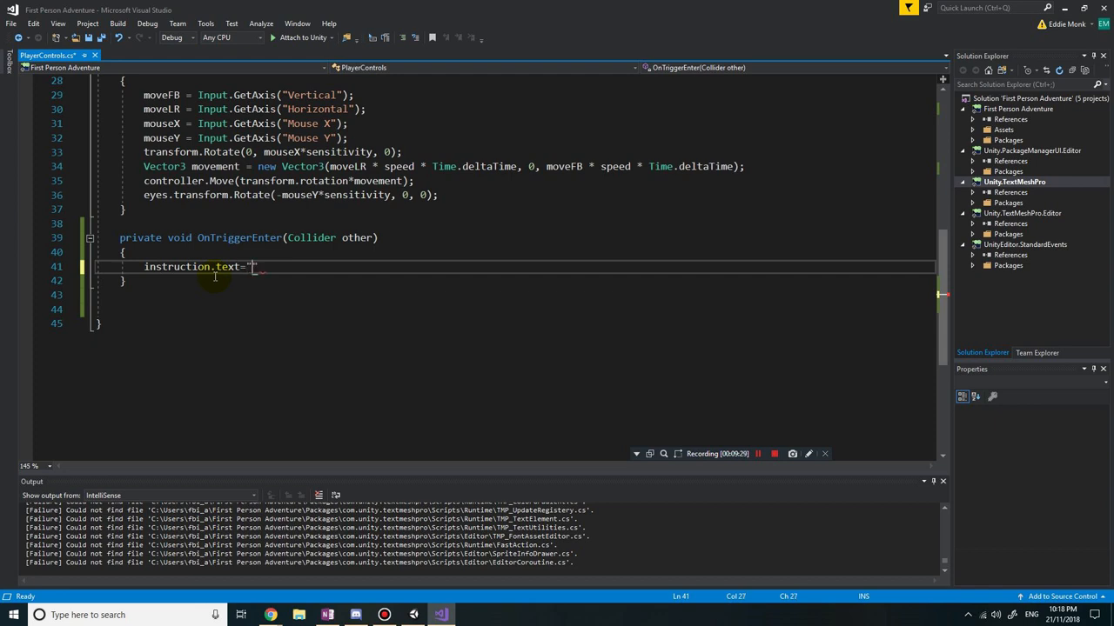
text(Y)
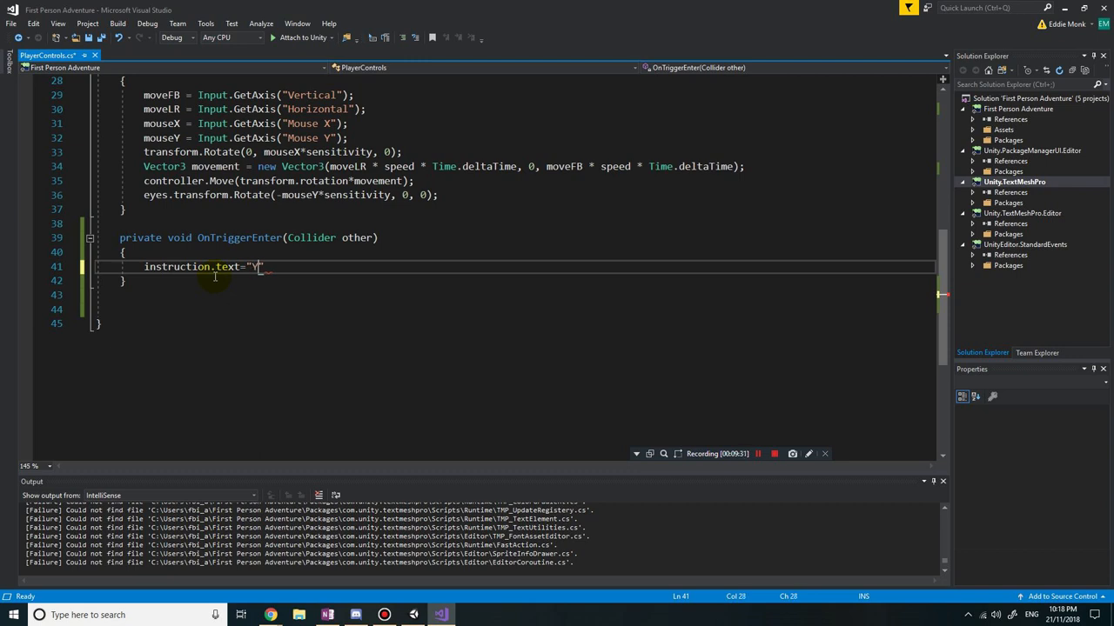
text(You have touched the)
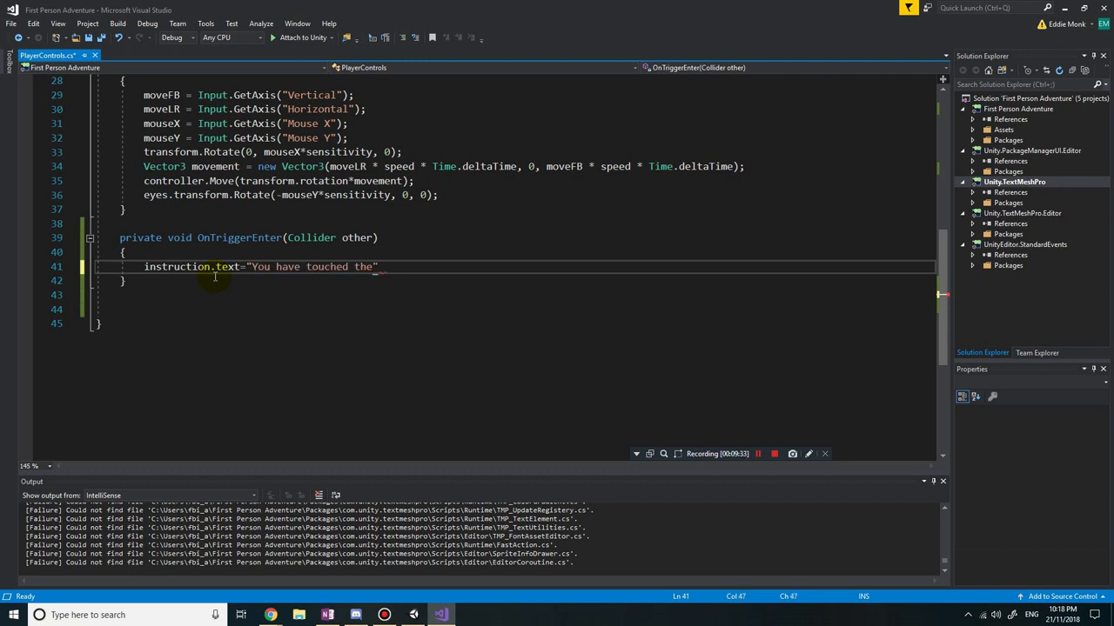
text(red box")
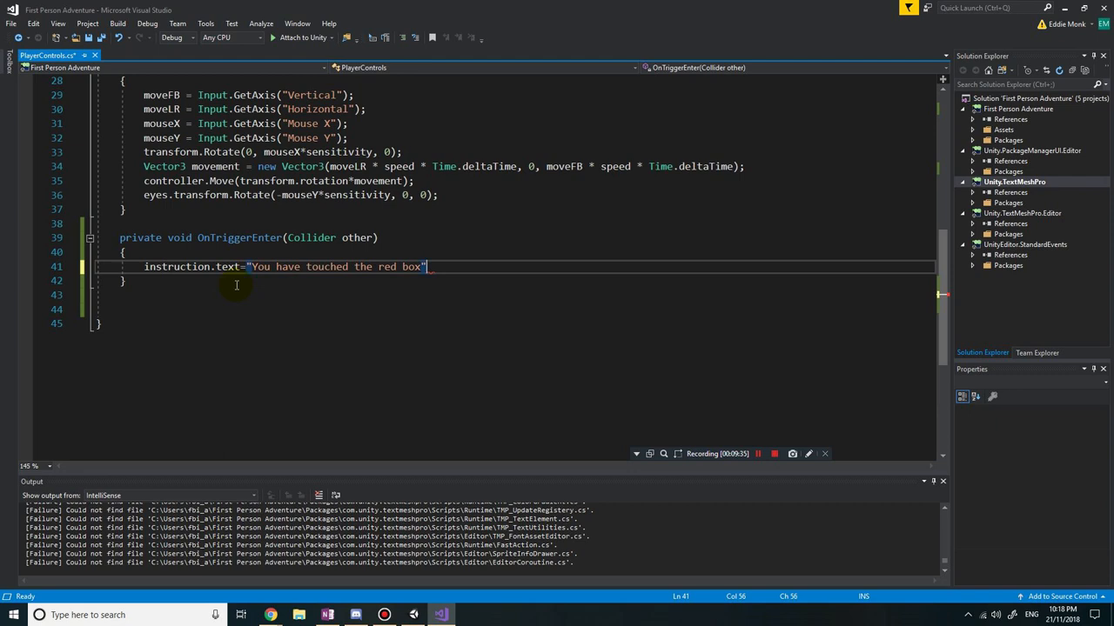
text(,)
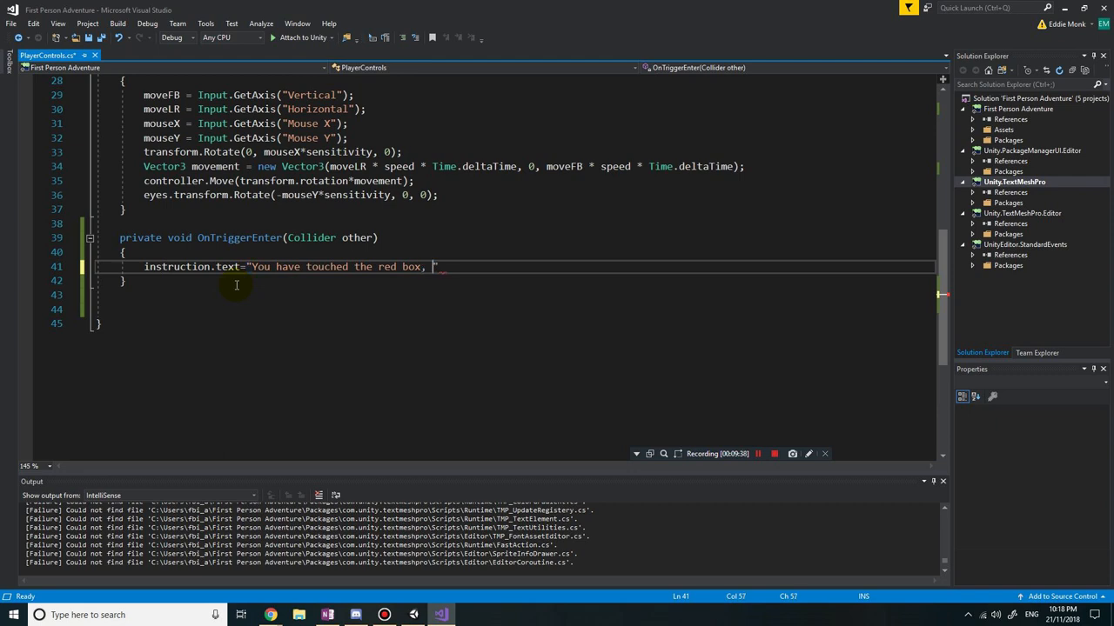
text(congrats!)
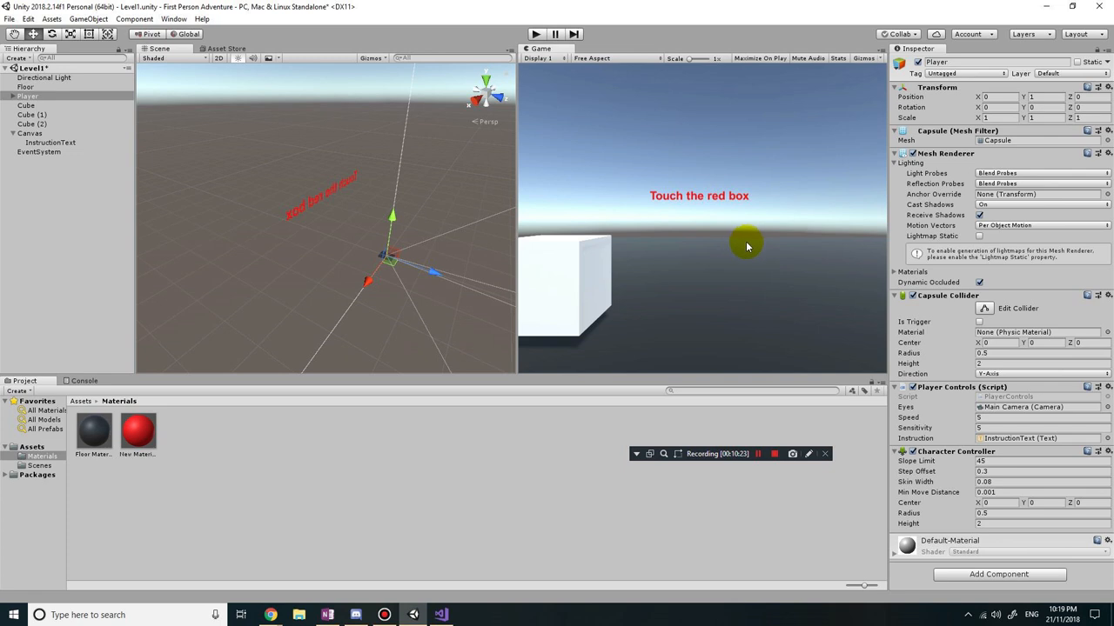
mouse_move(564, 290)
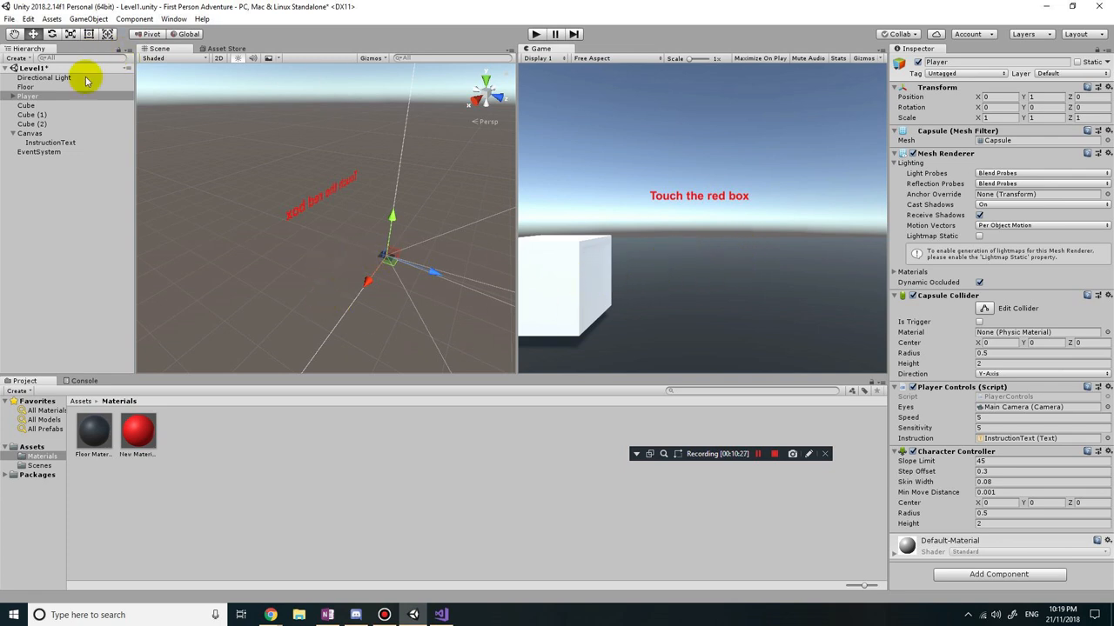
Create a material named Yellow with yellow Albedo and apply it to Cube (2).
click(34, 98)
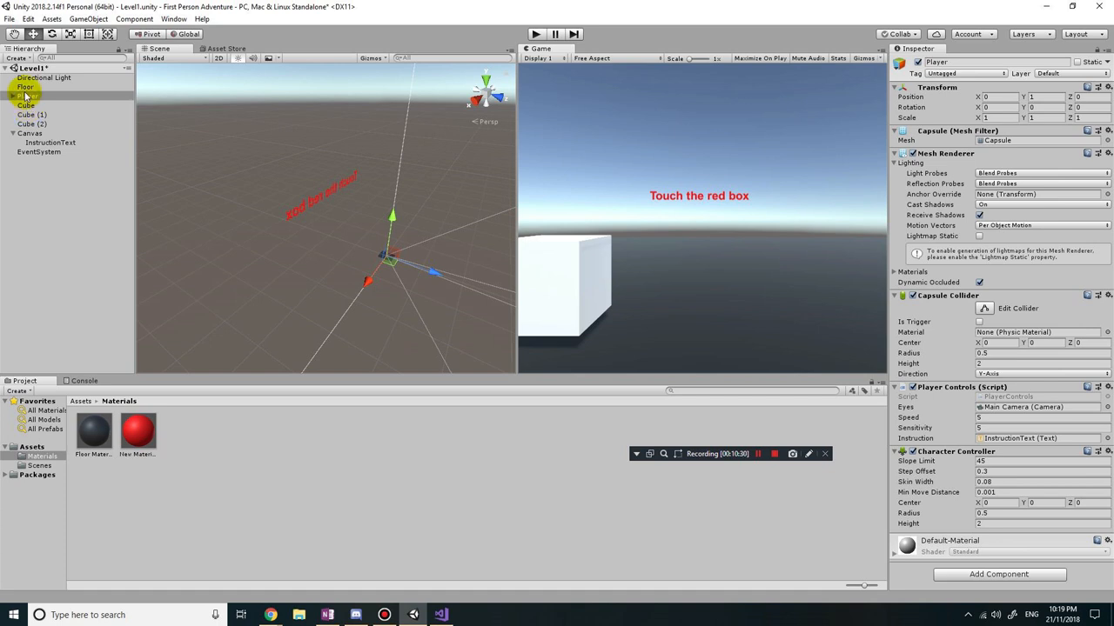
click(32, 77)
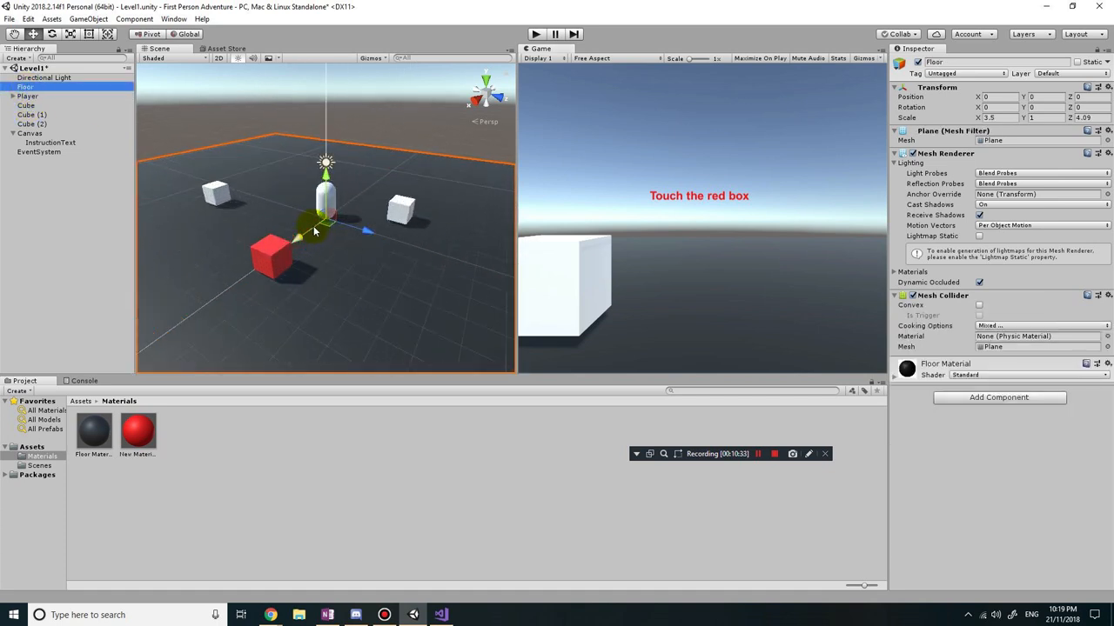
click(413, 212)
text(Yellow)
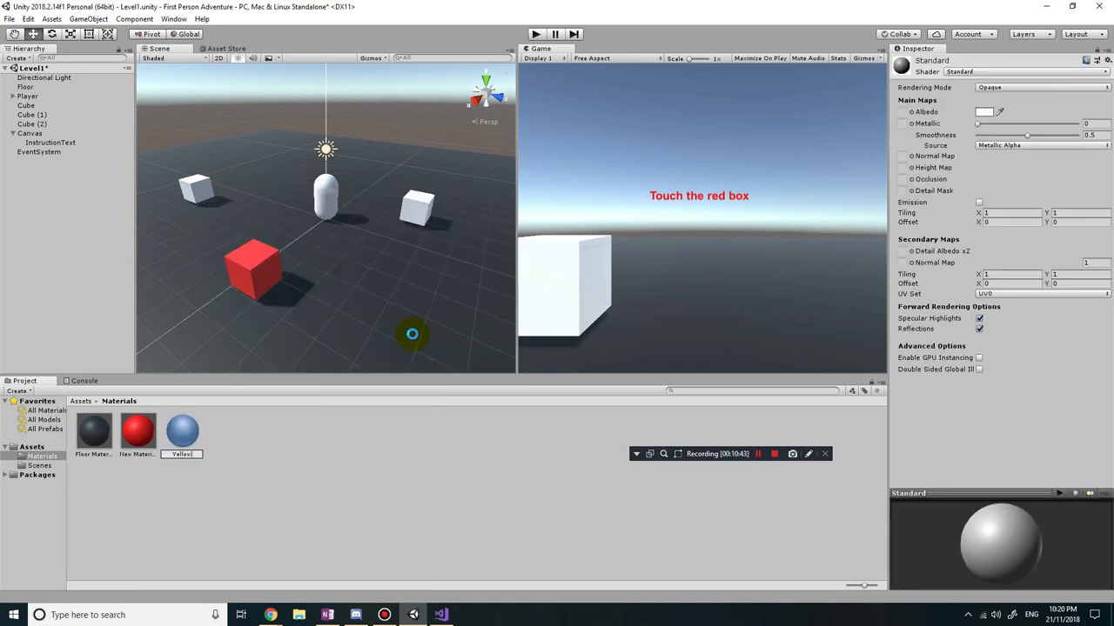
click(181, 429)
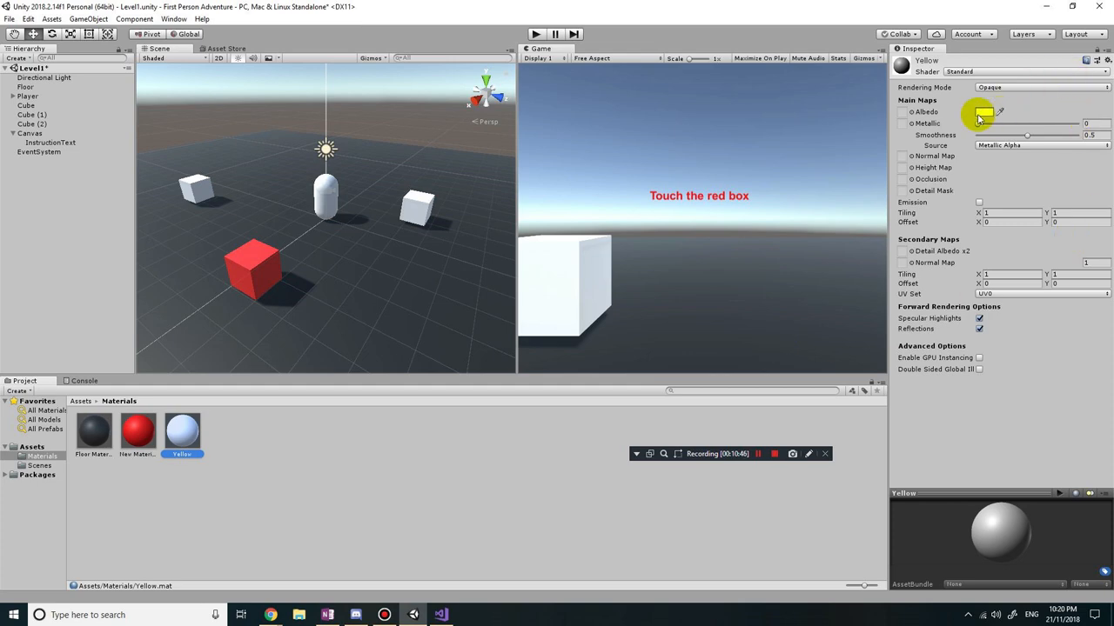
click(990, 114)
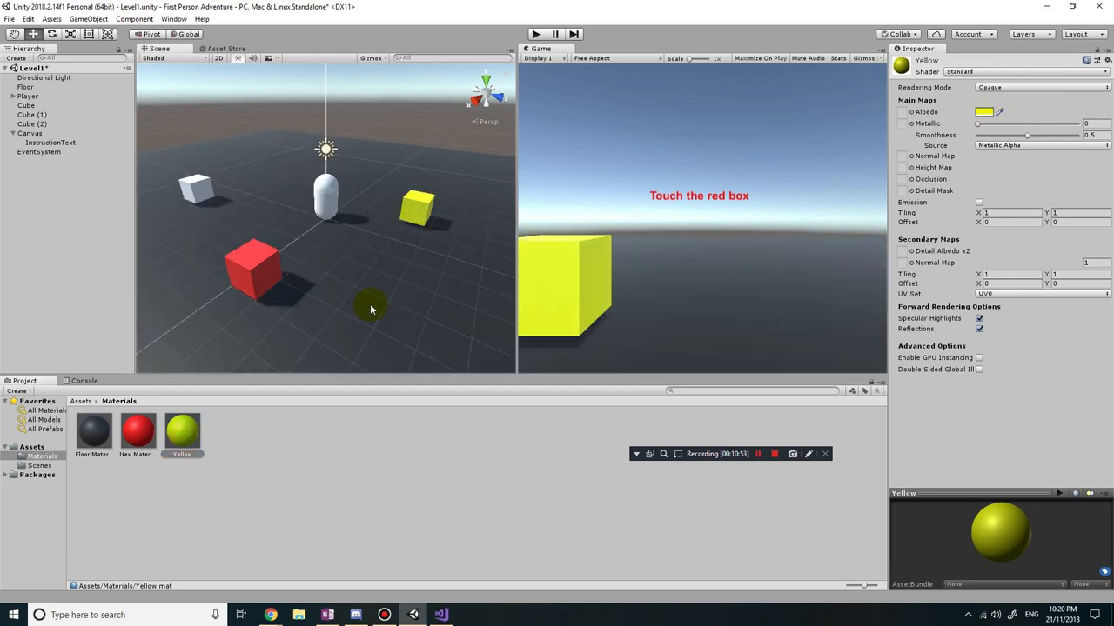
mouse_move(209, 224)
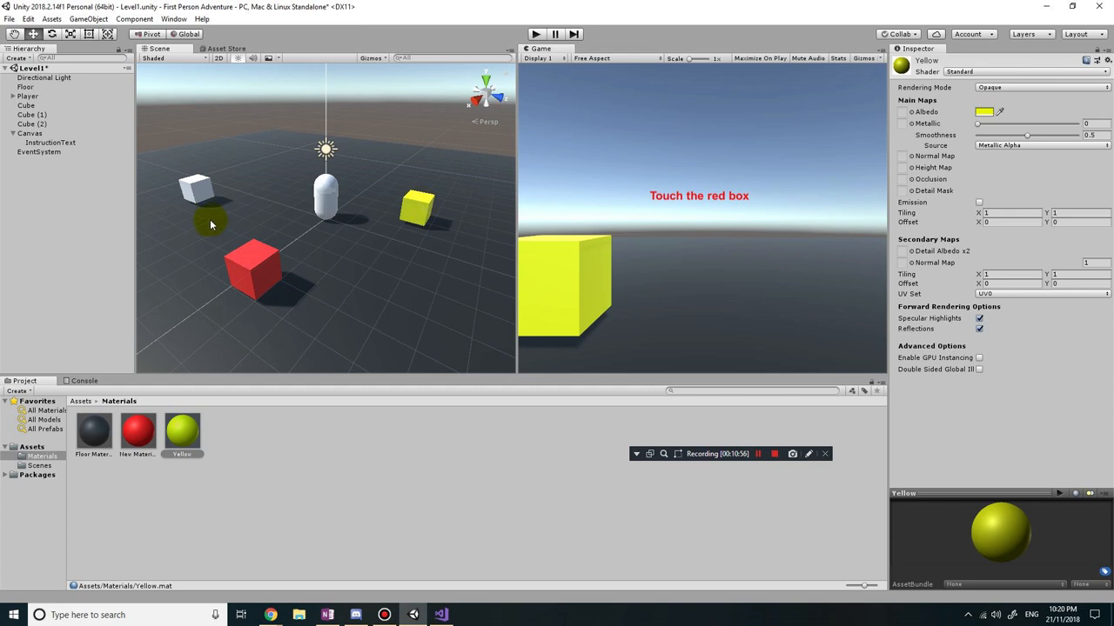
Rename Cube (1) to Redbox and Cube (2) to Yellowbox in the Hierarchy.
click(27, 106)
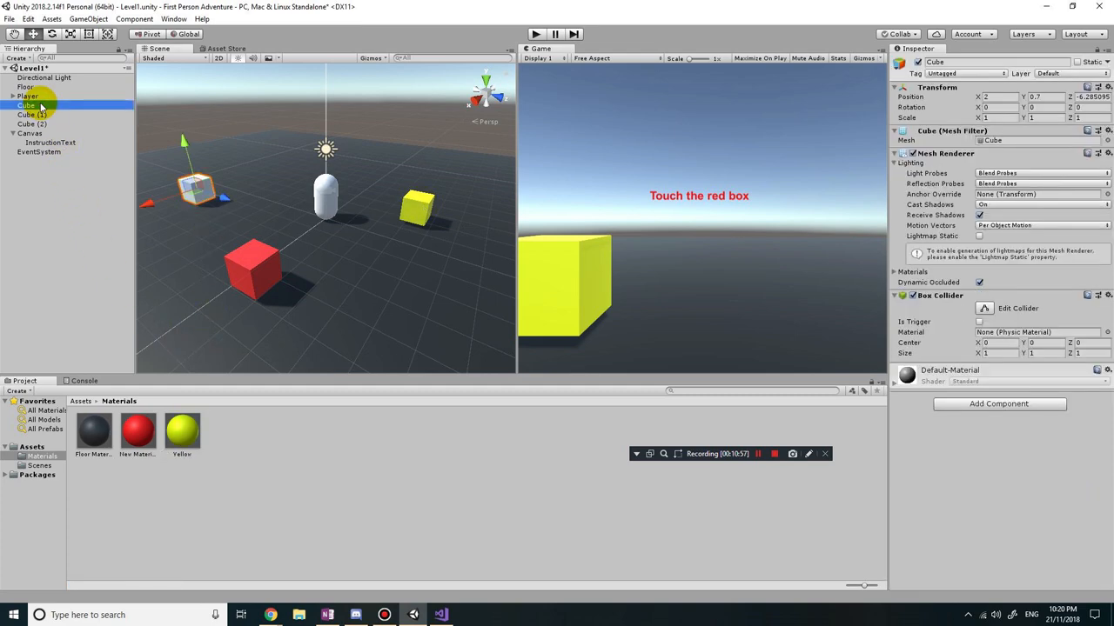
right_click(30, 114)
text(Redbox)
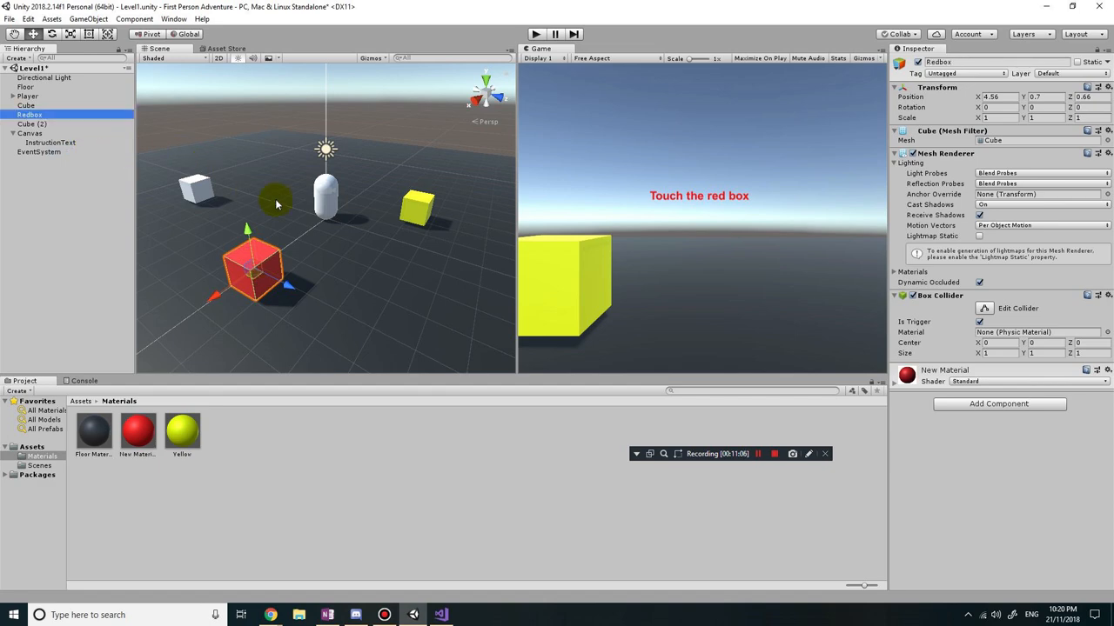
click(31, 124)
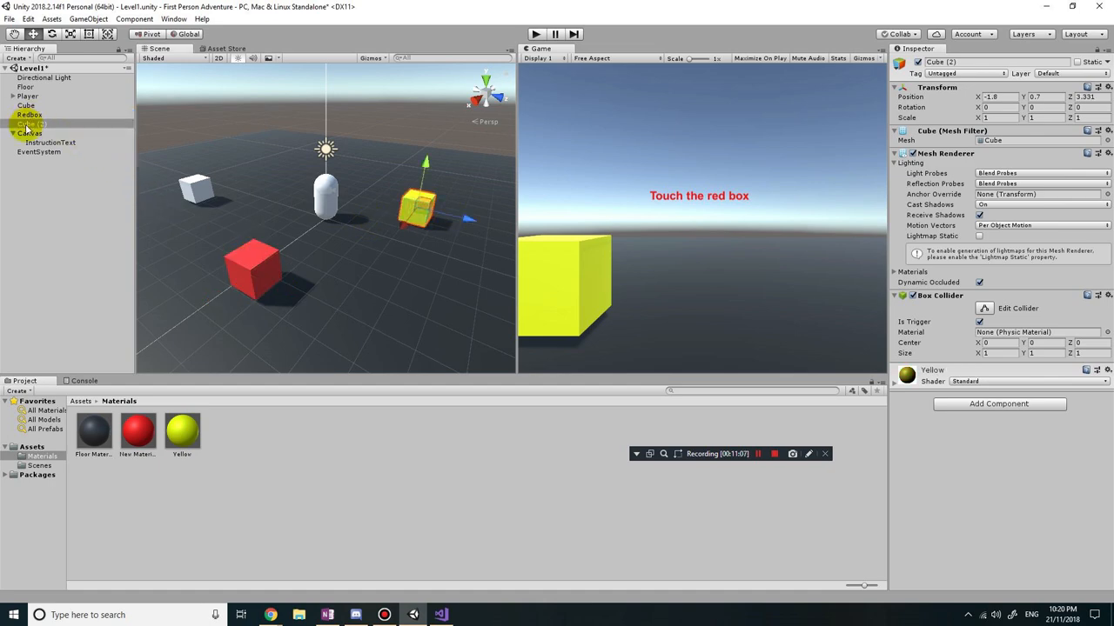
right_click(35, 123)
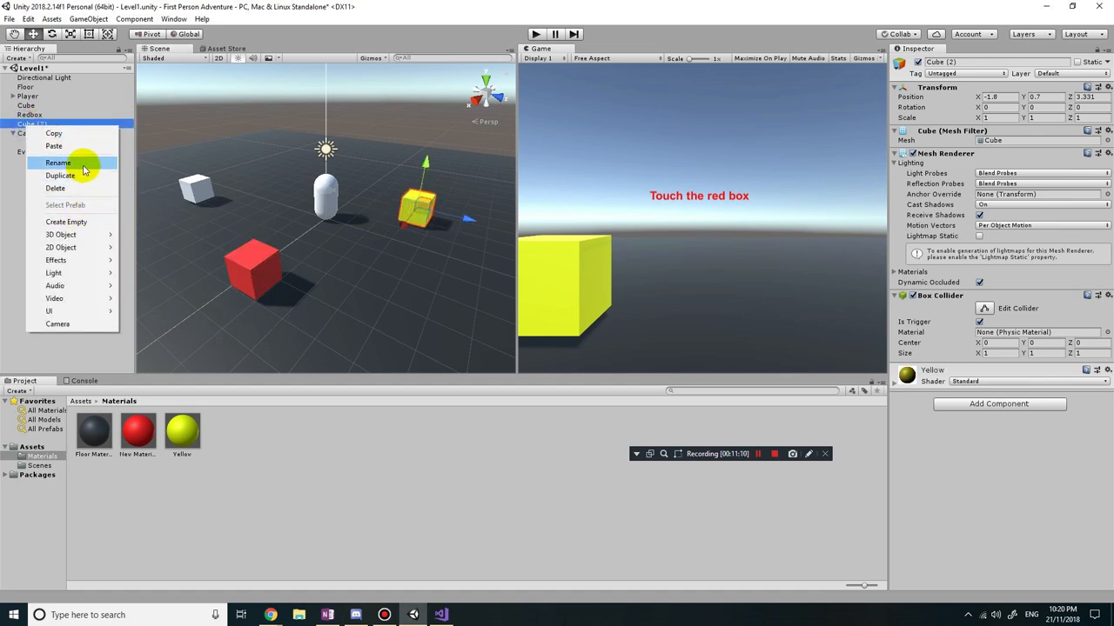
click(54, 162)
text(Yellowbox)
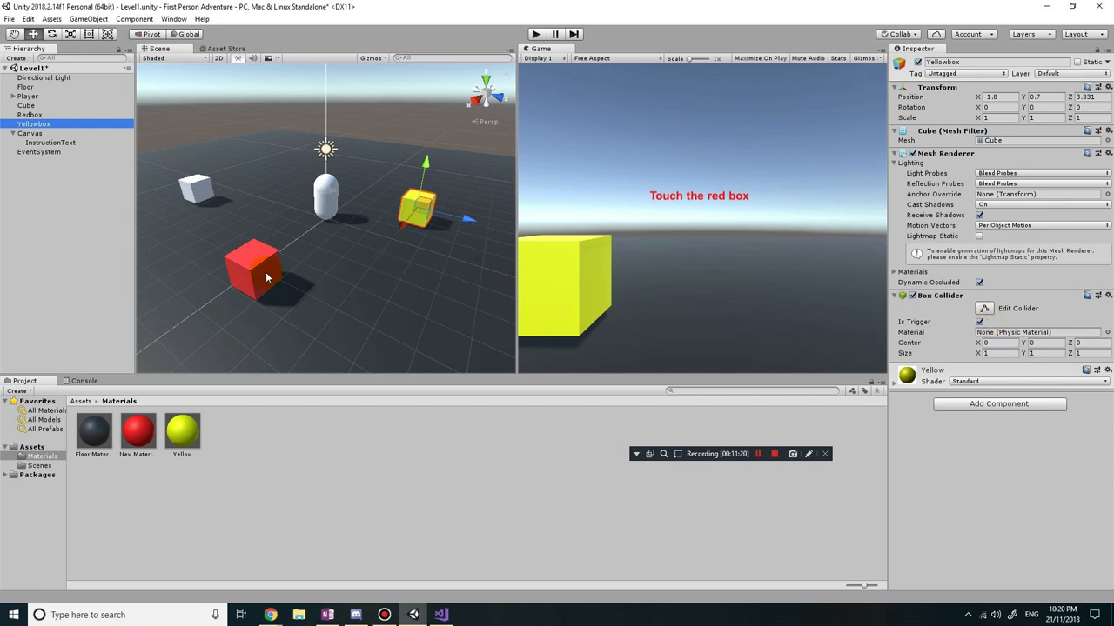
click(27, 132)
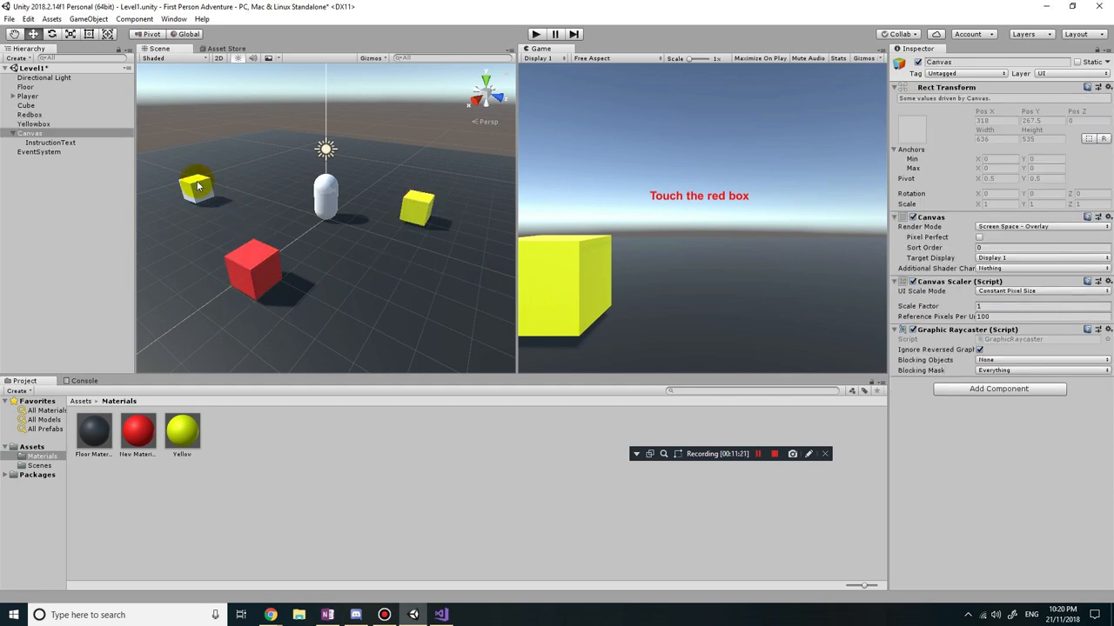
click(29, 105)
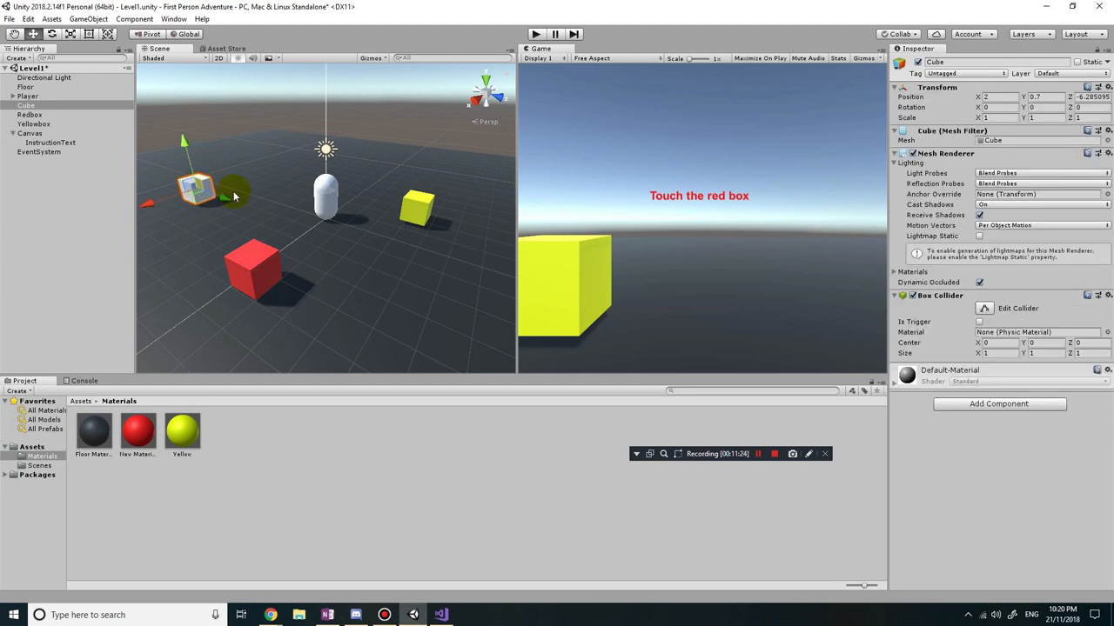